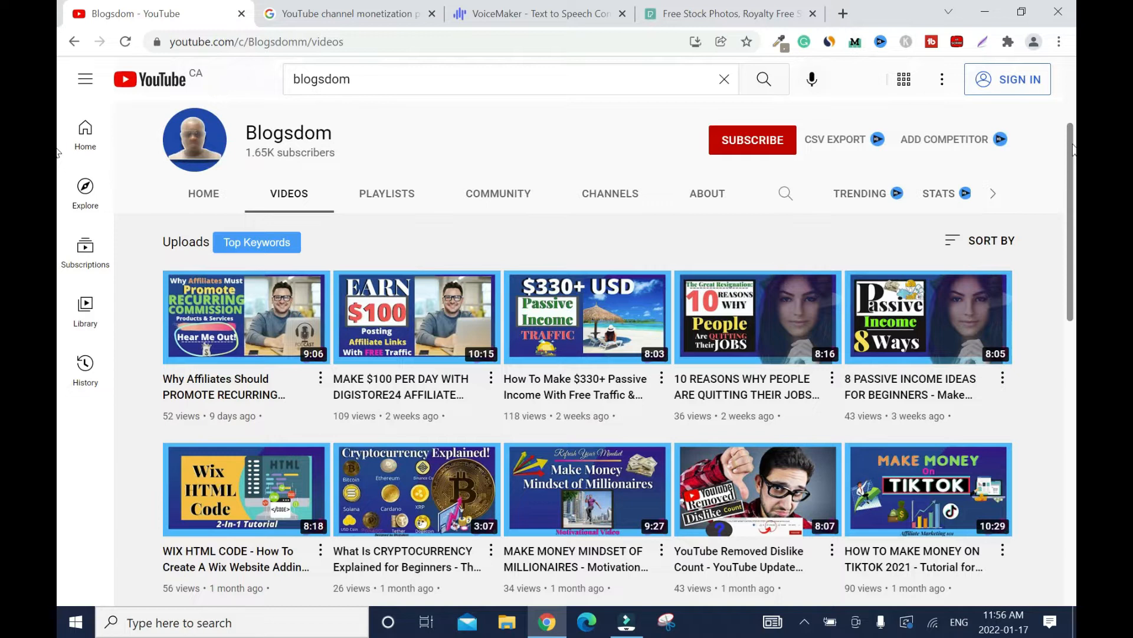
# - Scroll the Blogsdom uploads down to reach the Make Money Mindset of Millionaires video
pyautogui.scroll(-3)
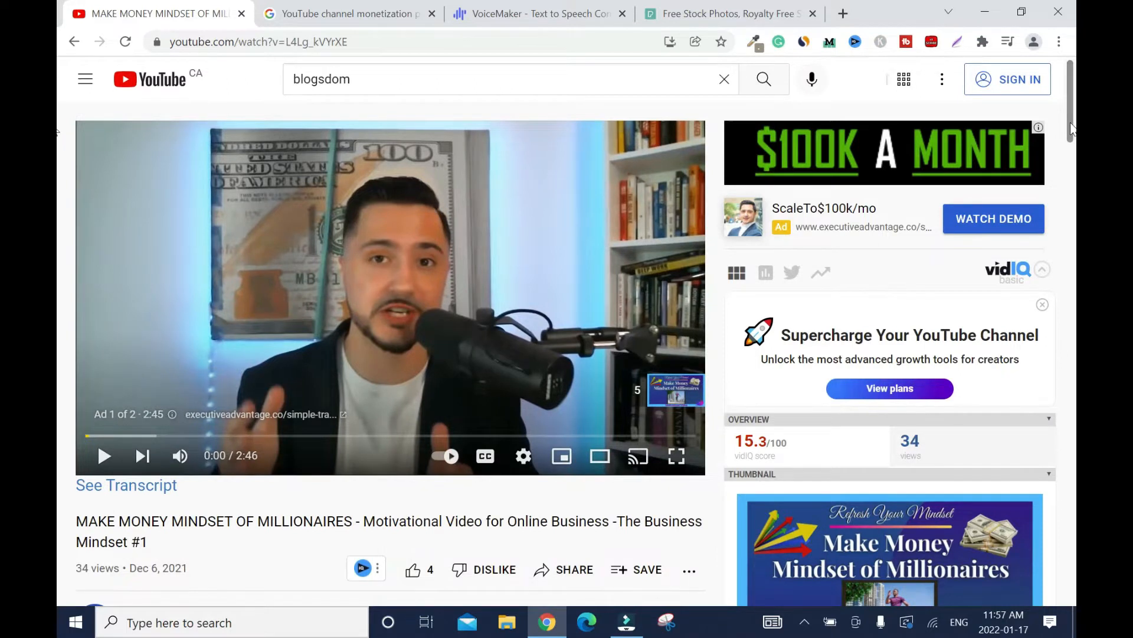
pyautogui.moveTo(779, 238)
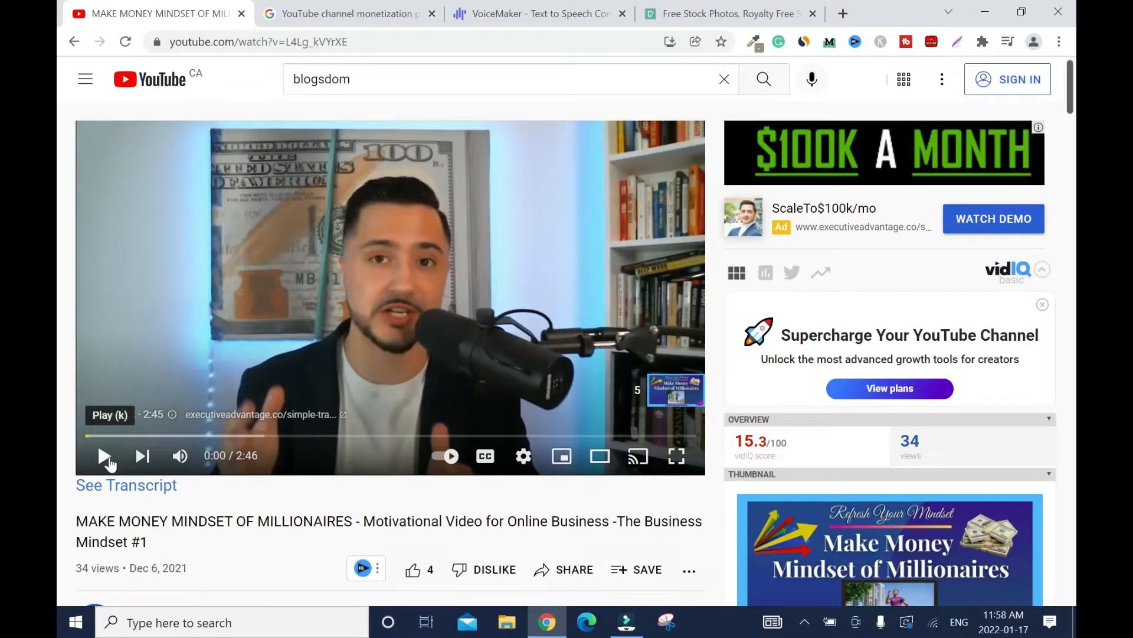
# - Play the millionaire-mindset video, skip its two ads, then pause it a few seconds in
pyautogui.click(104, 455)
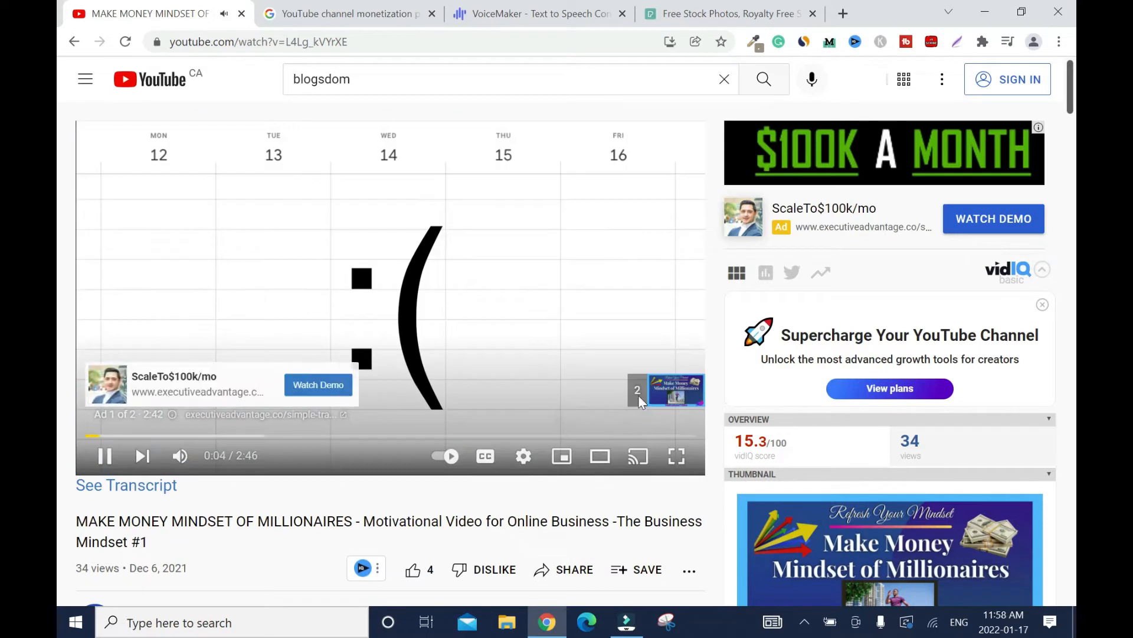
pyautogui.click(636, 391)
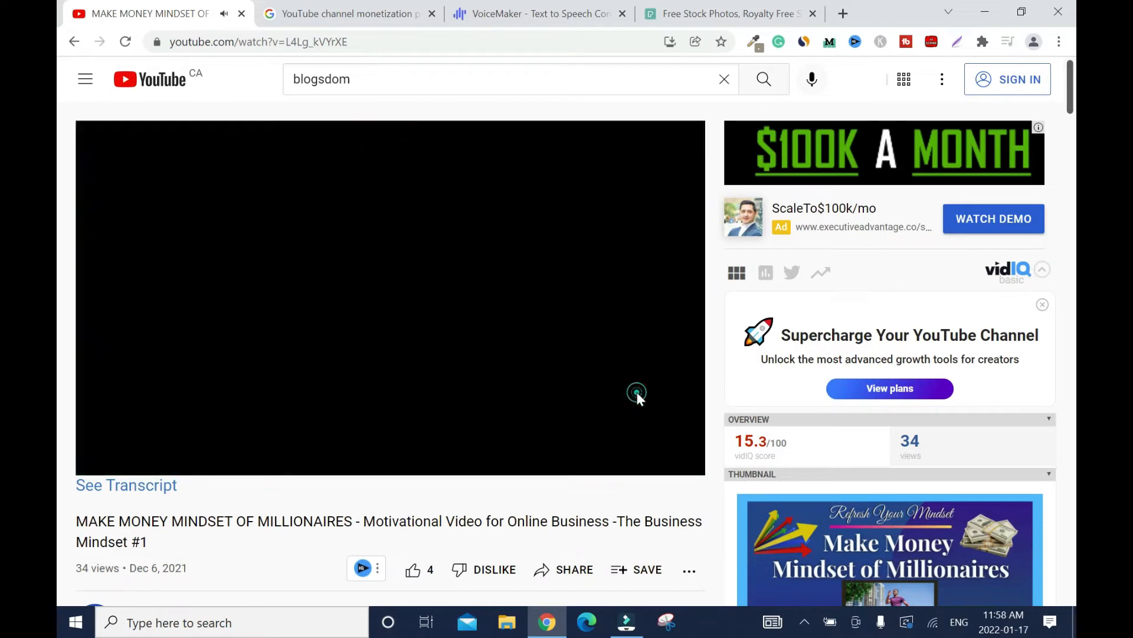
pyautogui.click(636, 392)
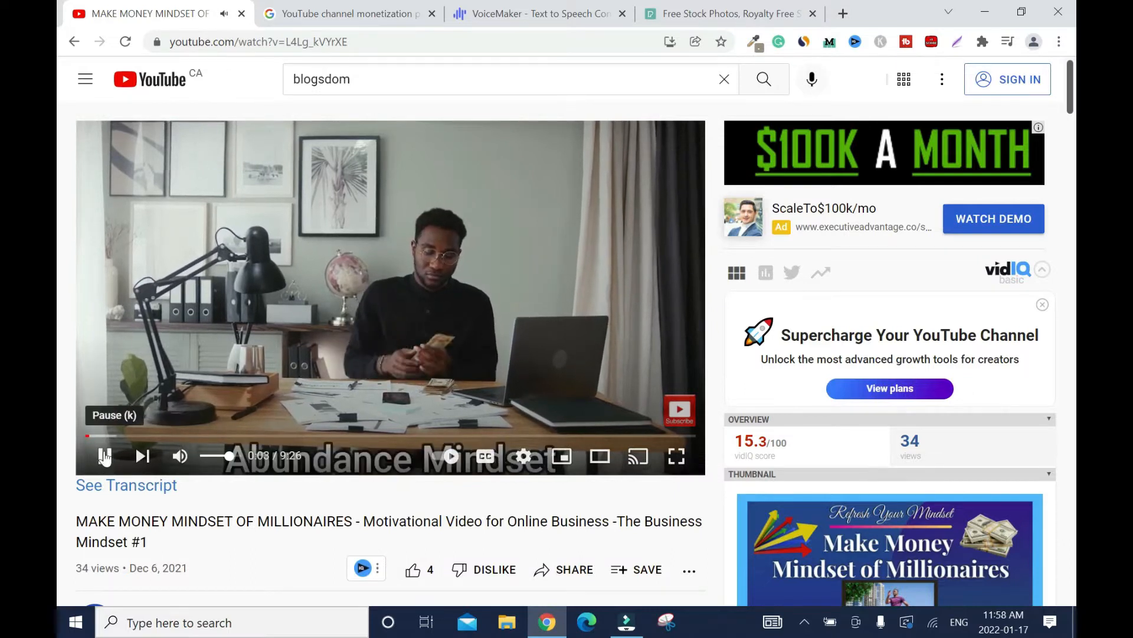
pyautogui.click(104, 455)
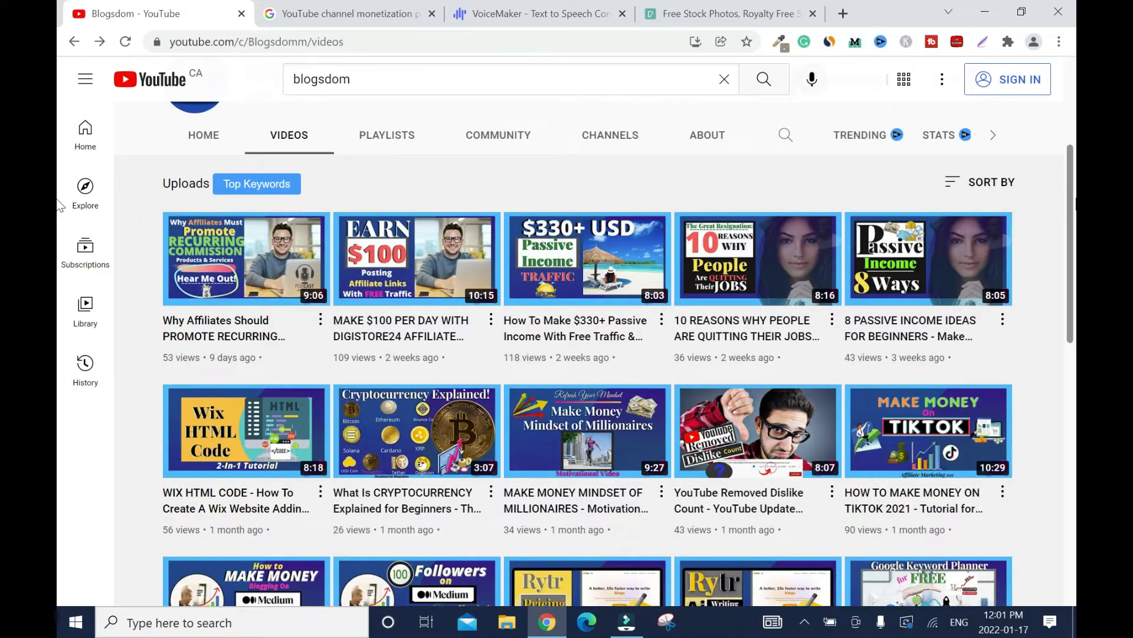
pyautogui.moveTo(929, 259)
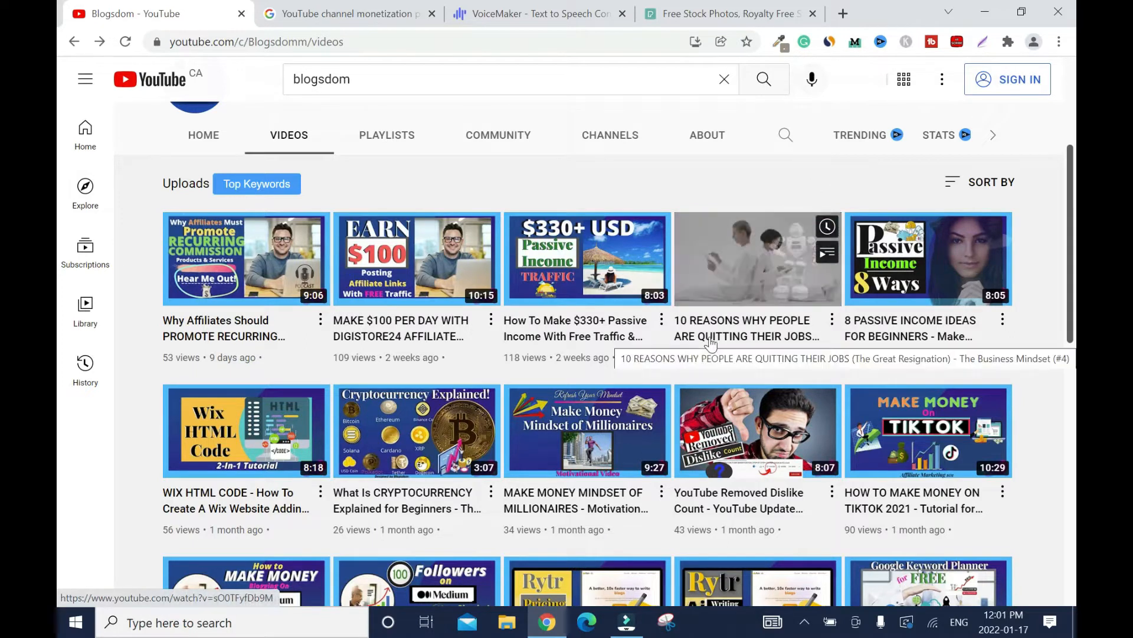
# - Start the 10 Reasons Why People Are Quitting Their Jobs video, skip its ad and pause it
pyautogui.click(757, 258)
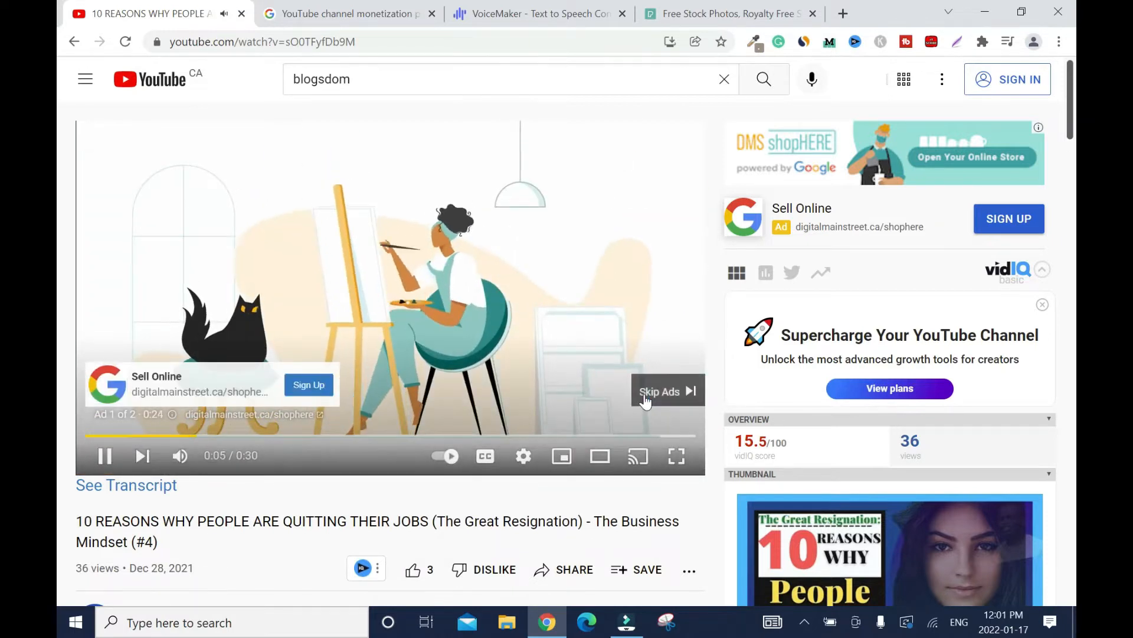
pyautogui.click(659, 391)
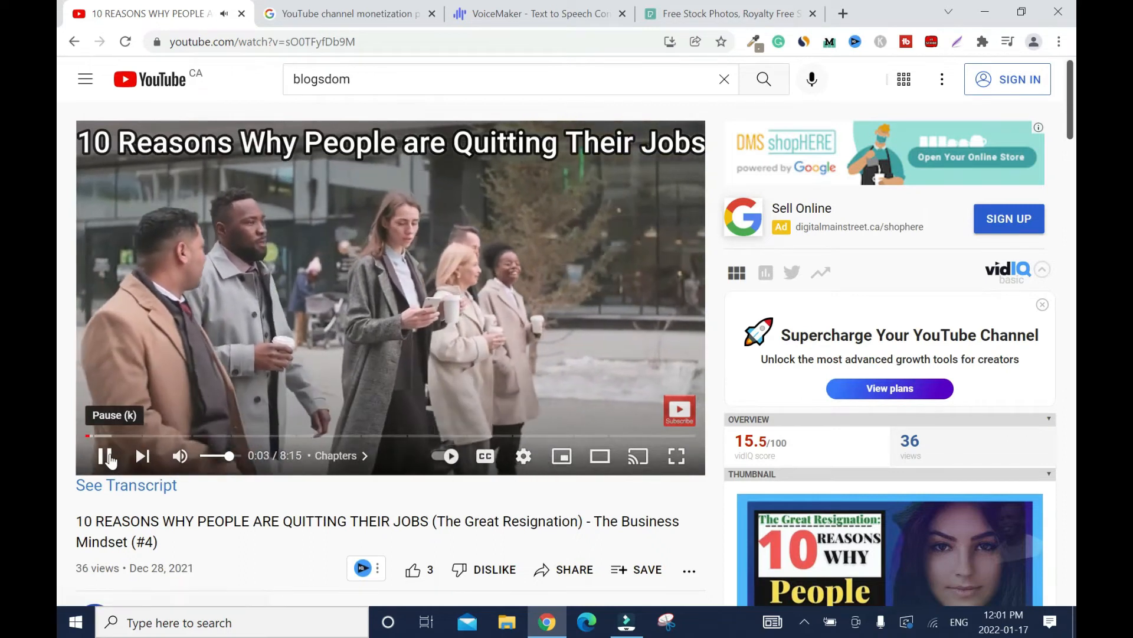
pyautogui.click(108, 456)
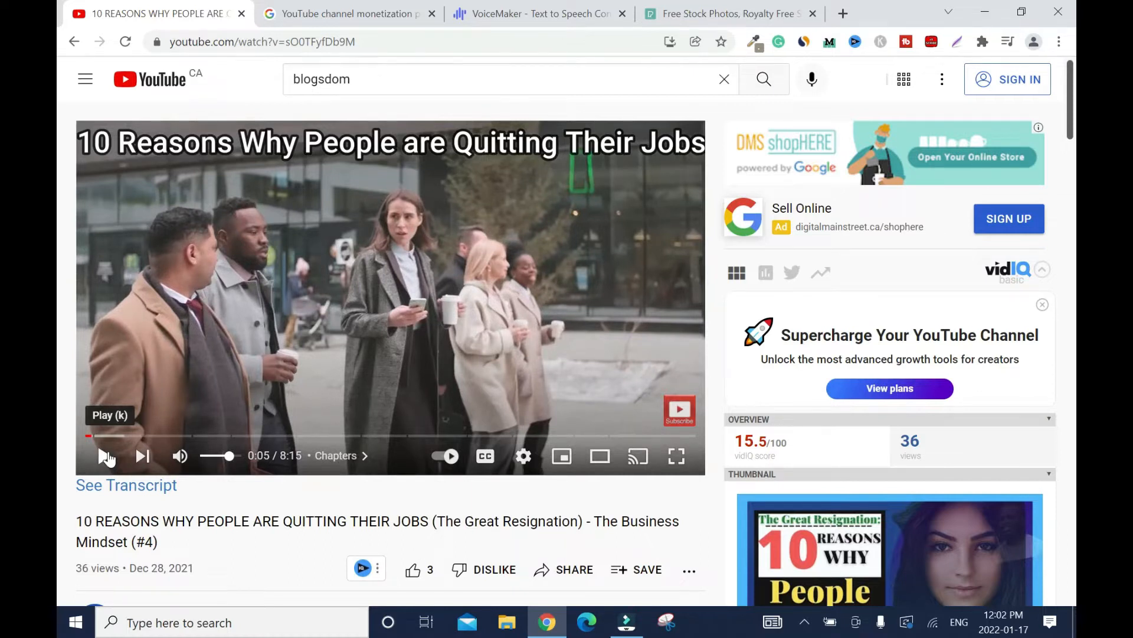
pyautogui.click(105, 455)
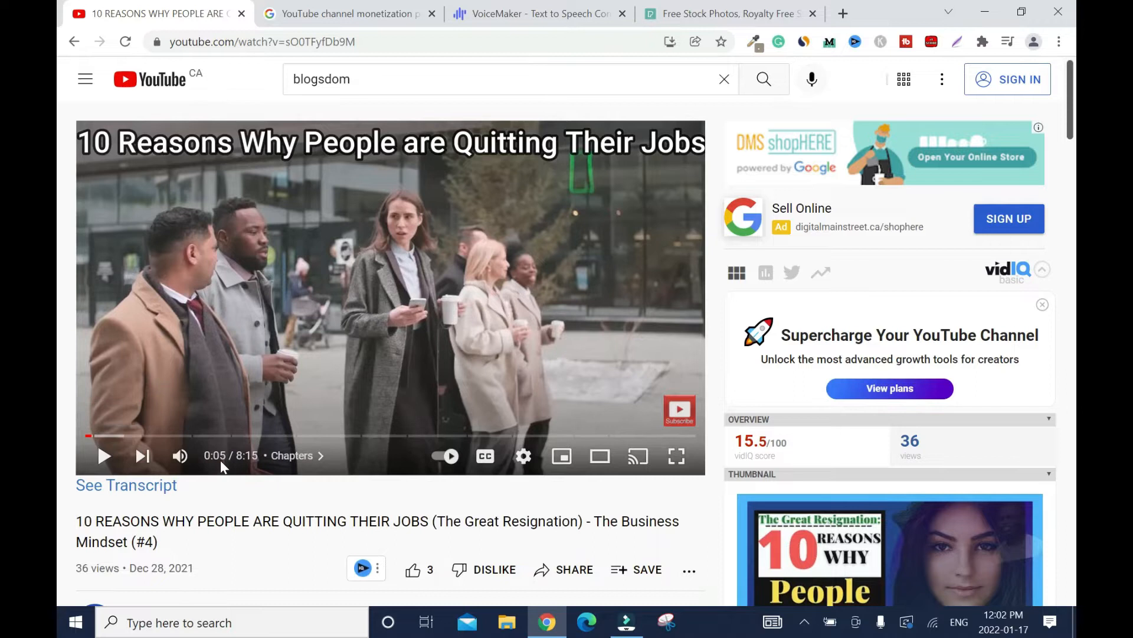
pyautogui.moveTo(368, 491)
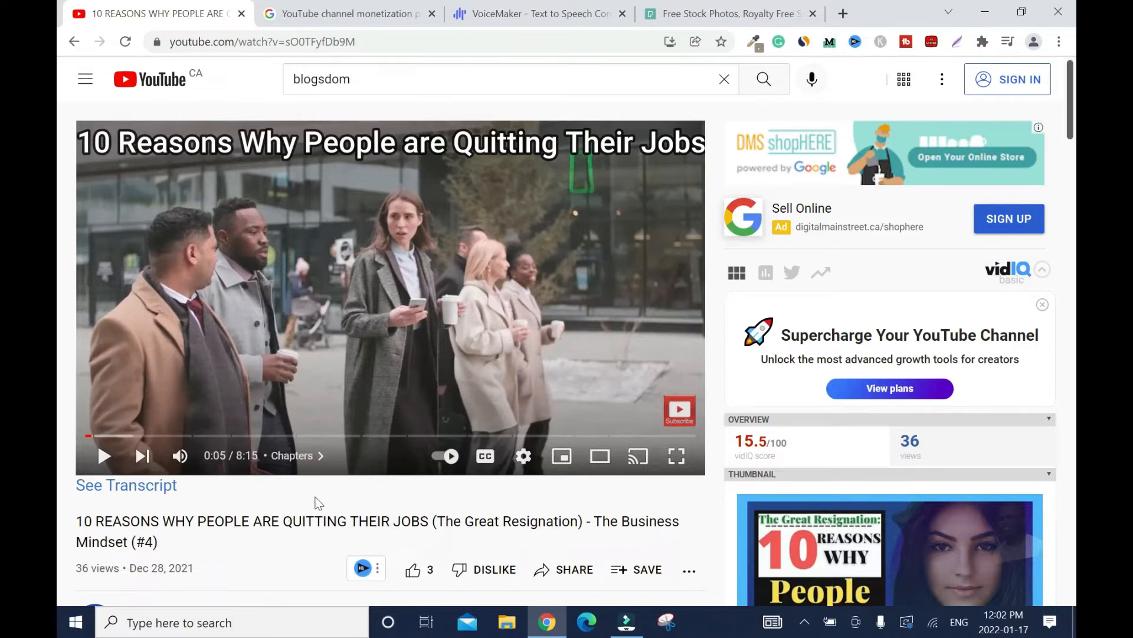
pyautogui.moveTo(303, 491)
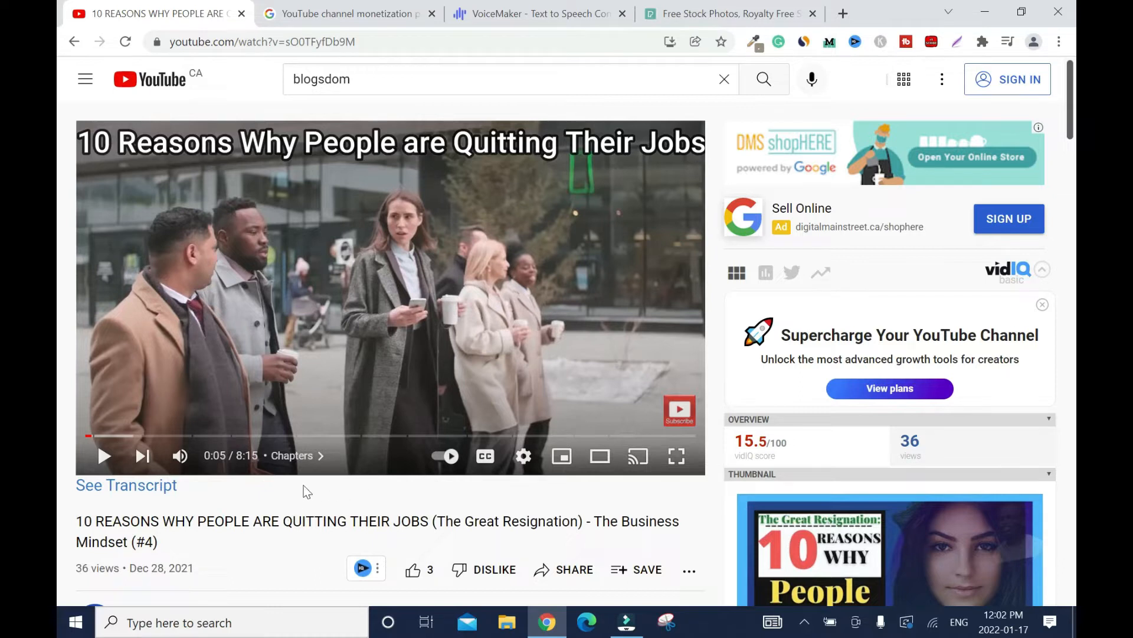
pyautogui.moveTo(369, 493)
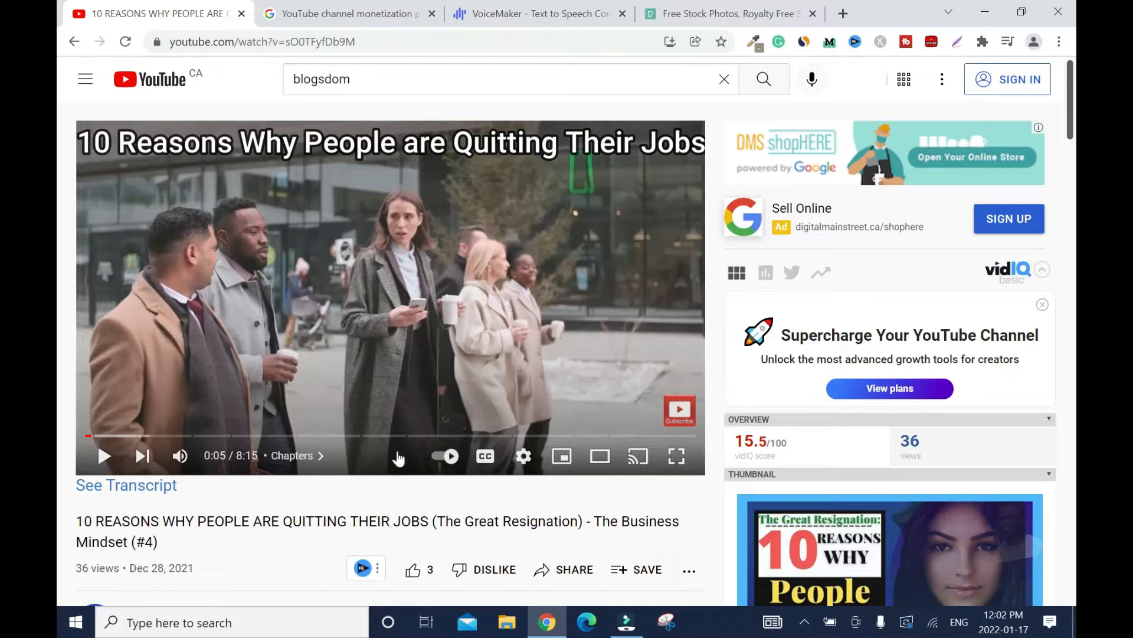
pyautogui.moveTo(448, 507)
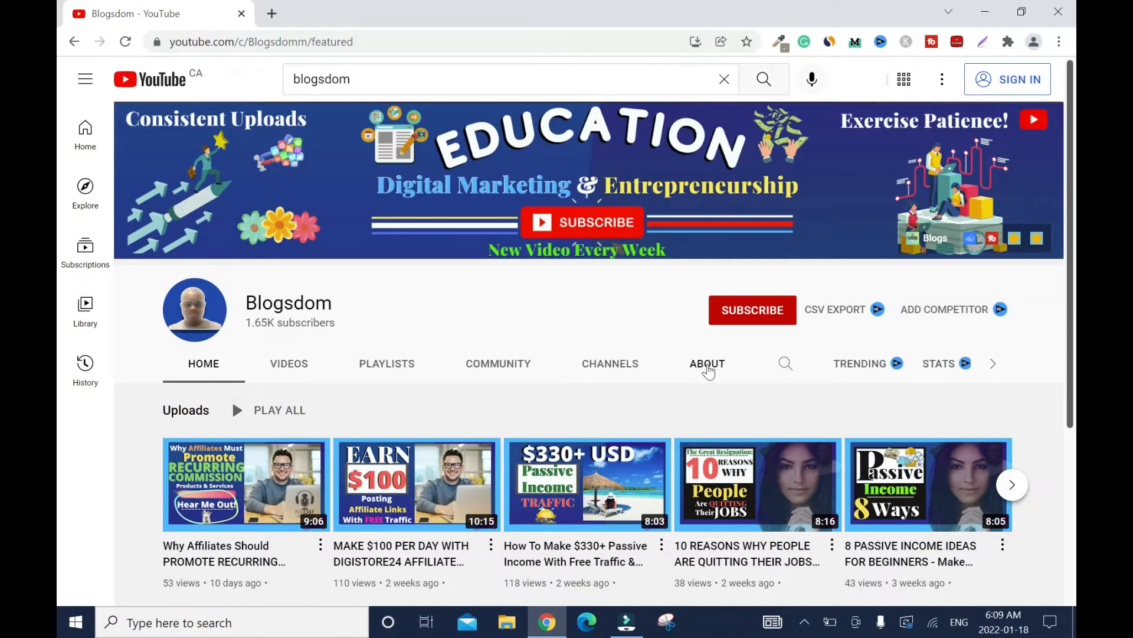
# - Read Blogsdom's About description and stats, then return to its uploaded videos list
pyautogui.click(707, 362)
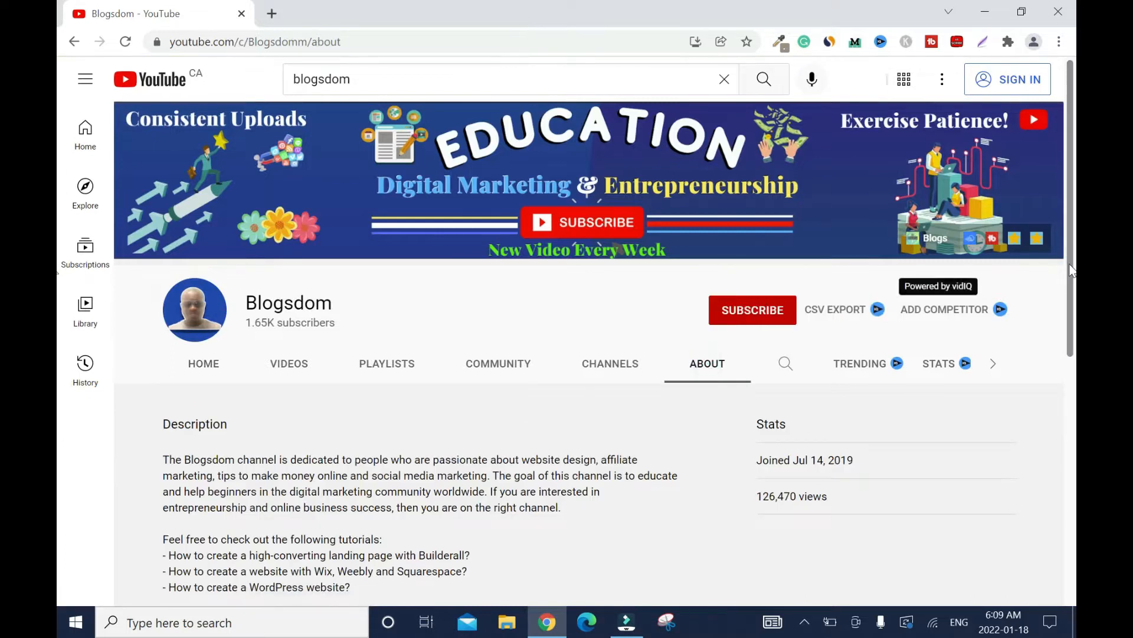
pyautogui.scroll(-3)
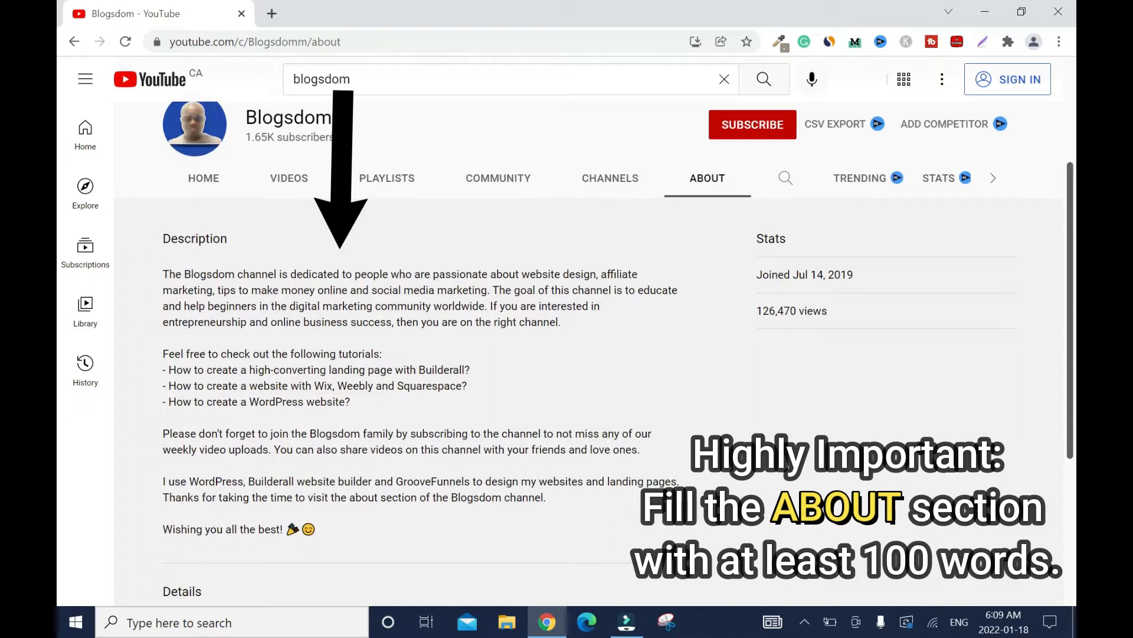
pyautogui.click(73, 41)
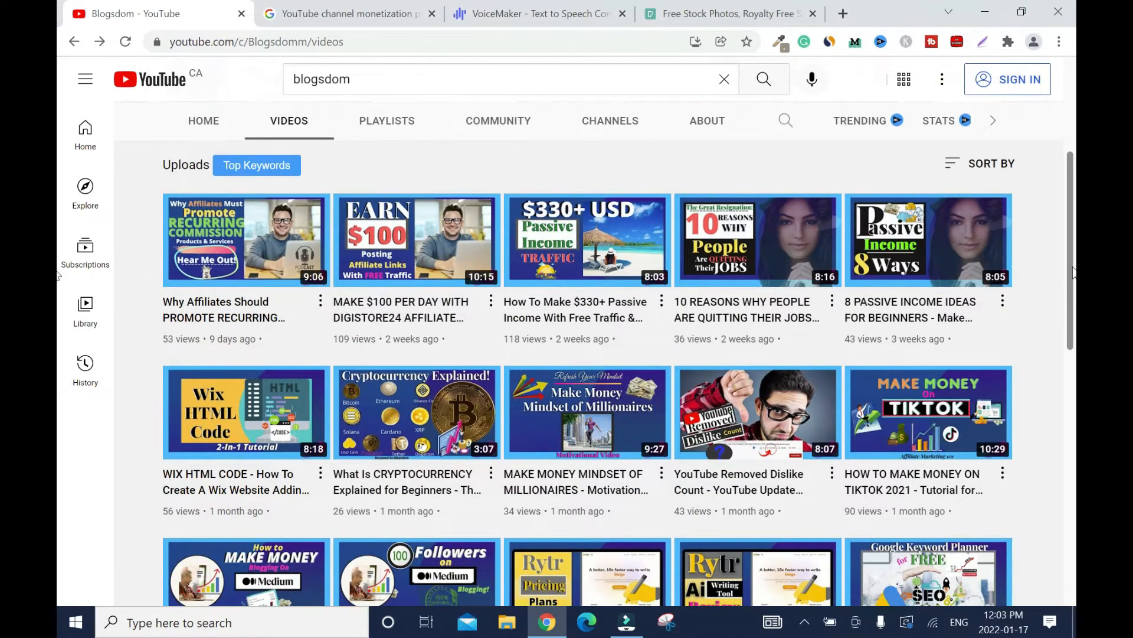
# - Scroll the monetization policies article to the section on what reviewers check on a channel
pyautogui.scroll(-3)
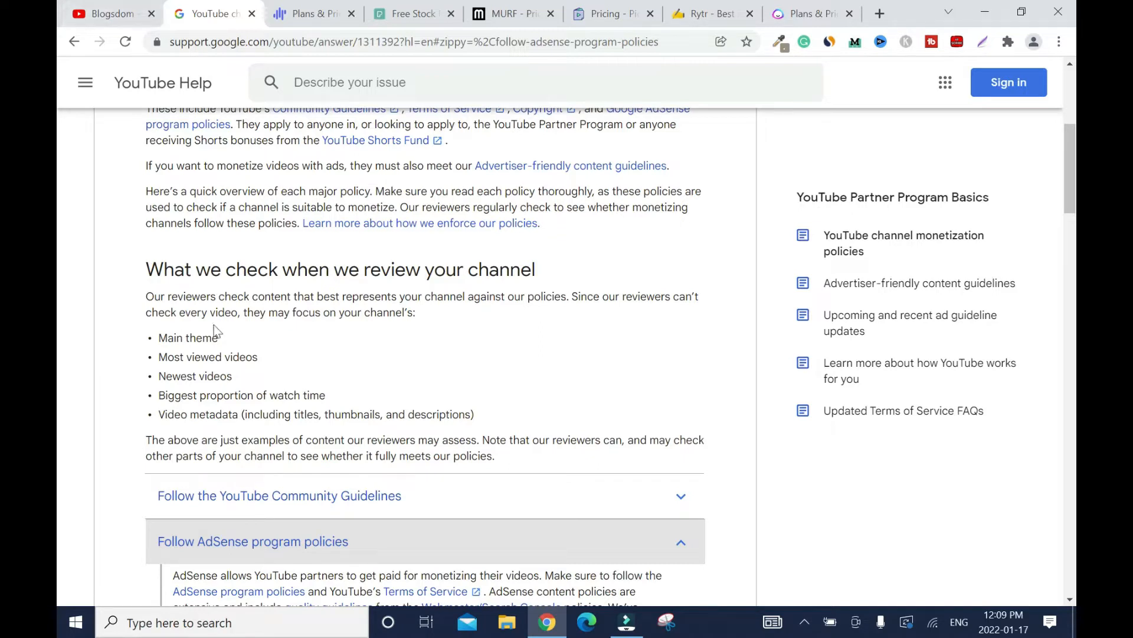
# - Return to the Blogsdom channel and scroll through its full list of uploads
pyautogui.click(109, 13)
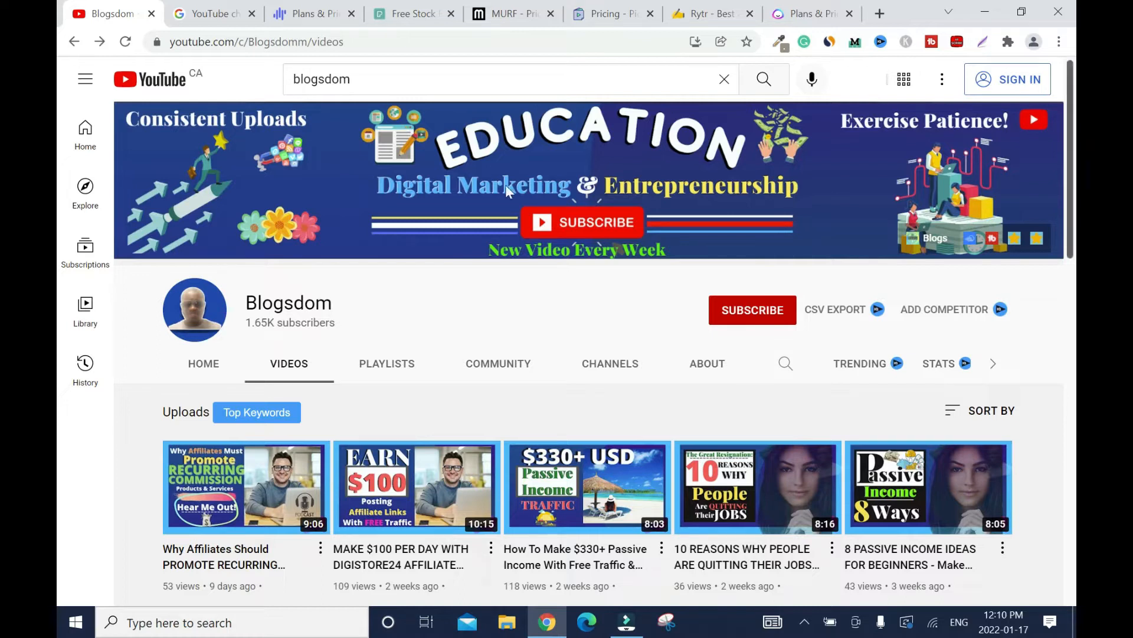
pyautogui.moveTo(521, 172)
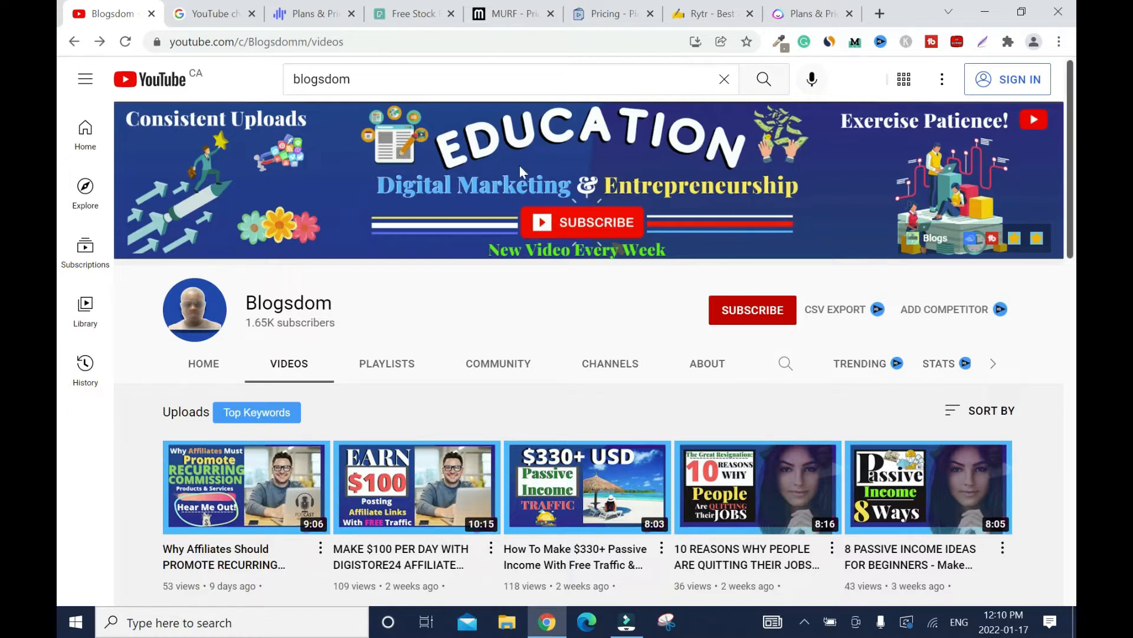
pyautogui.moveTo(418, 227)
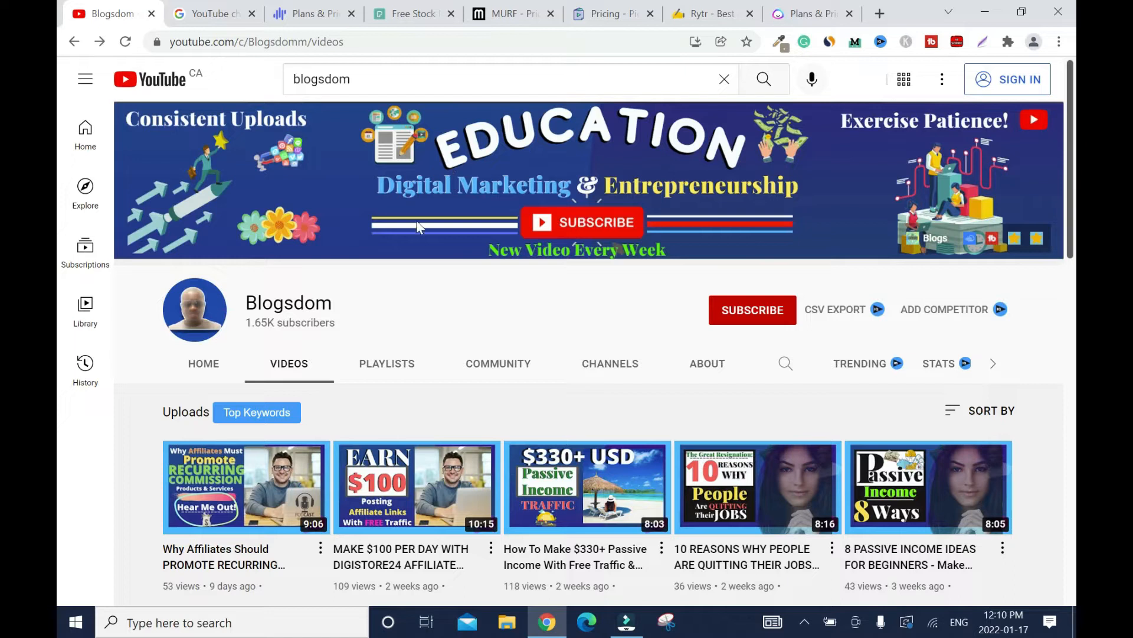
pyautogui.moveTo(756, 193)
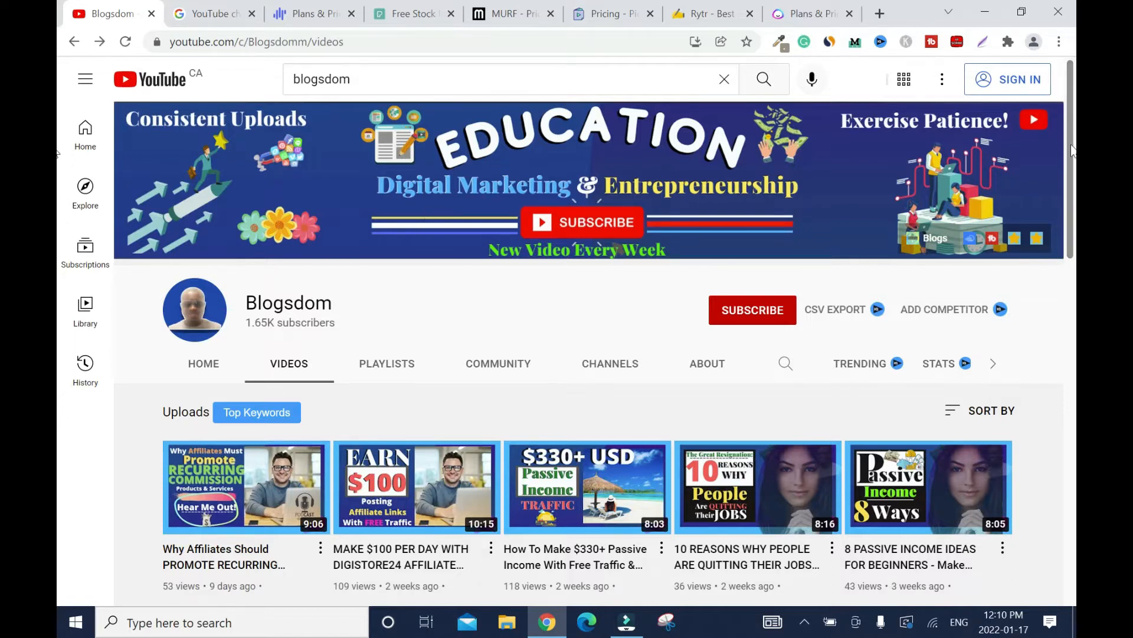
pyautogui.scroll(-3)
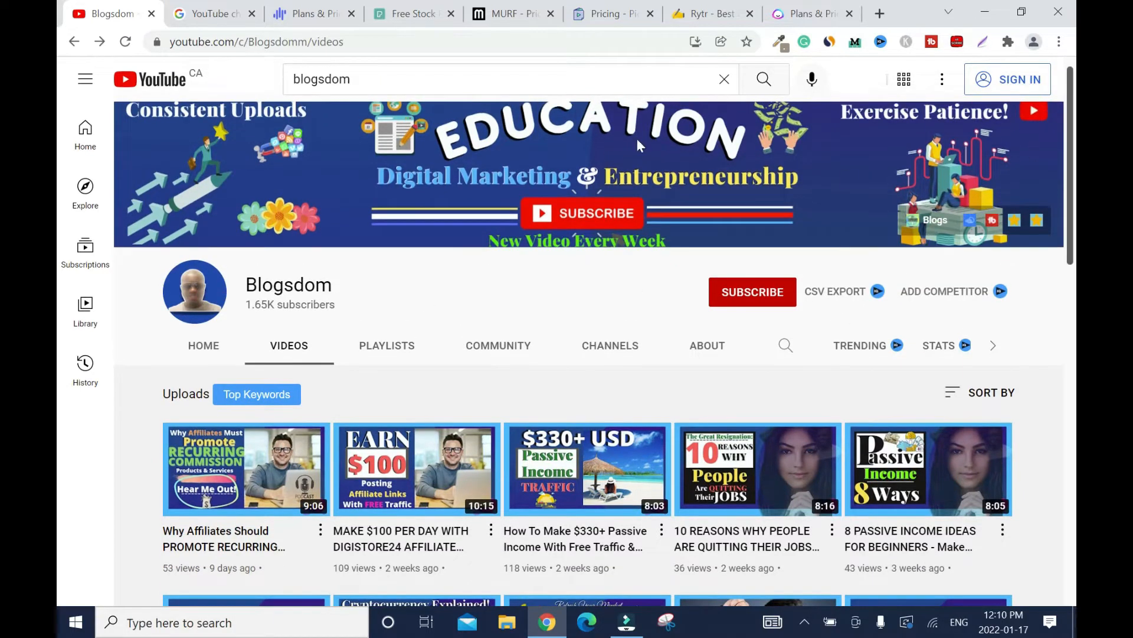
pyautogui.scroll(-3)
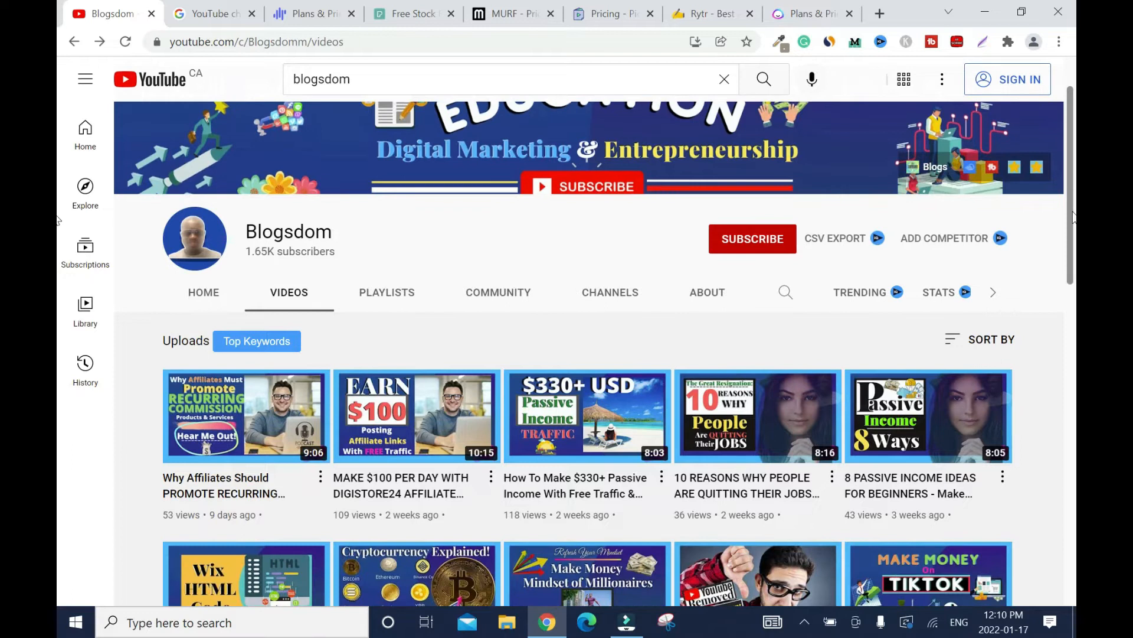
pyautogui.scroll(-3)
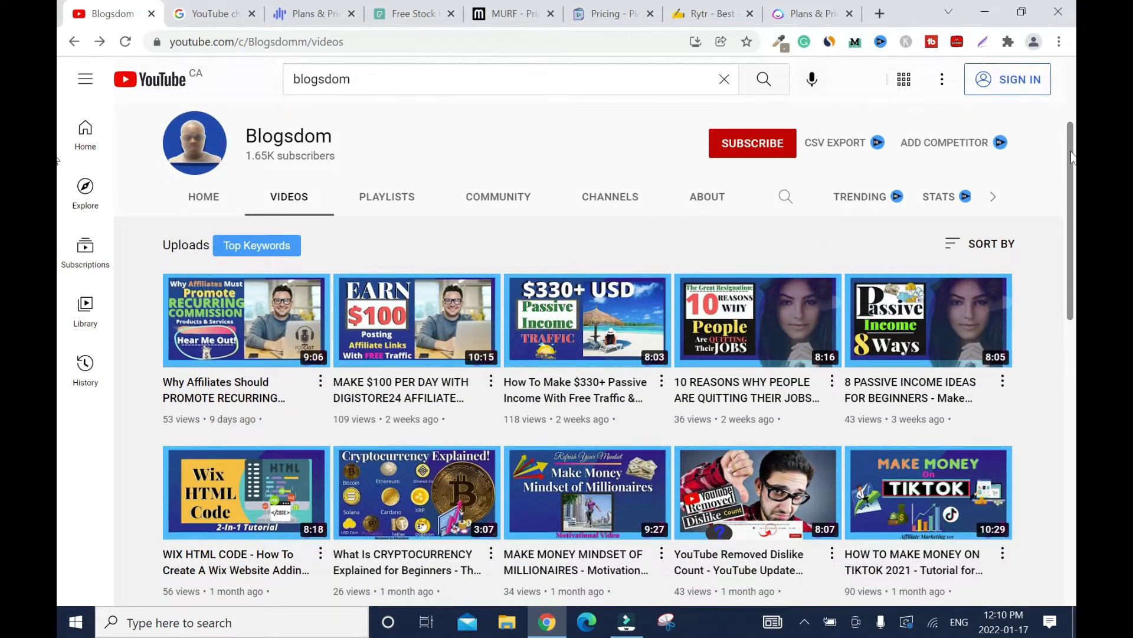
pyautogui.scroll(-3)
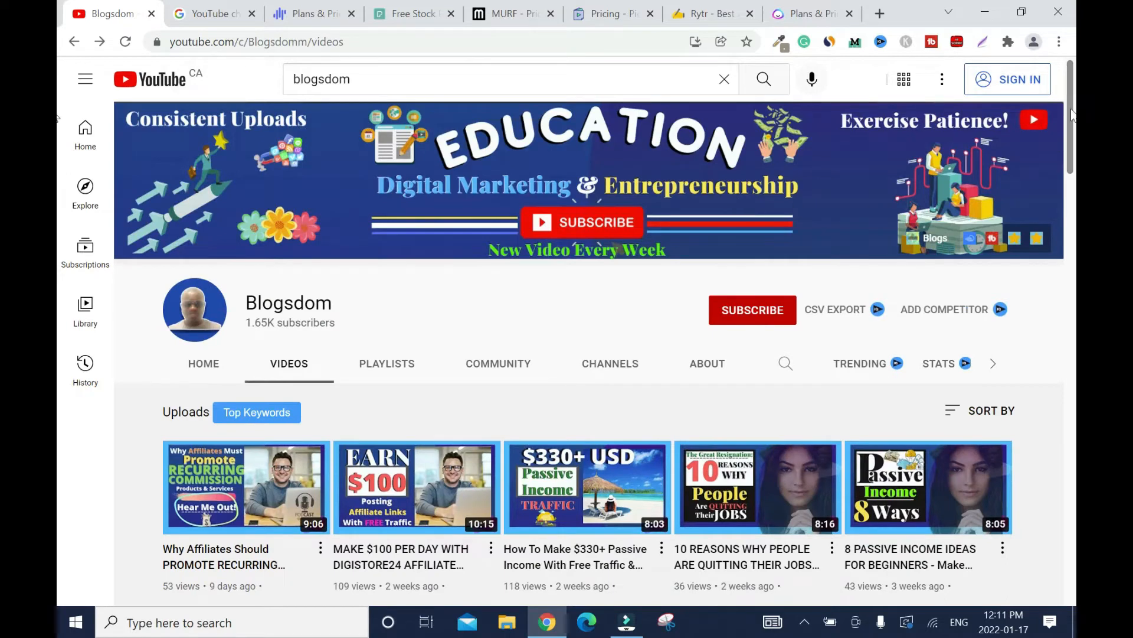
pyautogui.scroll(-3)
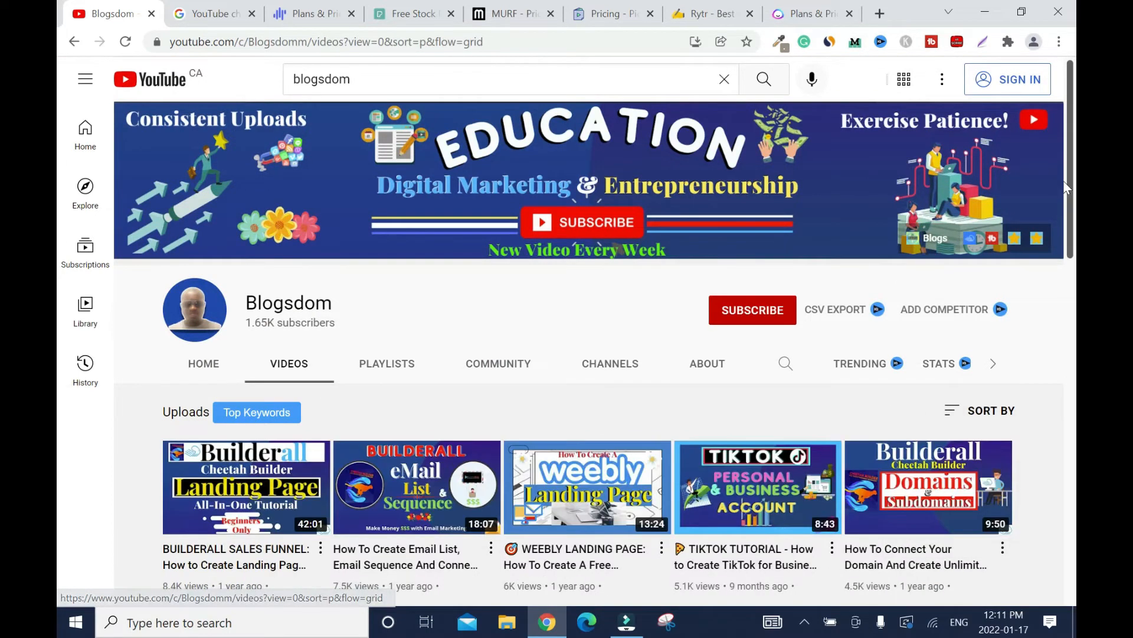
pyautogui.scroll(-3)
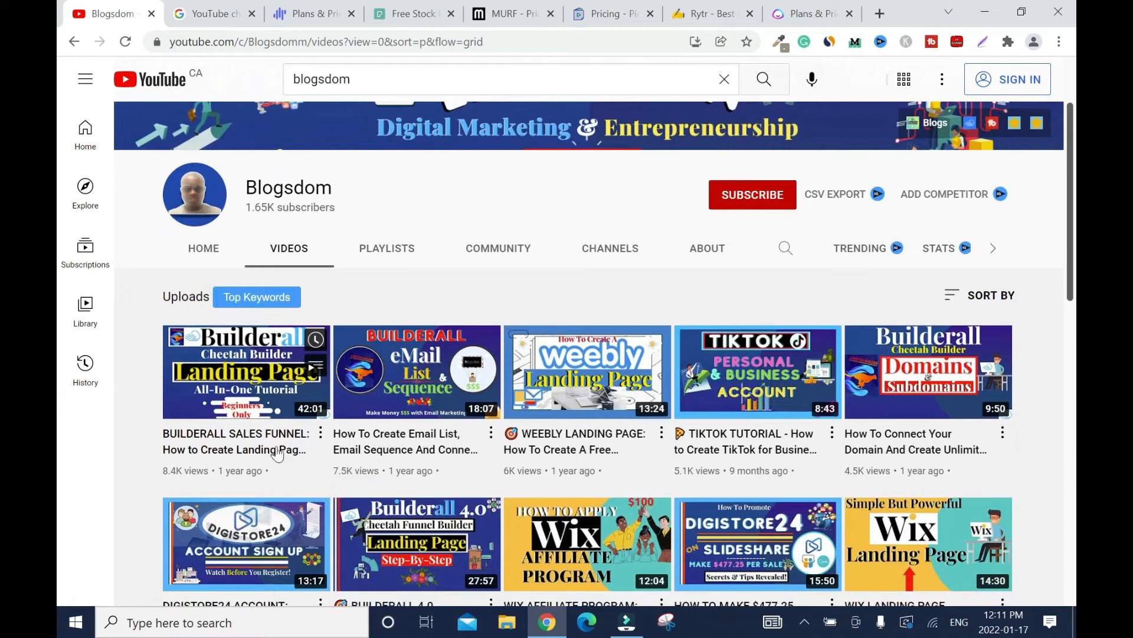
pyautogui.moveTo(177, 476)
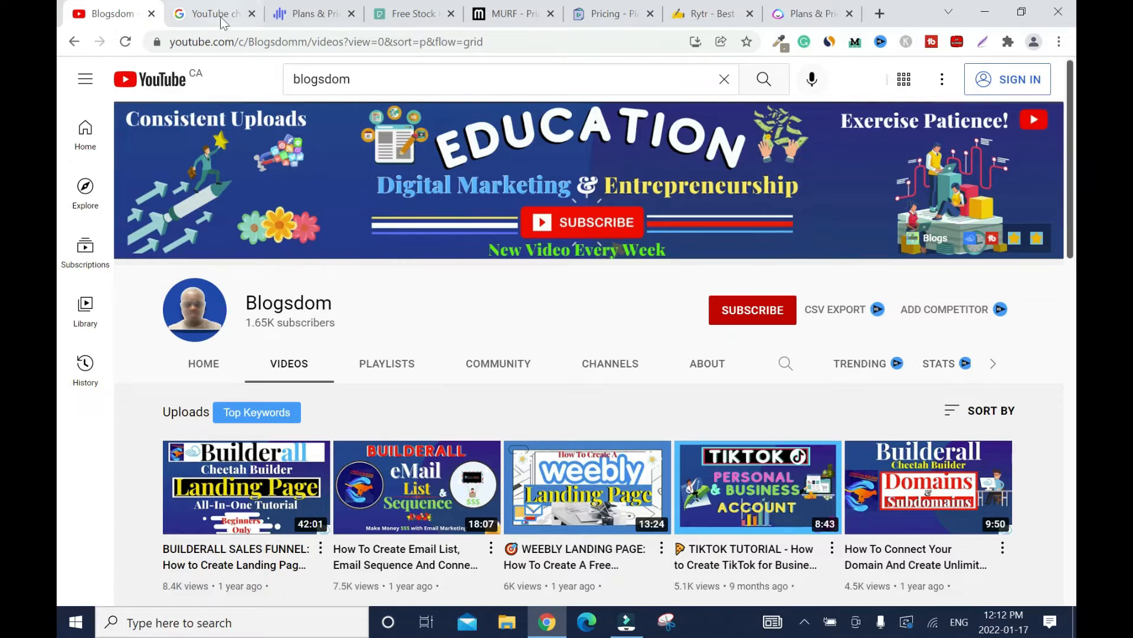
# - Alternate between the Blogsdom channel and the Help article, ending on the reviewer-checks section
pyautogui.click(210, 13)
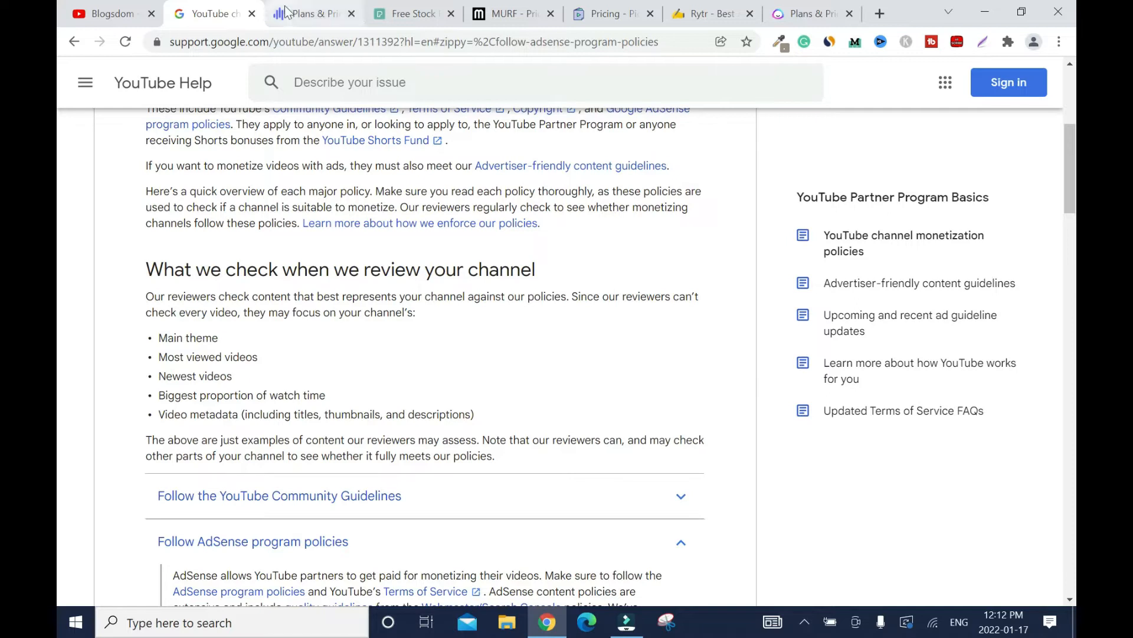
pyautogui.click(110, 13)
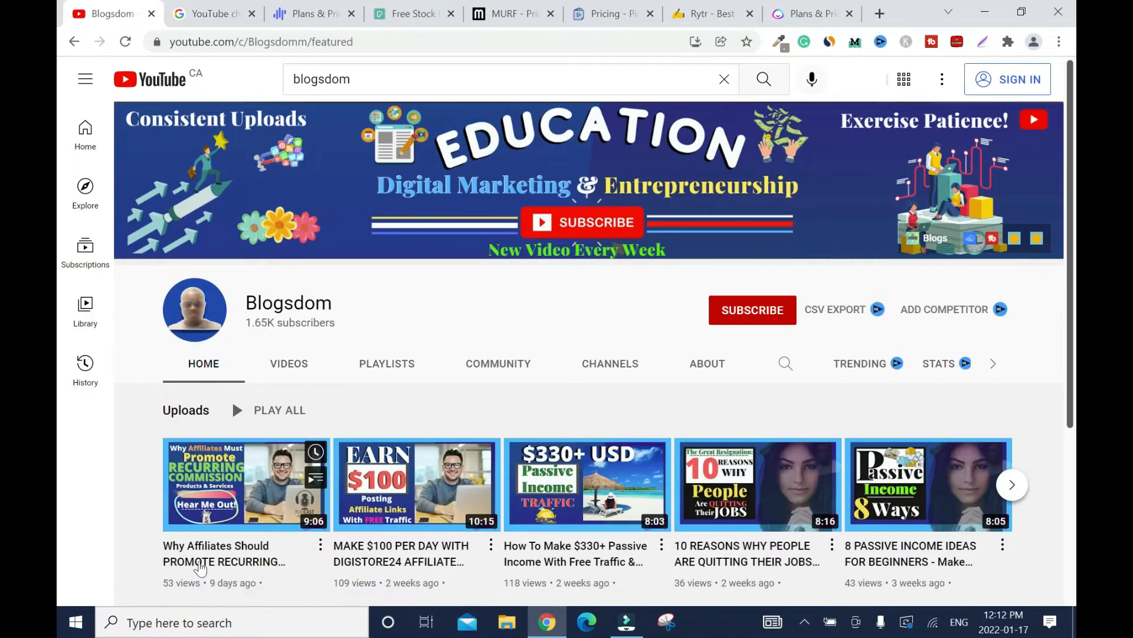
pyautogui.moveTo(246, 484)
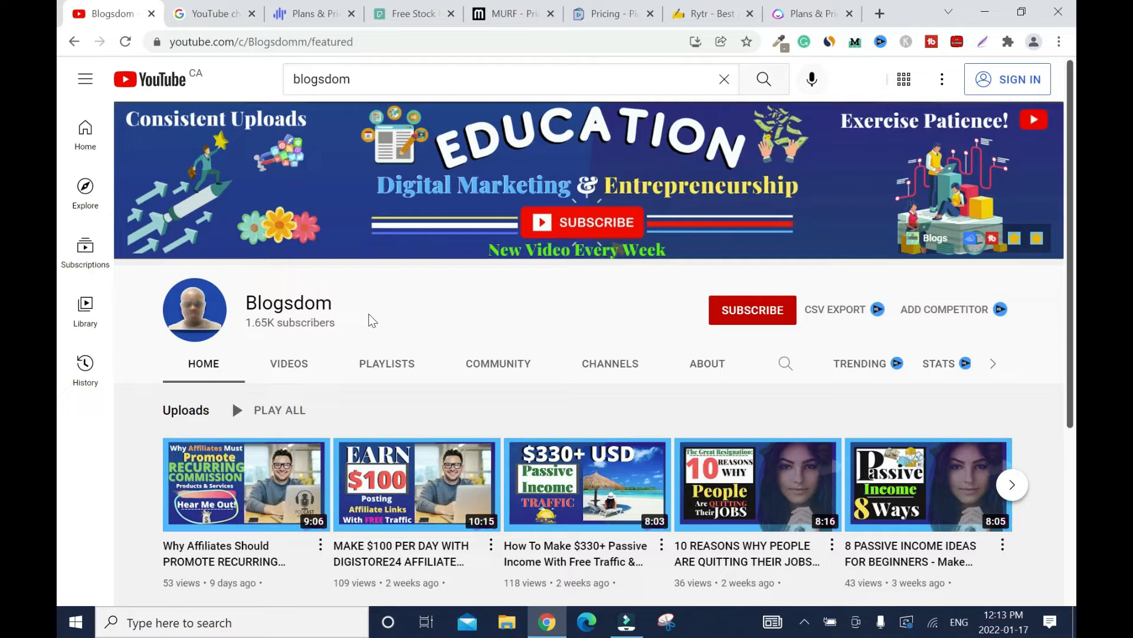
pyautogui.moveTo(326, 137)
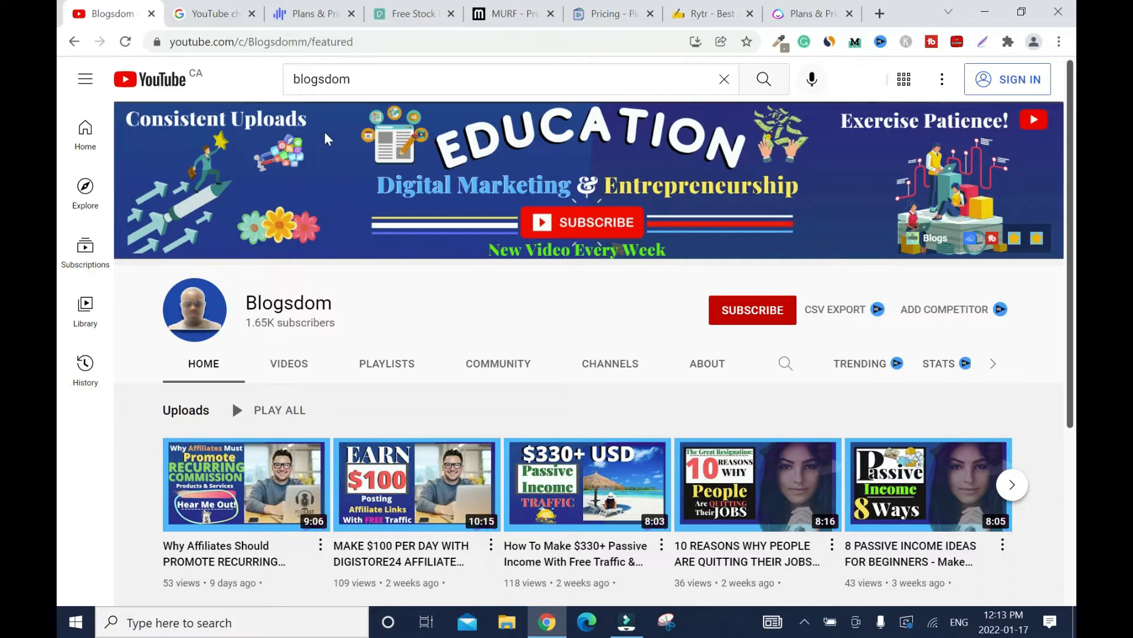
pyautogui.click(210, 13)
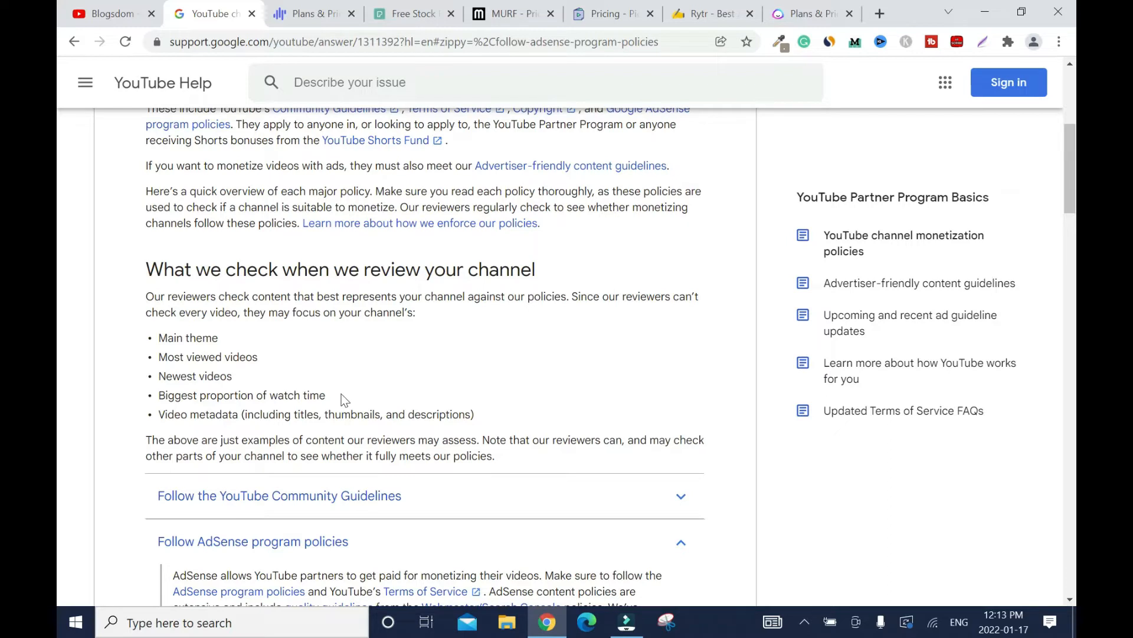
pyautogui.moveTo(219, 430)
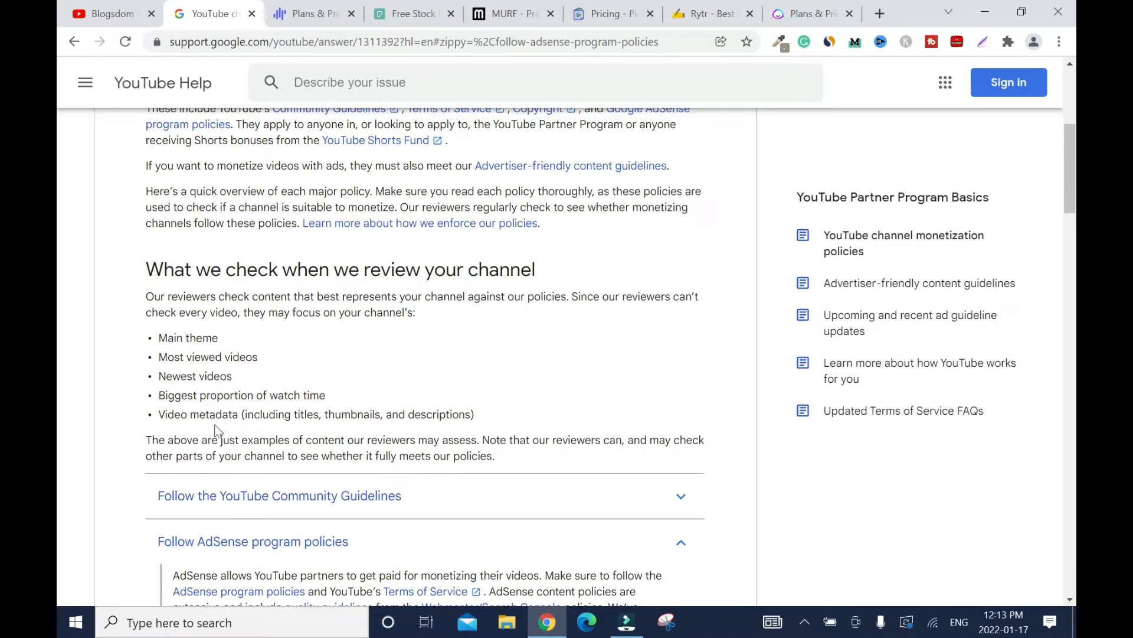
pyautogui.moveTo(546, 400)
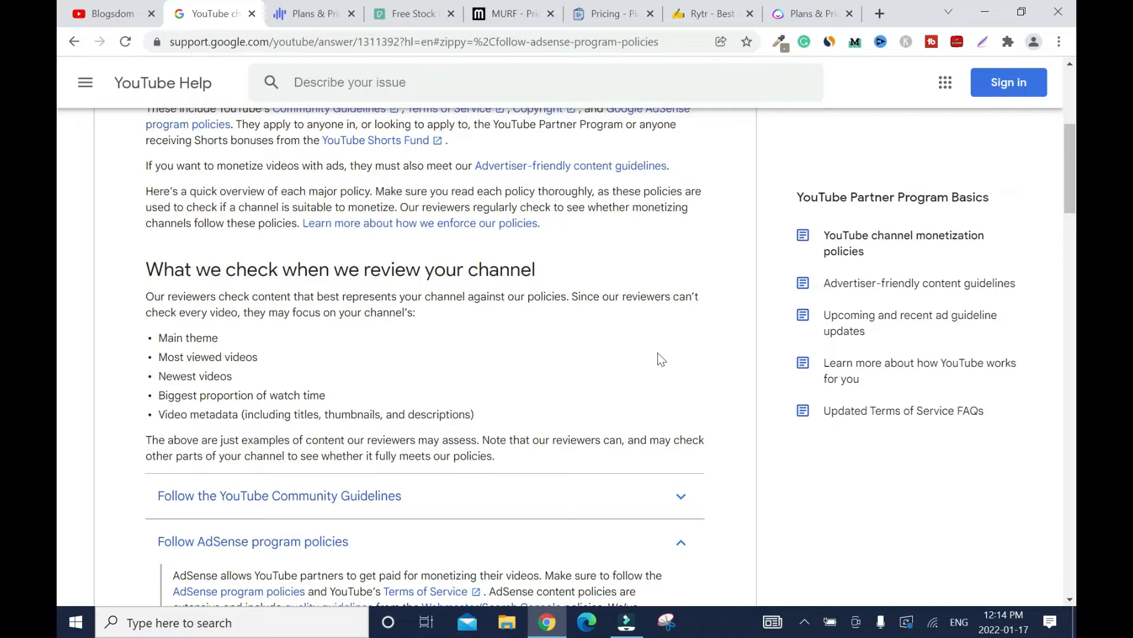
# - Flip between the Help article and Blogsdom, landing on its home page scrolled to recent uploads
pyautogui.click(111, 13)
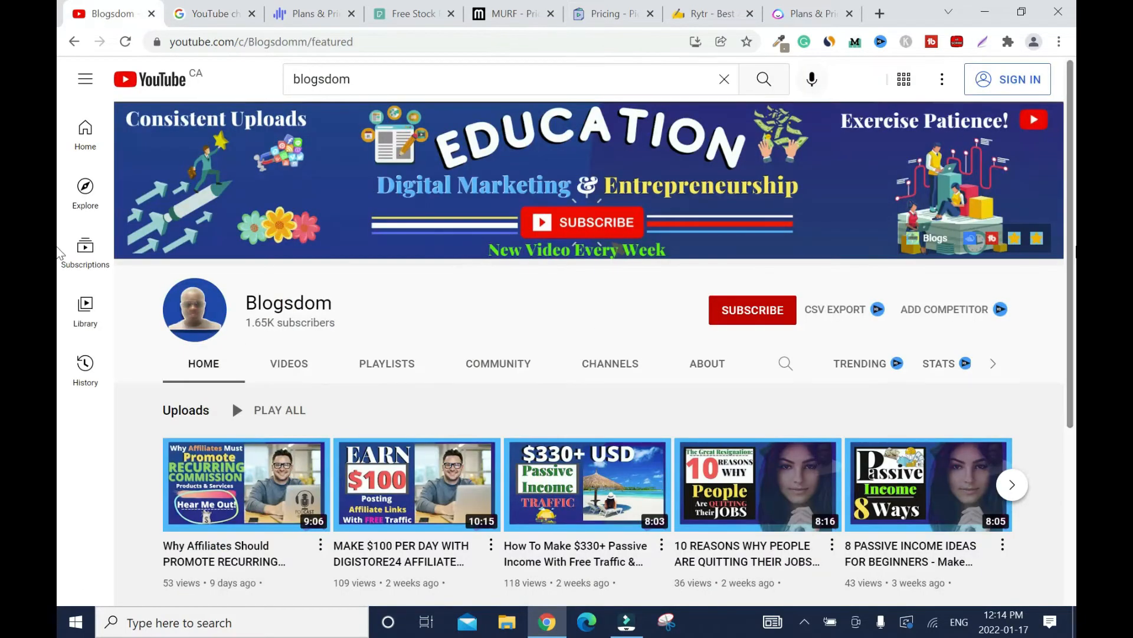
pyautogui.moveTo(68, 549)
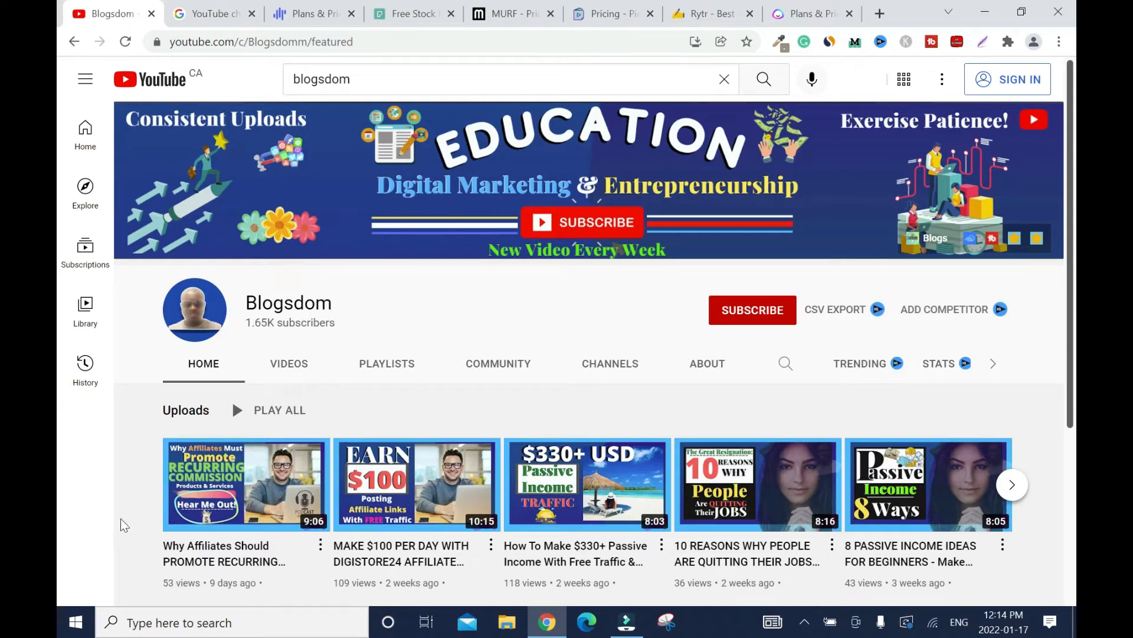
pyautogui.moveTo(246, 484)
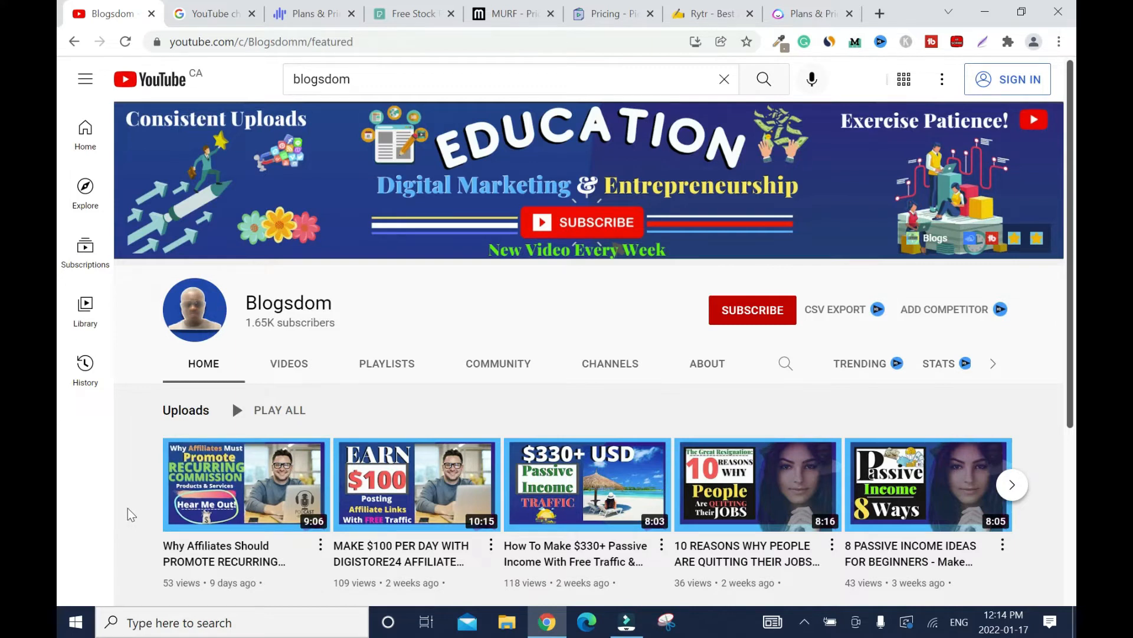
pyautogui.click(210, 13)
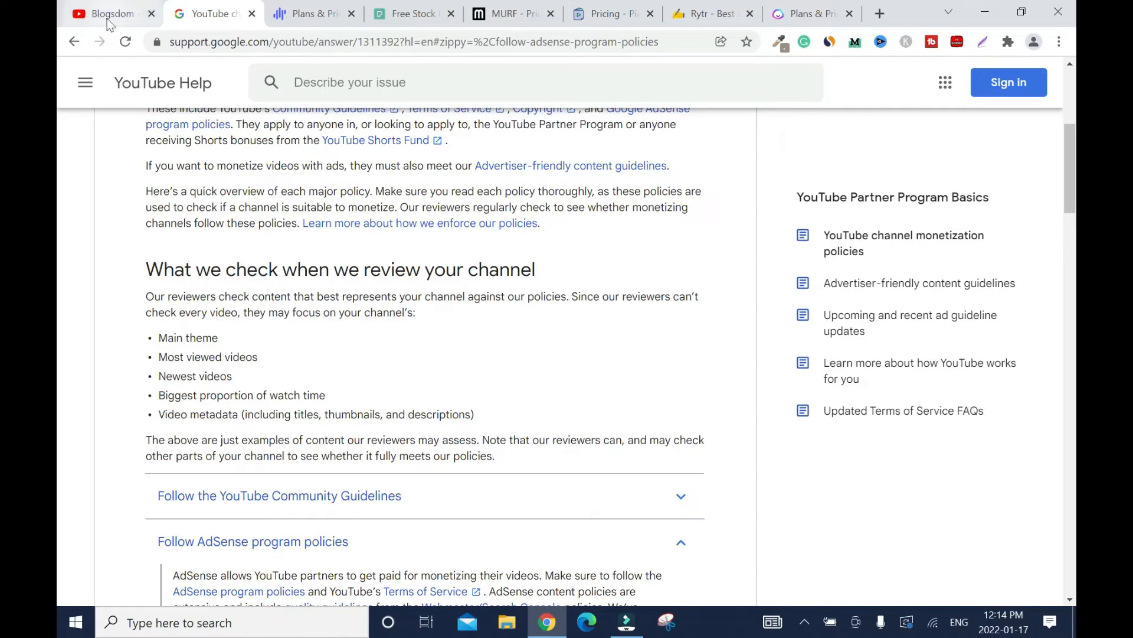
pyautogui.click(109, 13)
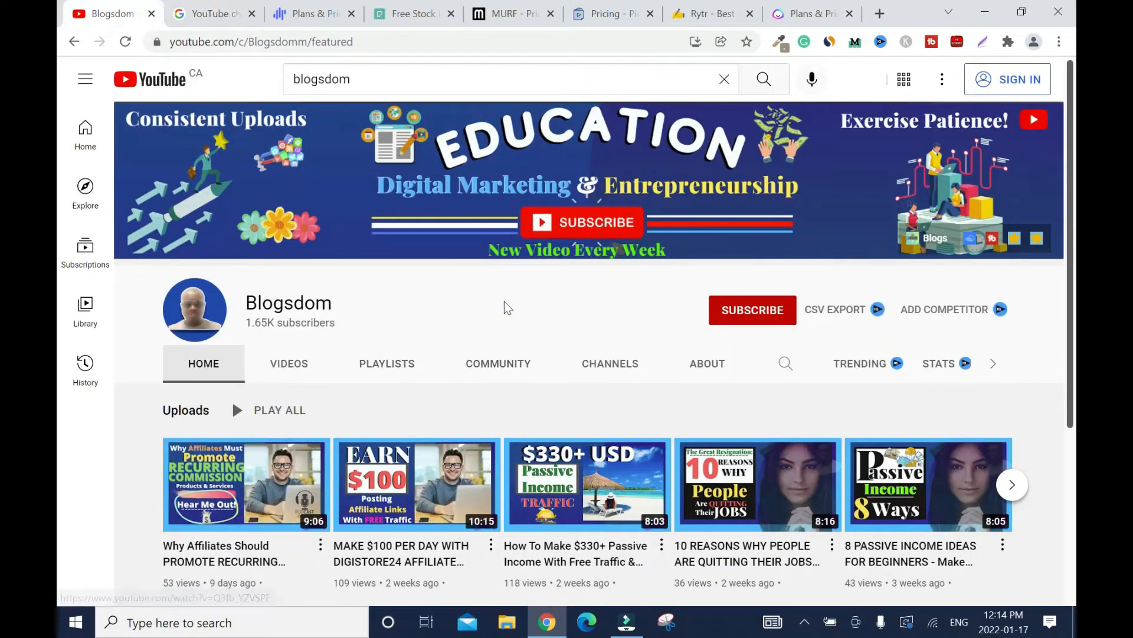
pyautogui.scroll(-3)
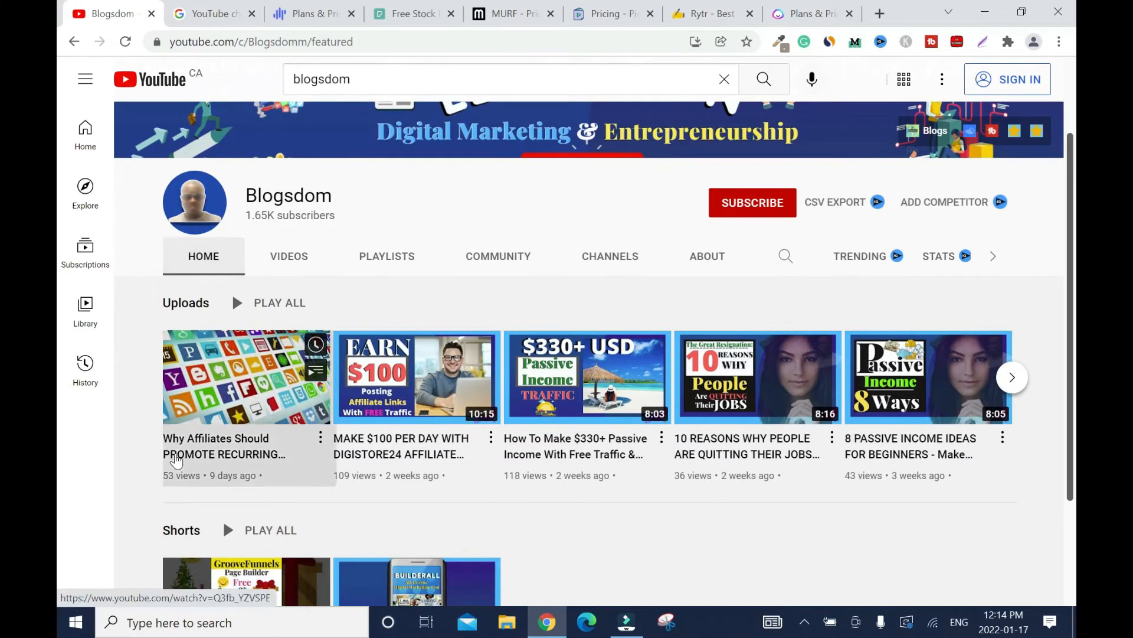
# - View the recurring-commissions podcast video and its full description, then go back to Blogsdom's home page
pyautogui.click(246, 376)
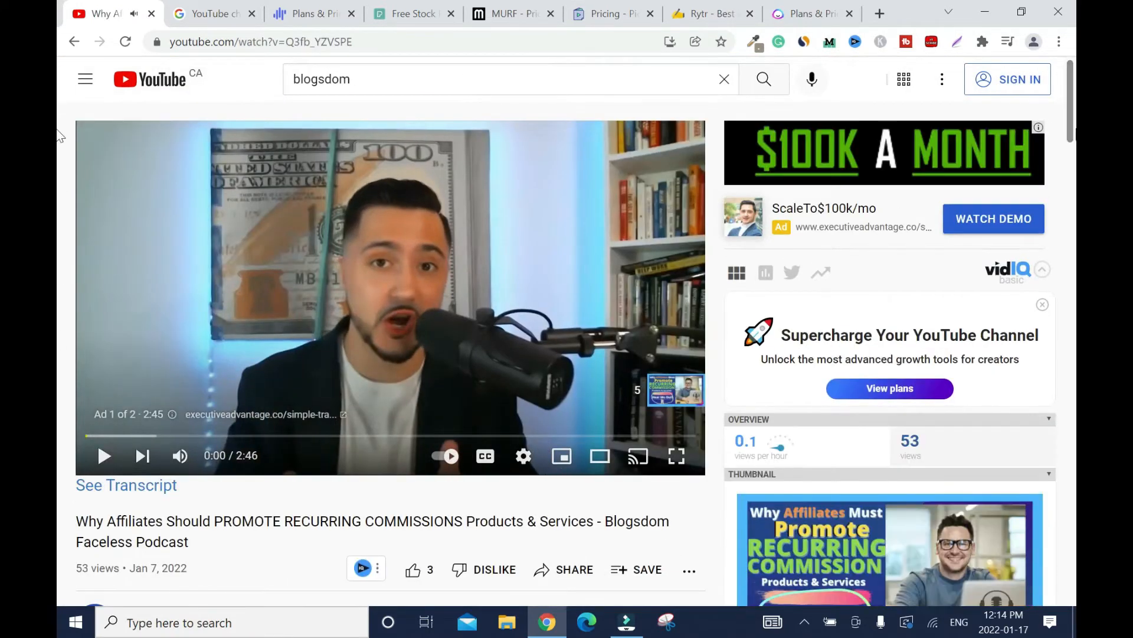
pyautogui.scroll(-3)
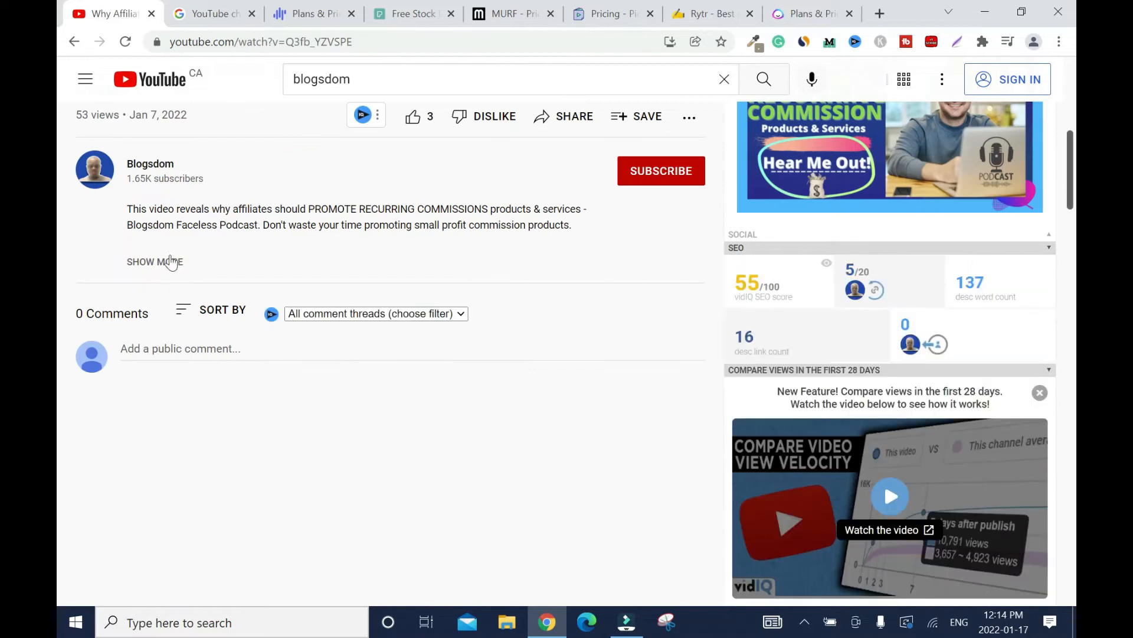
pyautogui.click(154, 261)
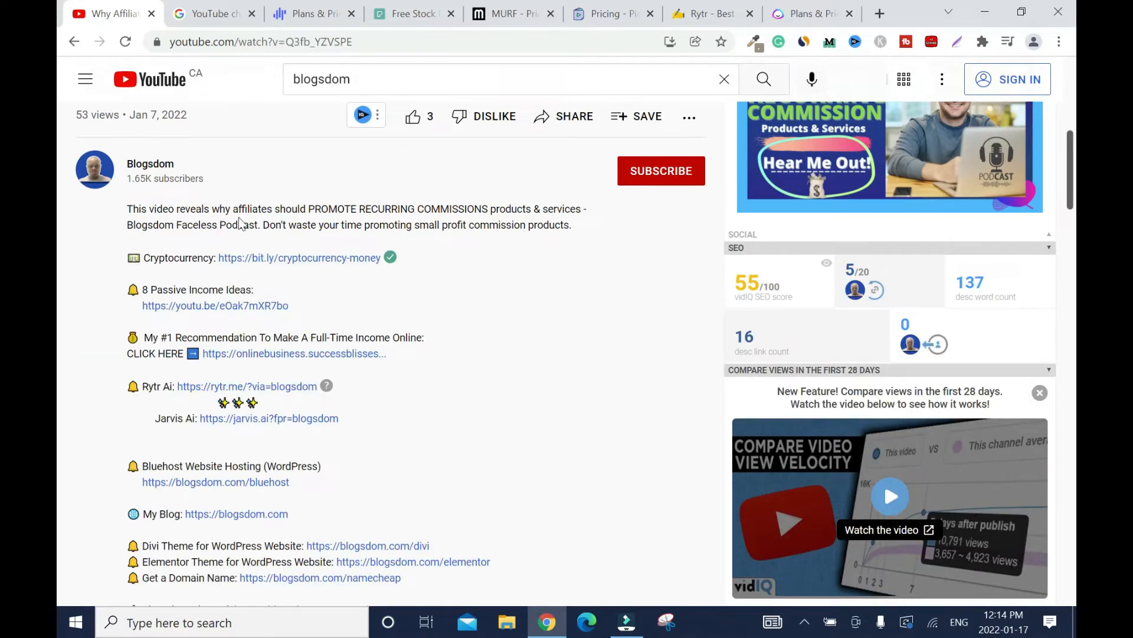
pyautogui.moveTo(433, 223)
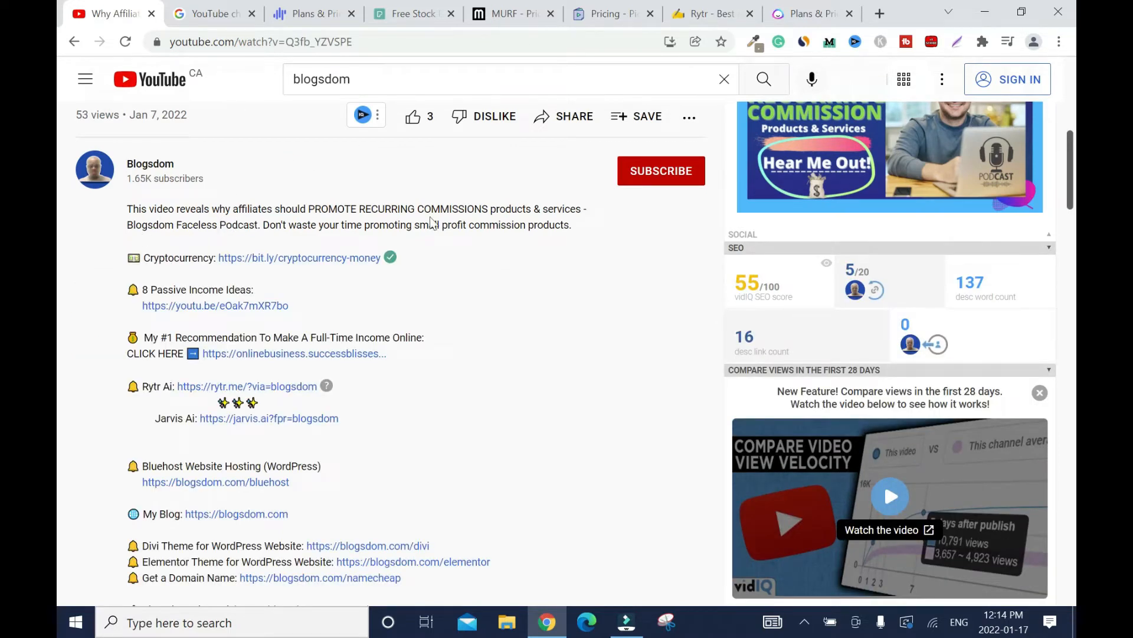
pyautogui.moveTo(161, 242)
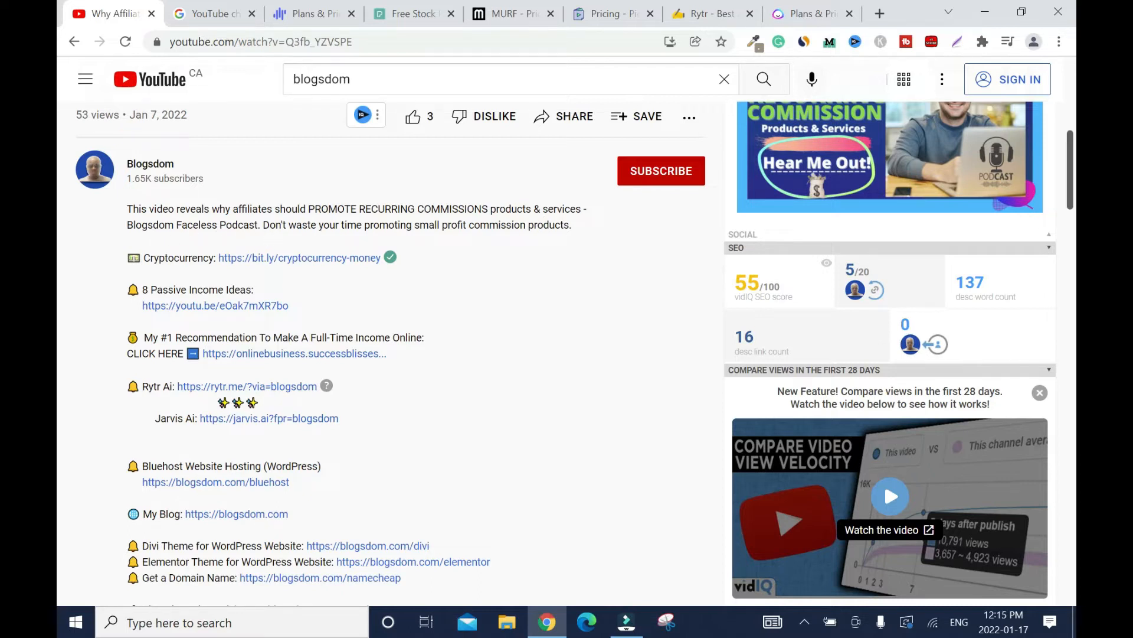
pyautogui.moveTo(321, 195)
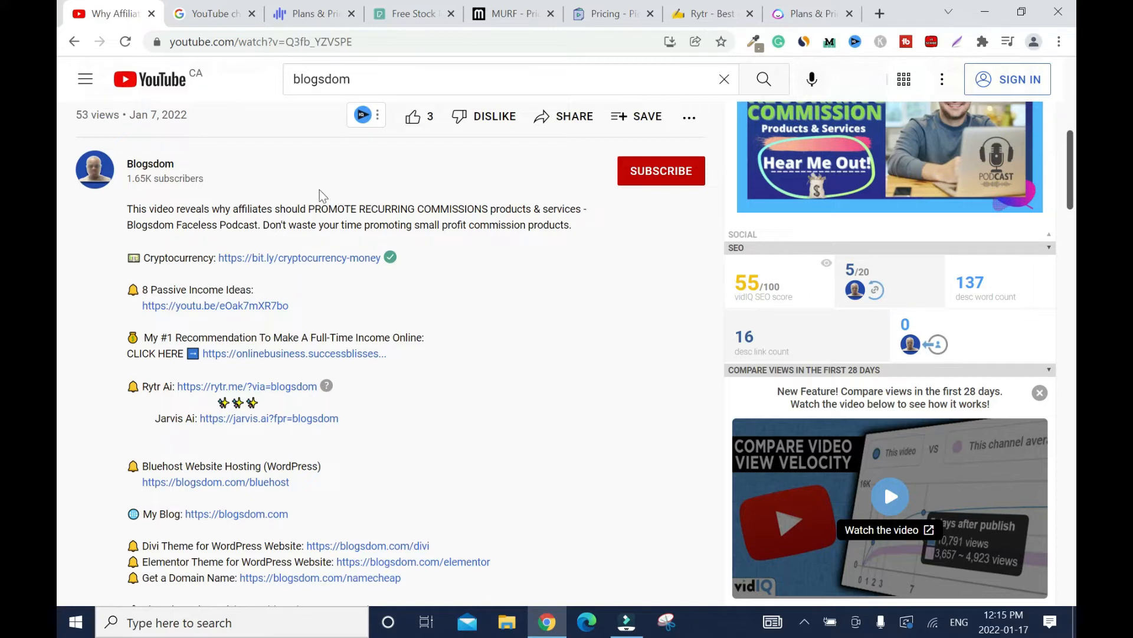
pyautogui.moveTo(396, 240)
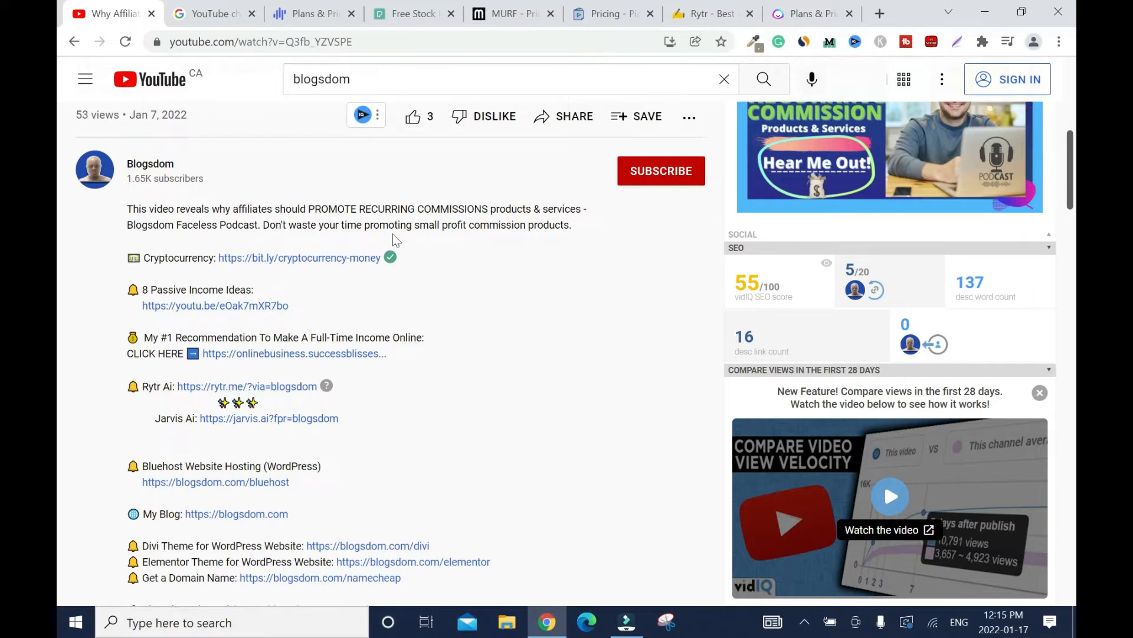
pyautogui.moveTo(542, 238)
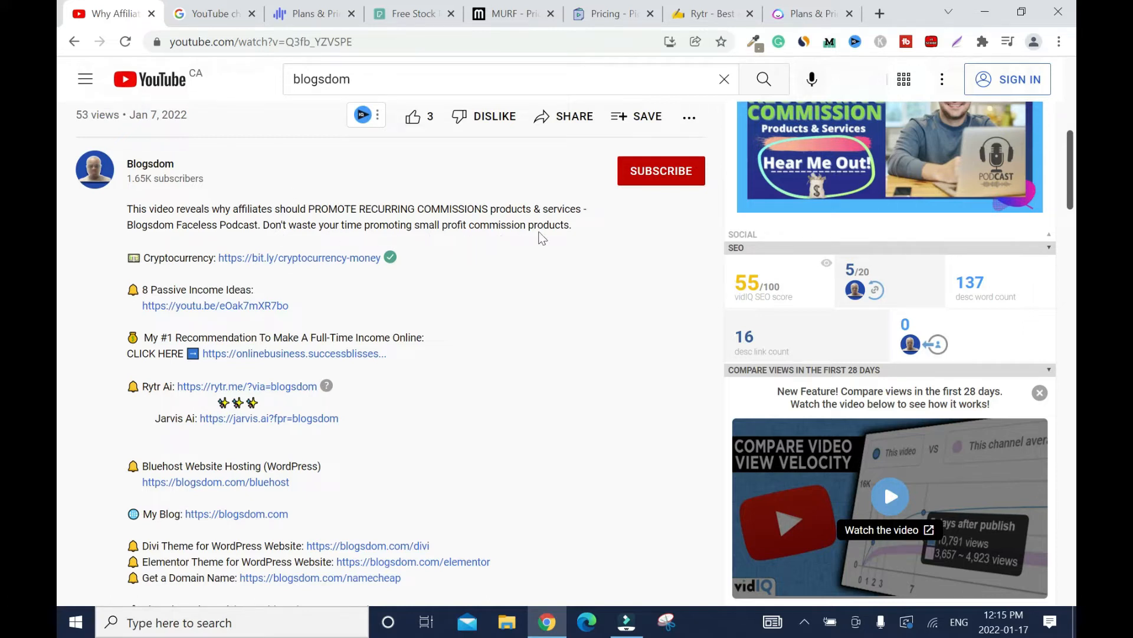
pyautogui.scroll(3)
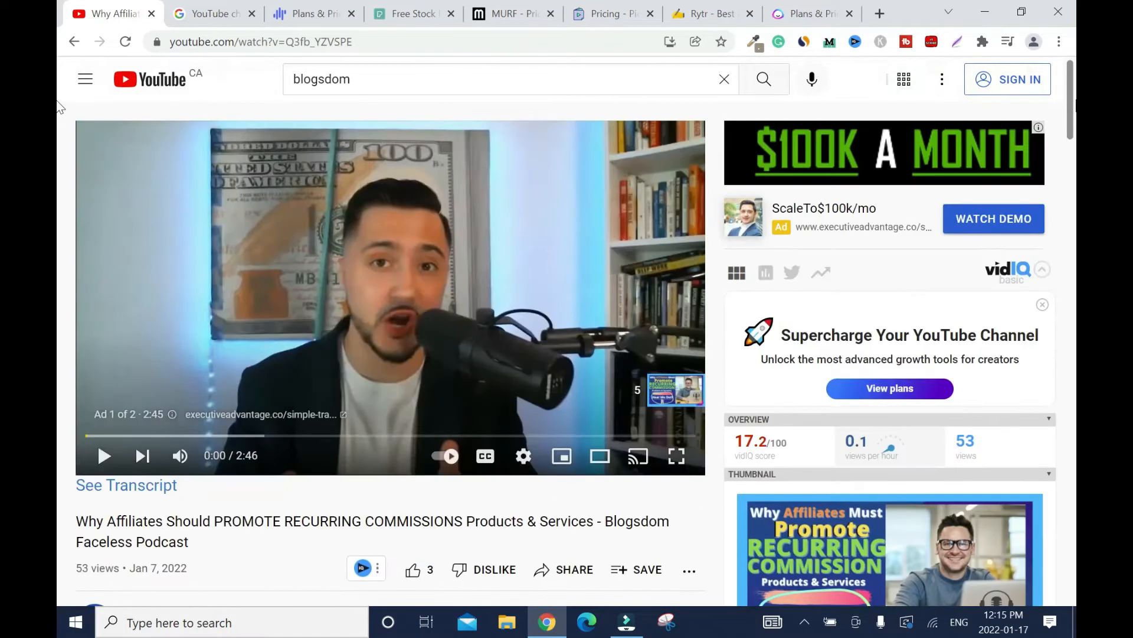
pyautogui.click(75, 42)
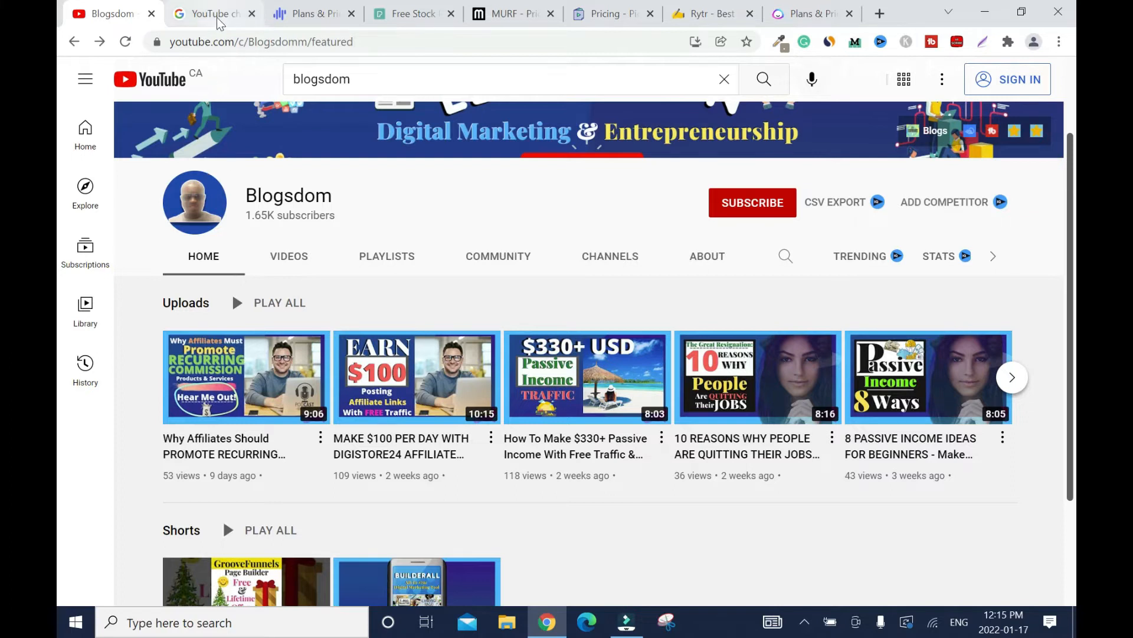
# - In the monetization article, expand Follow AdSense program policies to show the repetitious content guidance
pyautogui.click(211, 13)
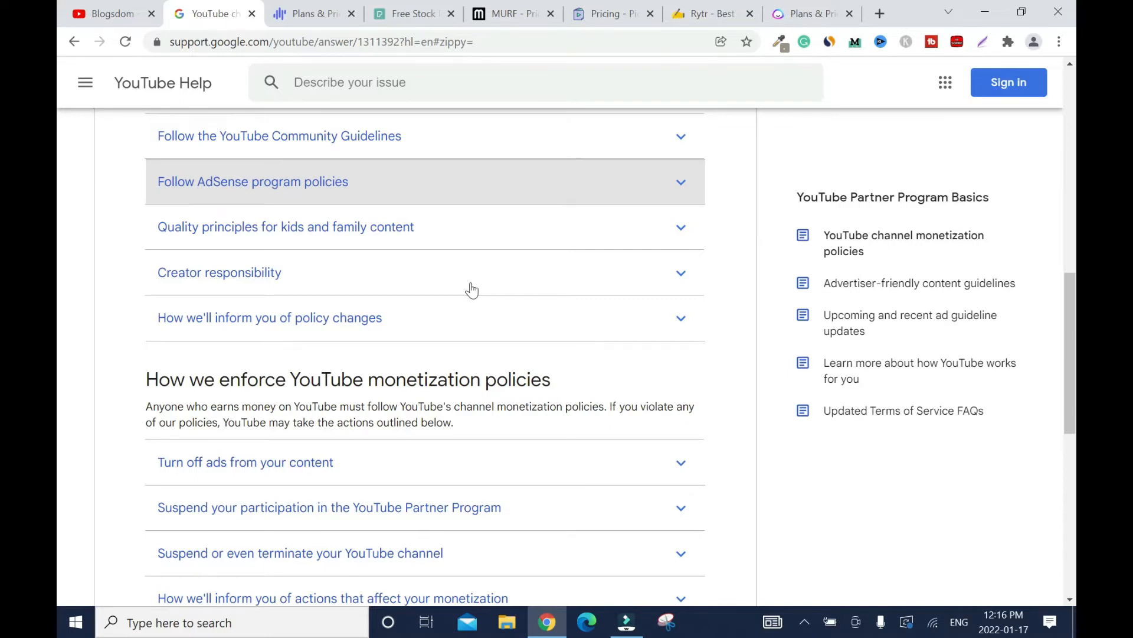
pyautogui.click(253, 182)
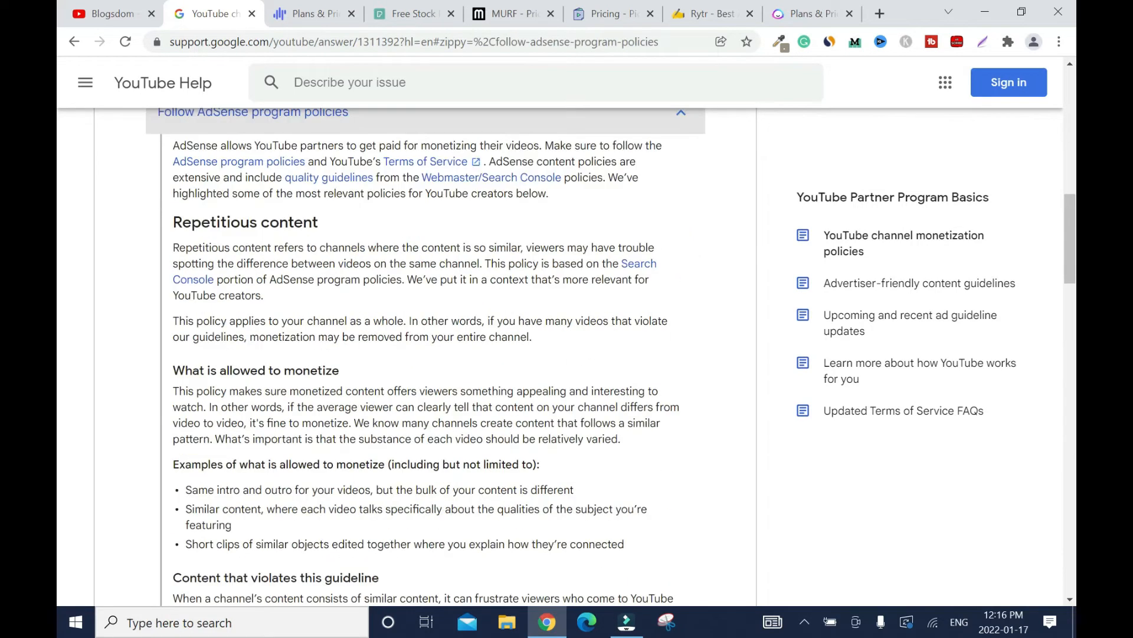
pyautogui.moveTo(410, 235)
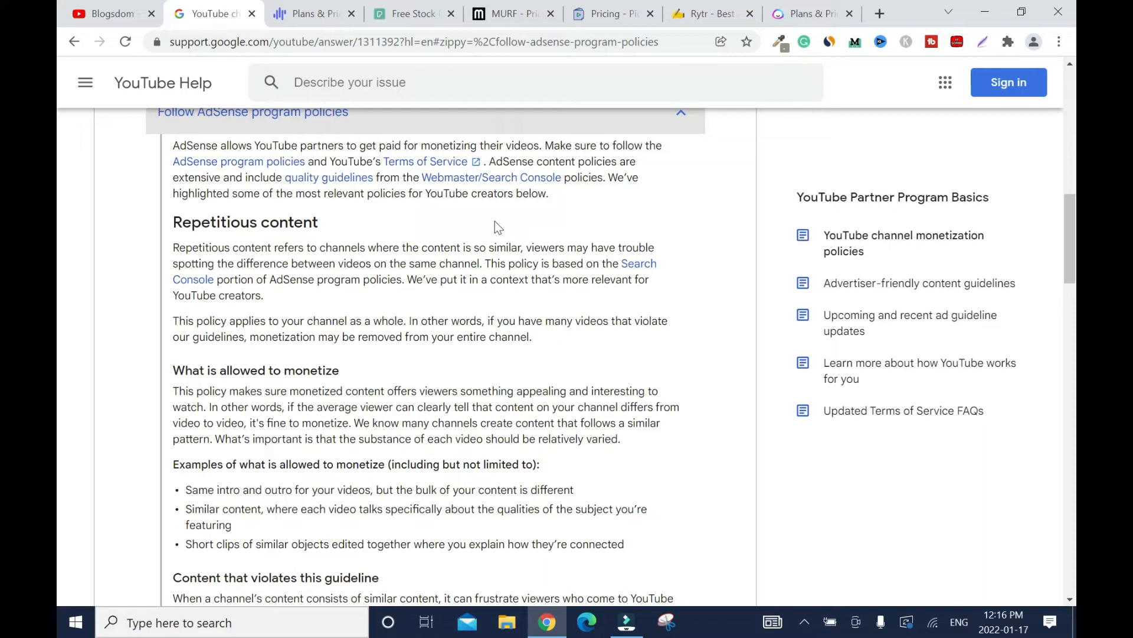
pyautogui.moveTo(640, 230)
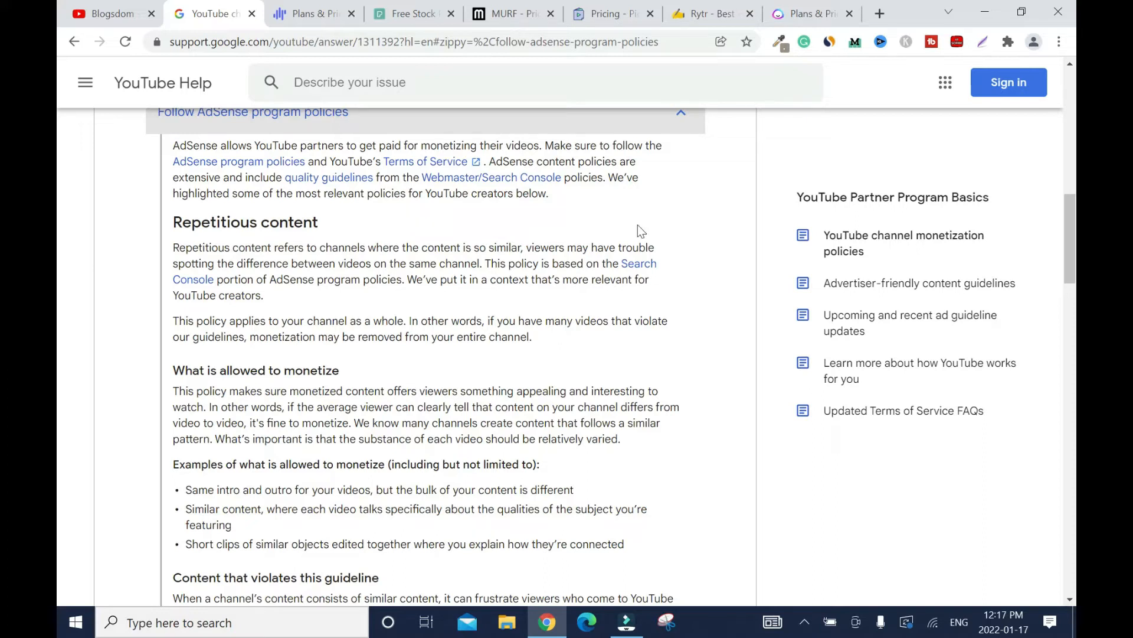
pyautogui.moveTo(671, 208)
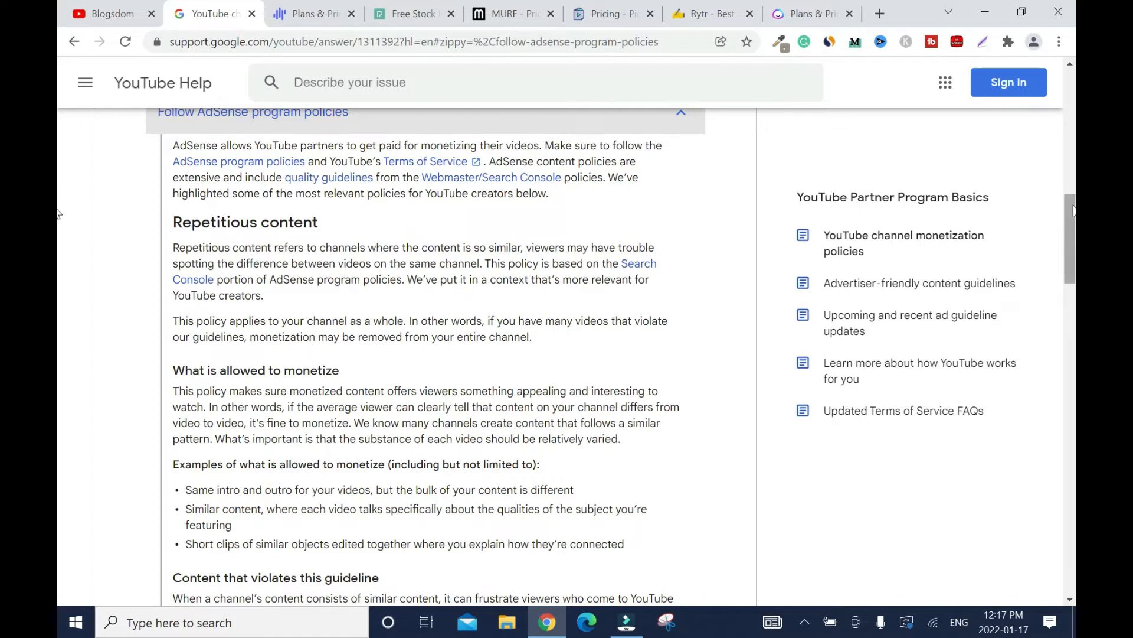
# - On Pexels Videos, search the free stock library for 'weight loss' from the suggestions
pyautogui.click(412, 13)
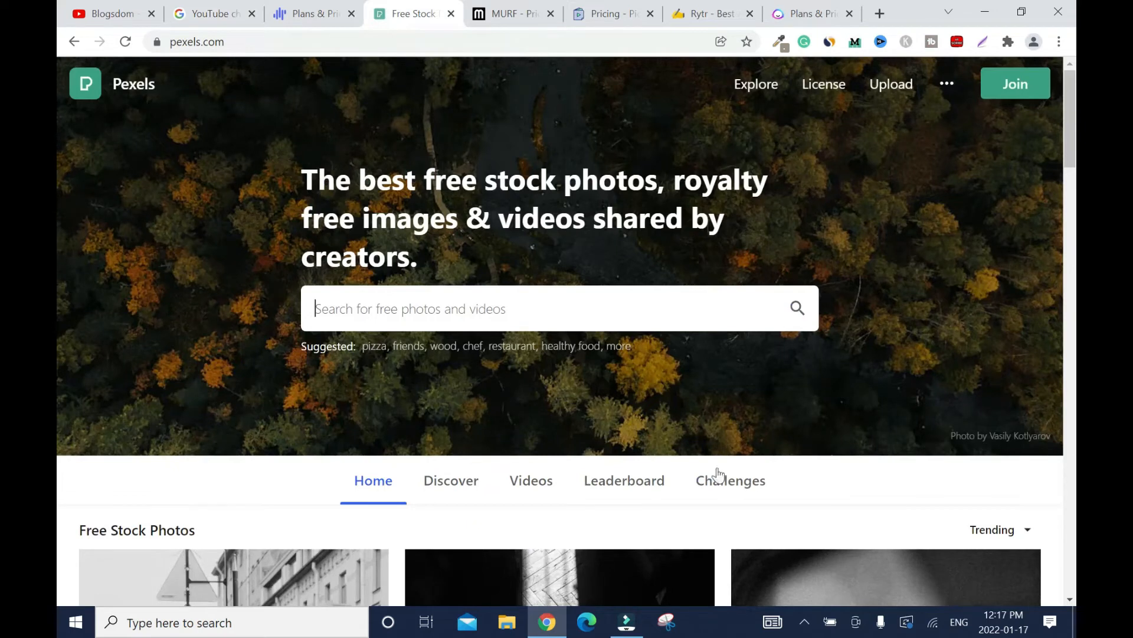
pyautogui.click(530, 481)
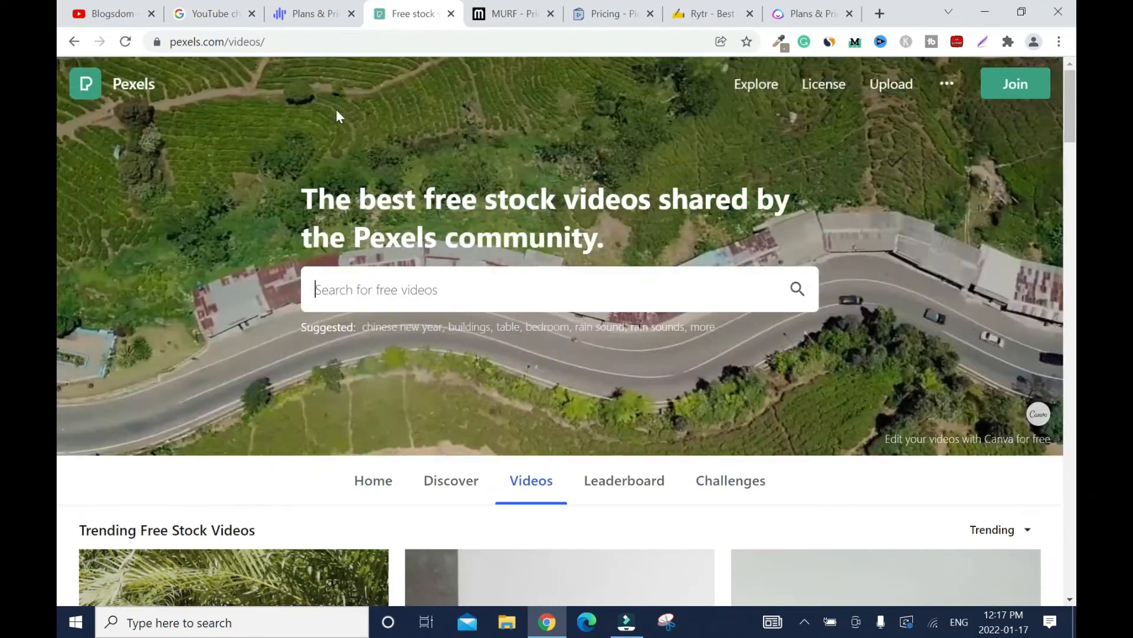
pyautogui.scroll(-3)
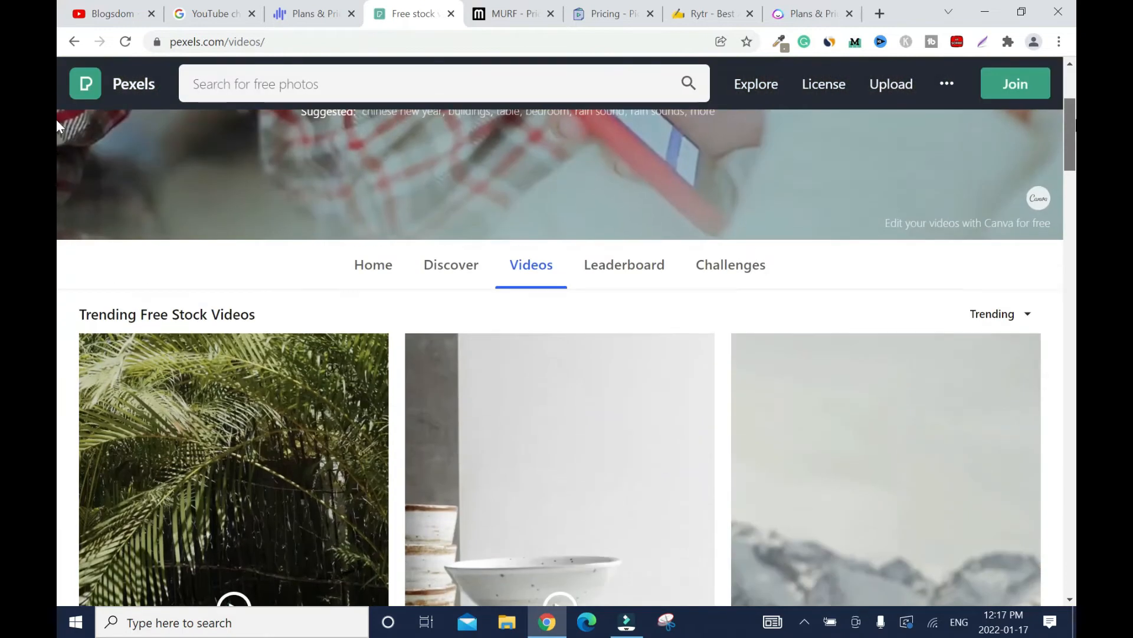
pyautogui.scroll(-3)
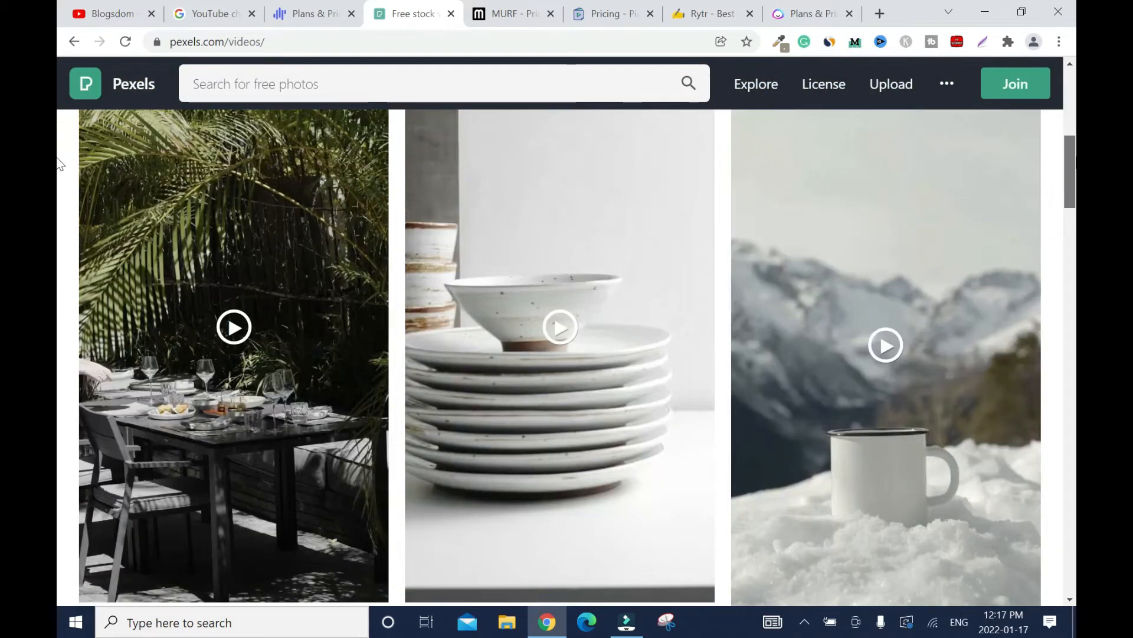
pyautogui.write('weig')
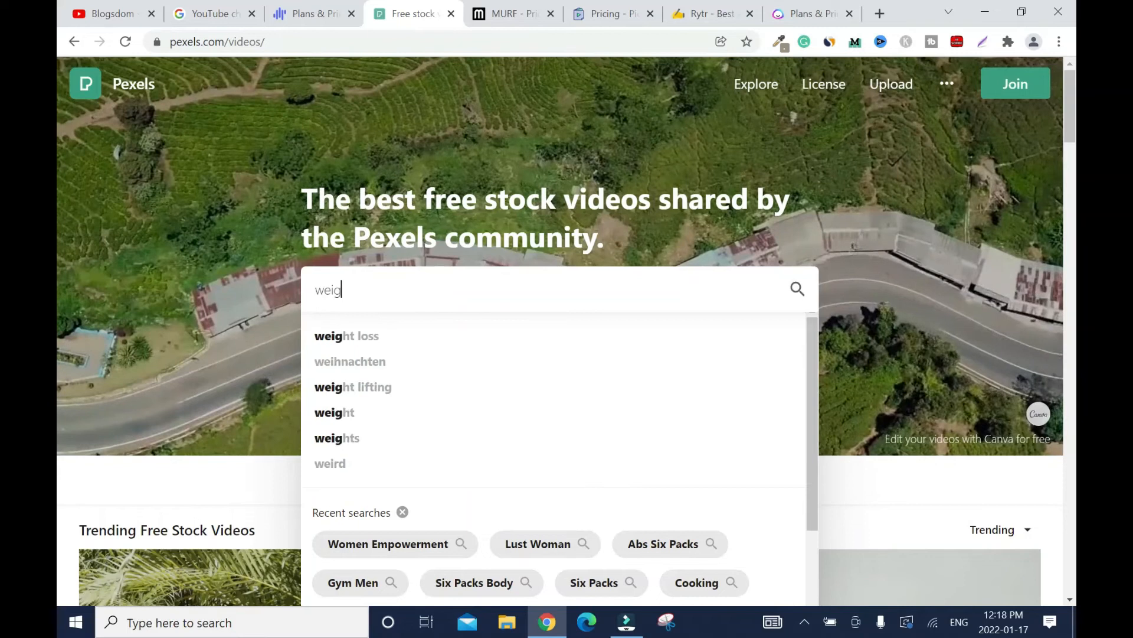
pyautogui.click(346, 335)
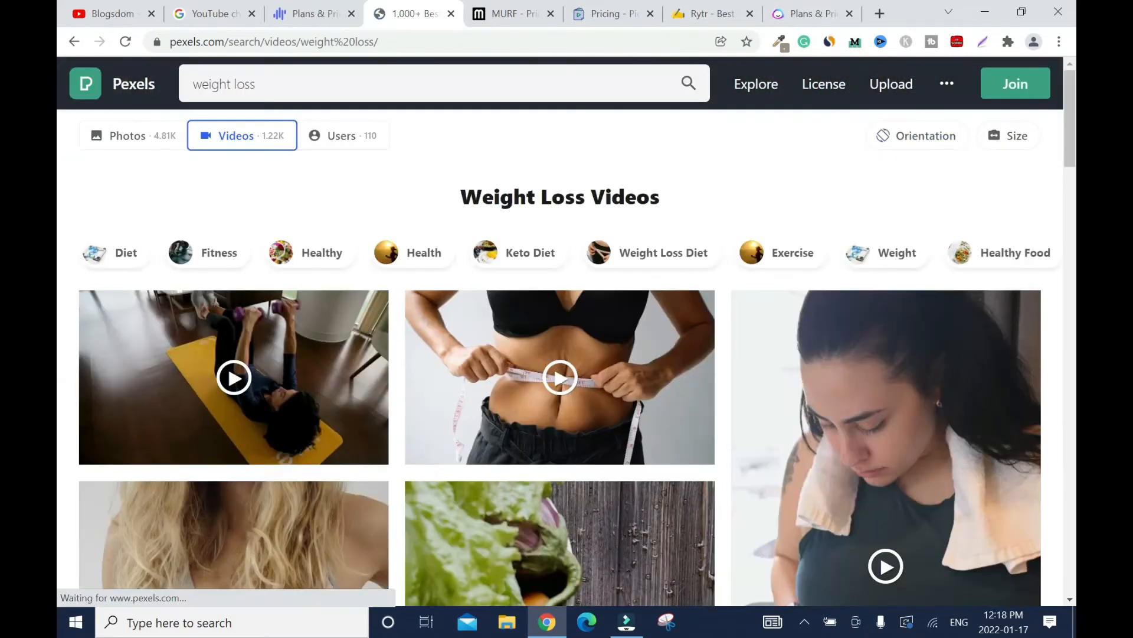
# - Filter the weight loss results to horizontal orientation and browse the workout and diet clips
pyautogui.click(918, 135)
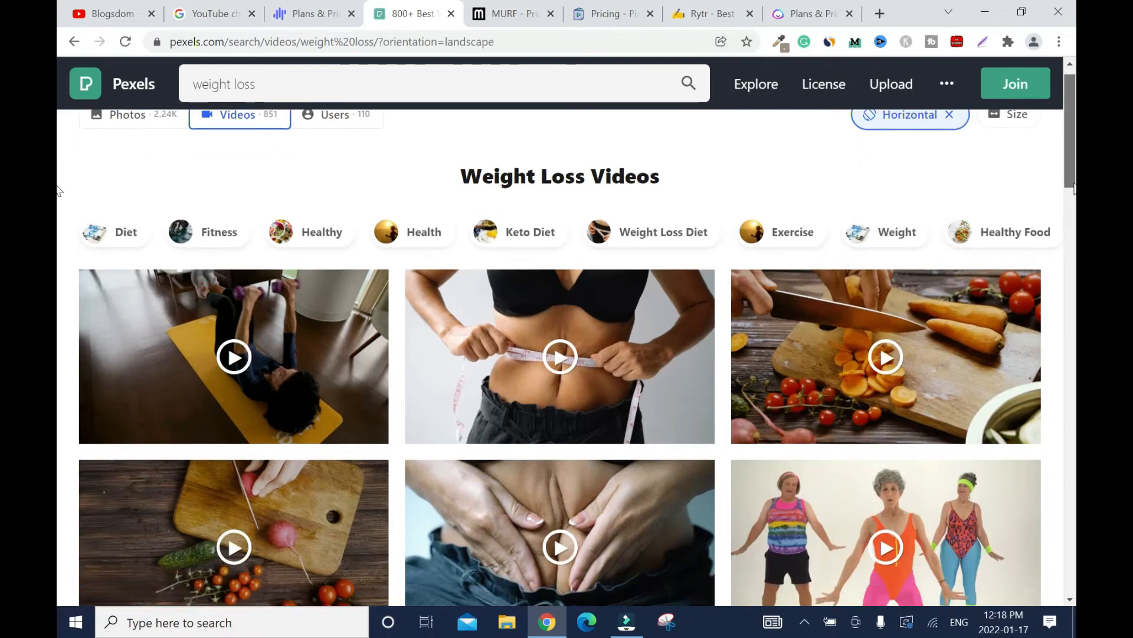
pyautogui.scroll(-3)
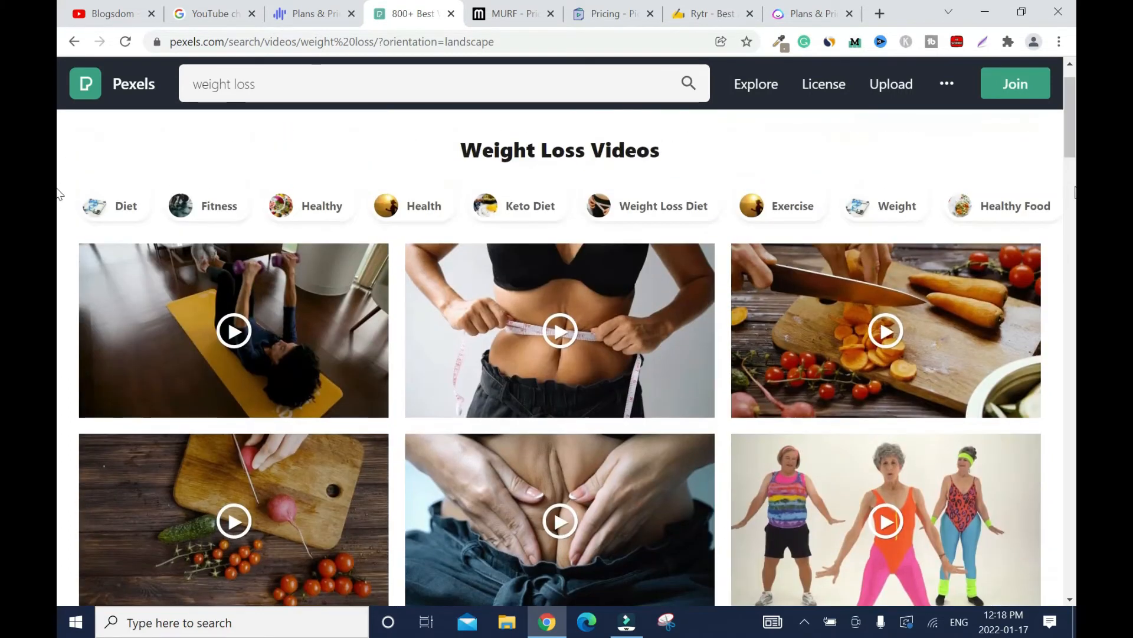
pyautogui.scroll(-3)
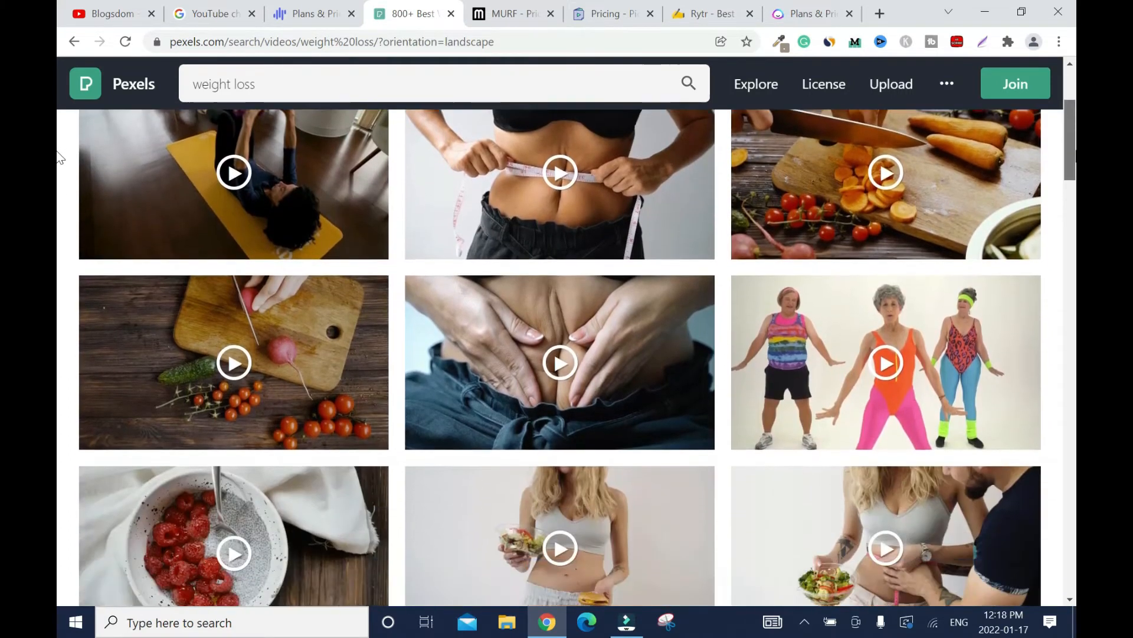
pyautogui.scroll(-3)
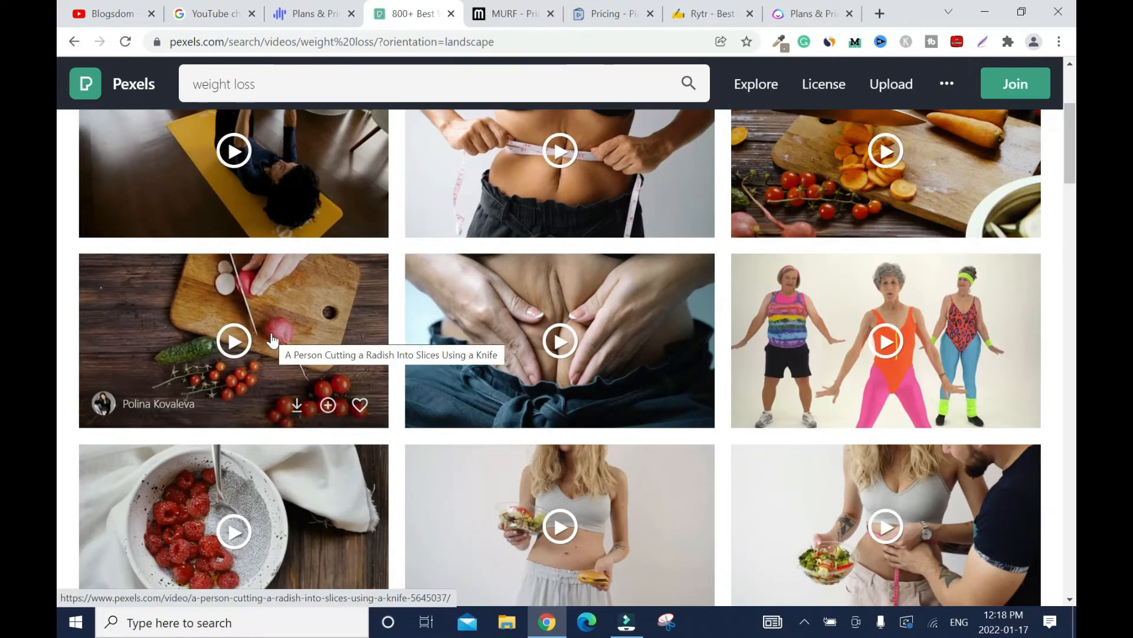
pyautogui.moveTo(295, 365)
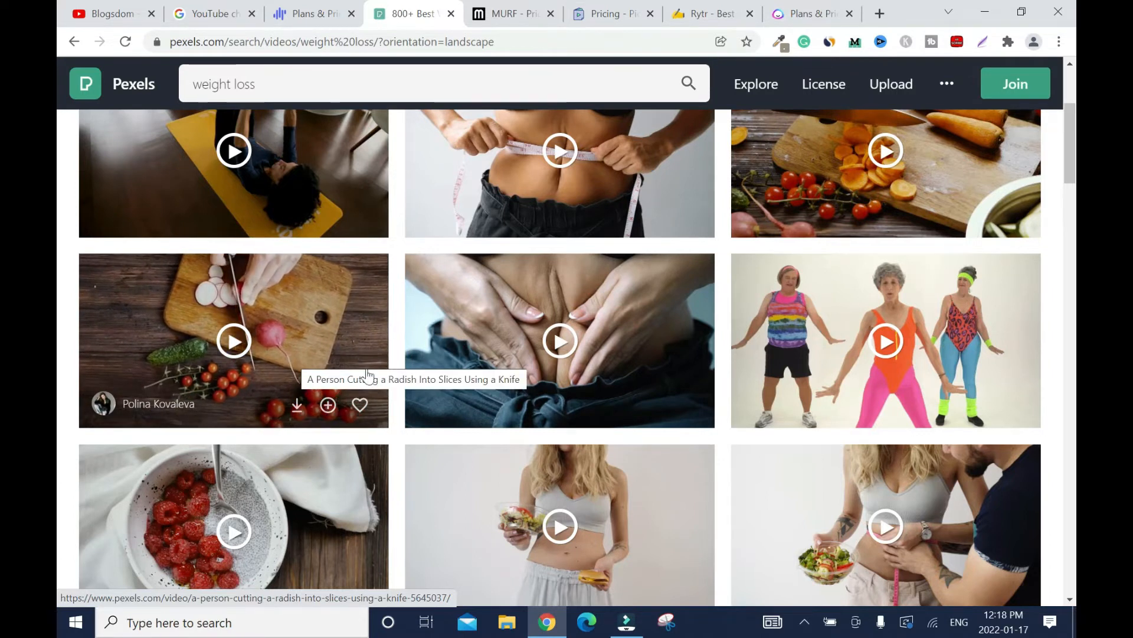
pyautogui.moveTo(388, 426)
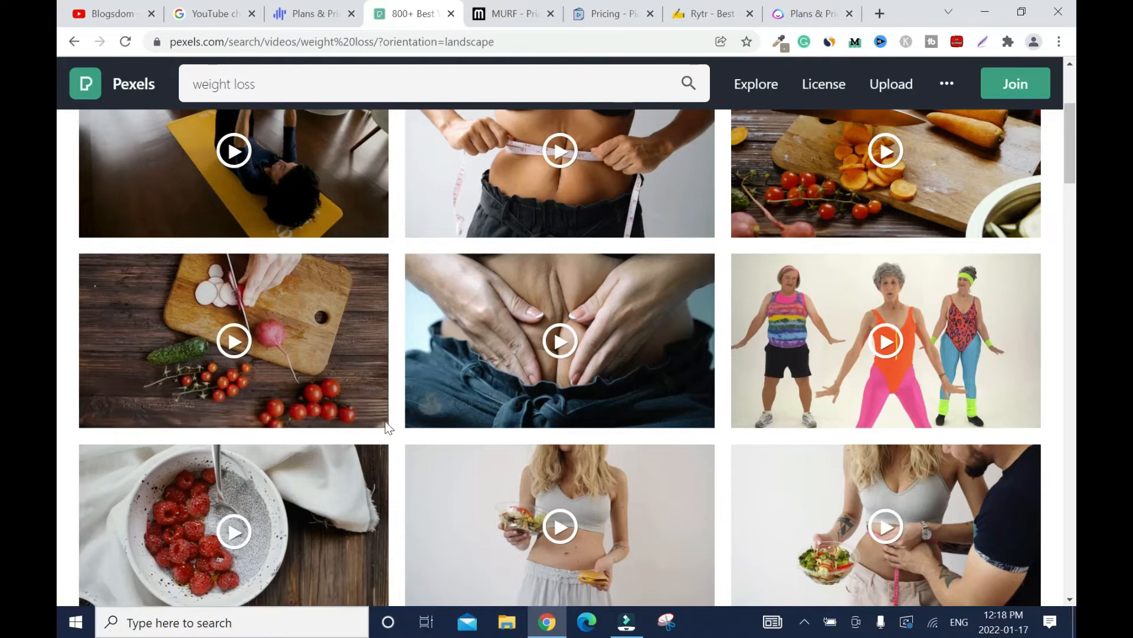
pyautogui.moveTo(329, 349)
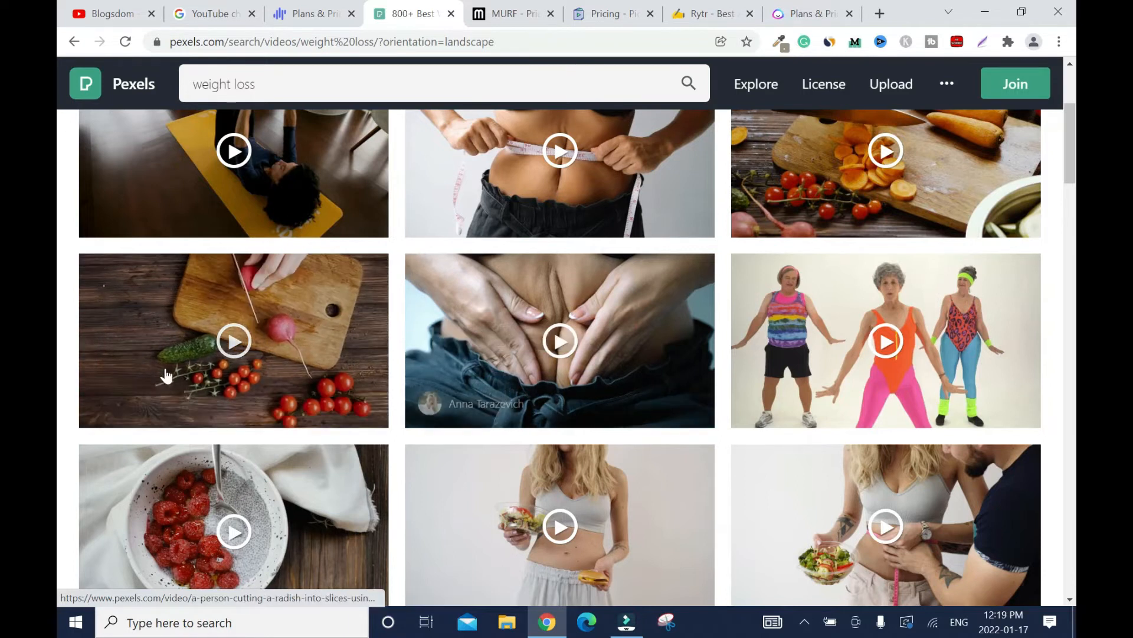
pyautogui.moveTo(327, 336)
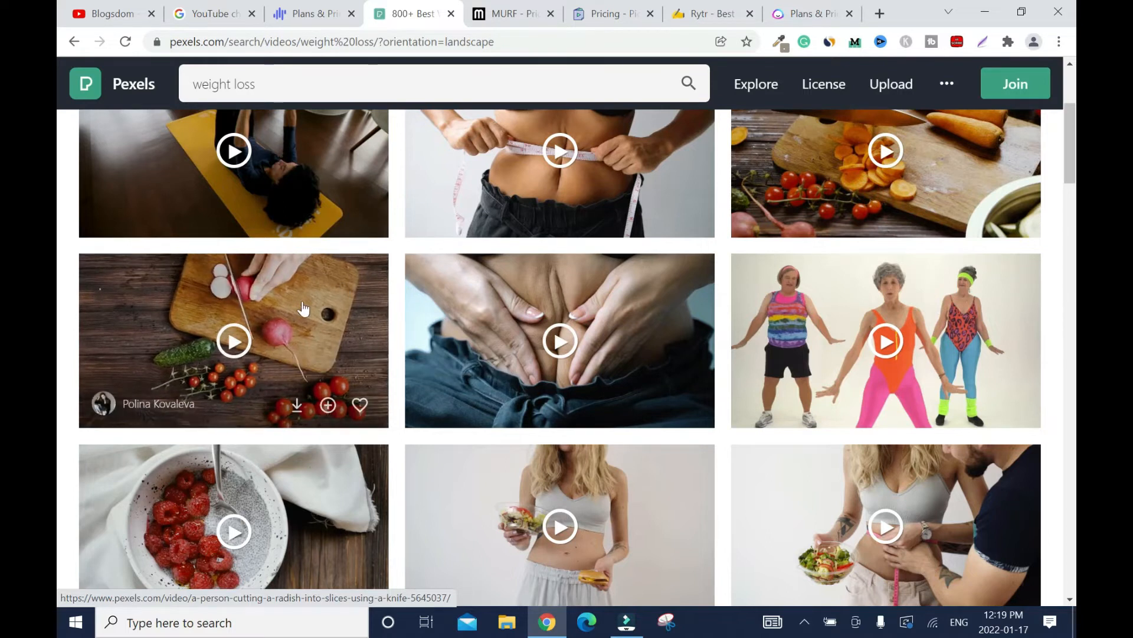
pyautogui.moveTo(560, 170)
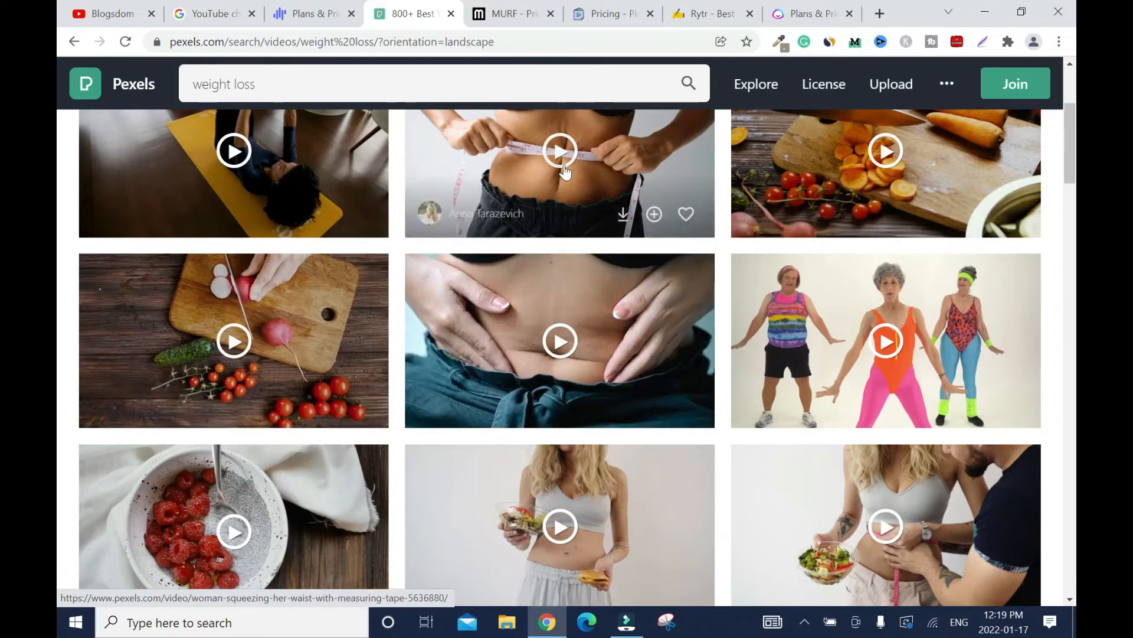
pyautogui.moveTo(233, 340)
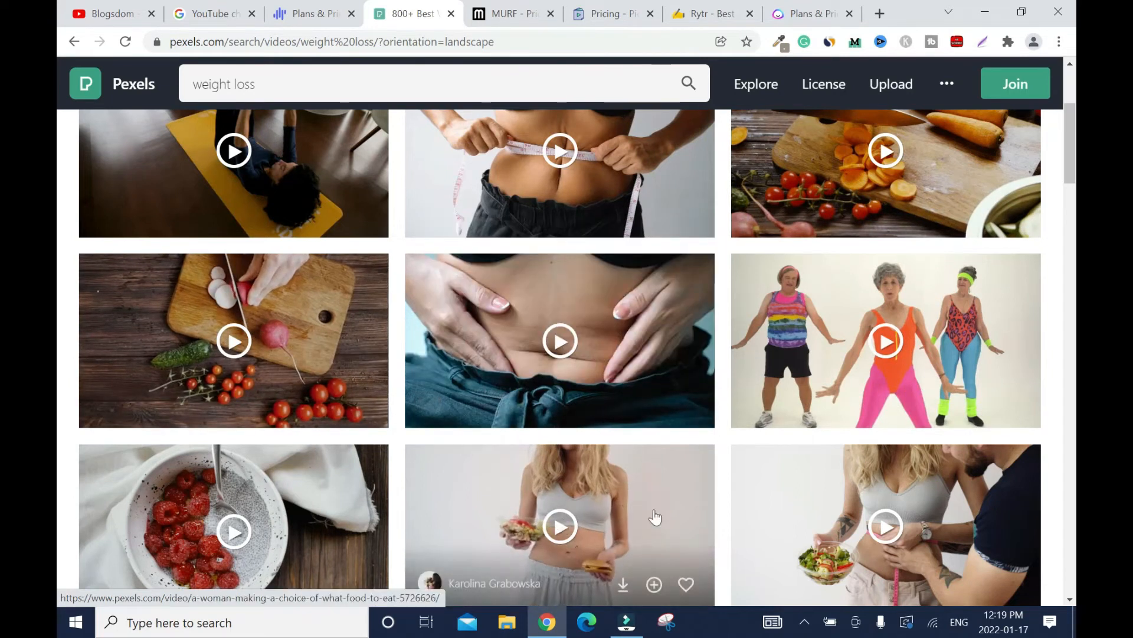
pyautogui.moveTo(193, 317)
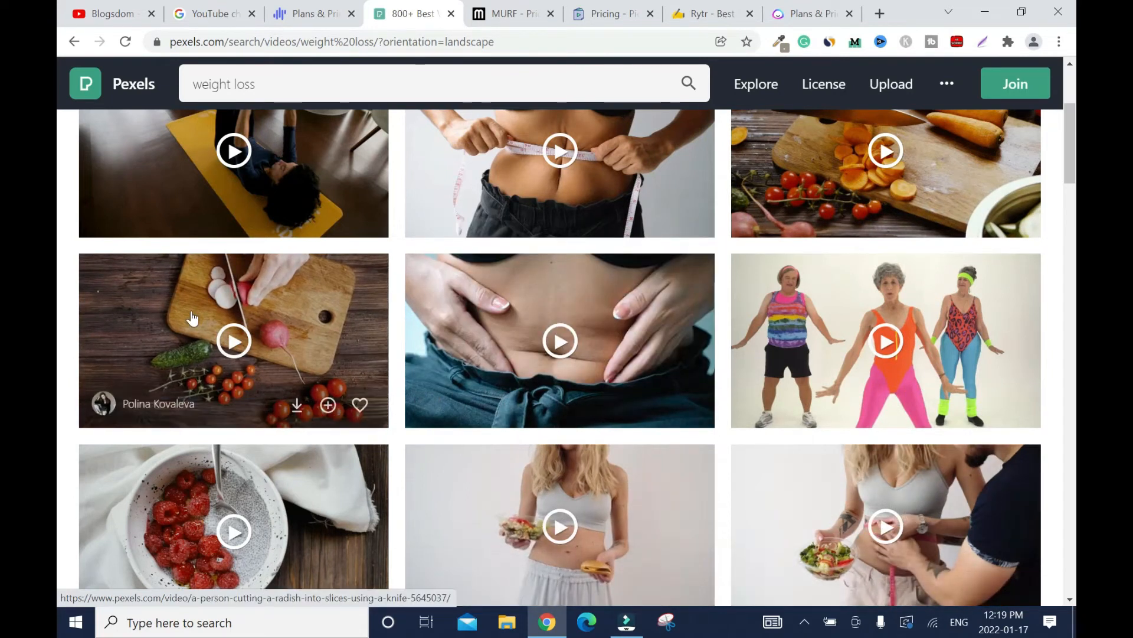
pyautogui.moveTo(246, 144)
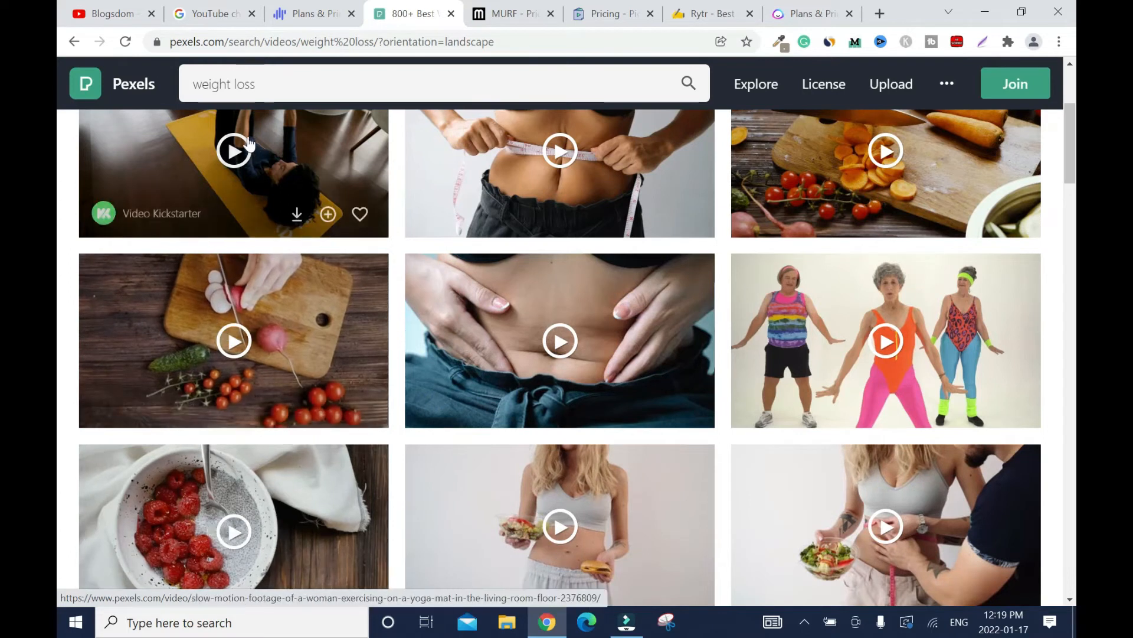
pyautogui.moveTo(304, 350)
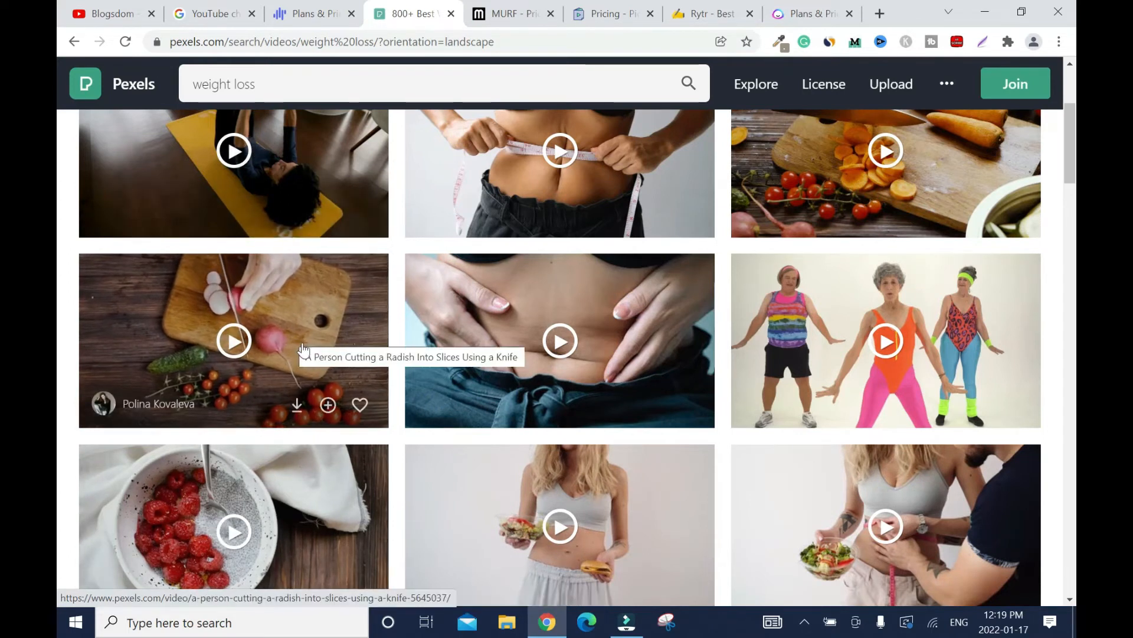
# - Return to the YouTube Help monetization article and read down to the reused content policy
pyautogui.click(210, 13)
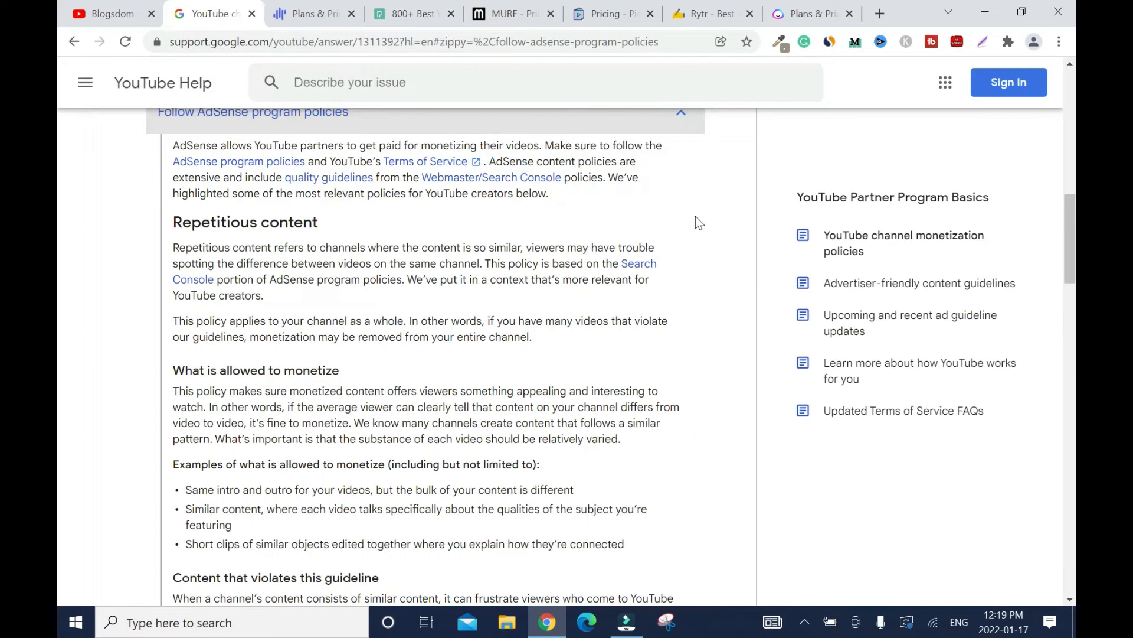
pyautogui.moveTo(465, 215)
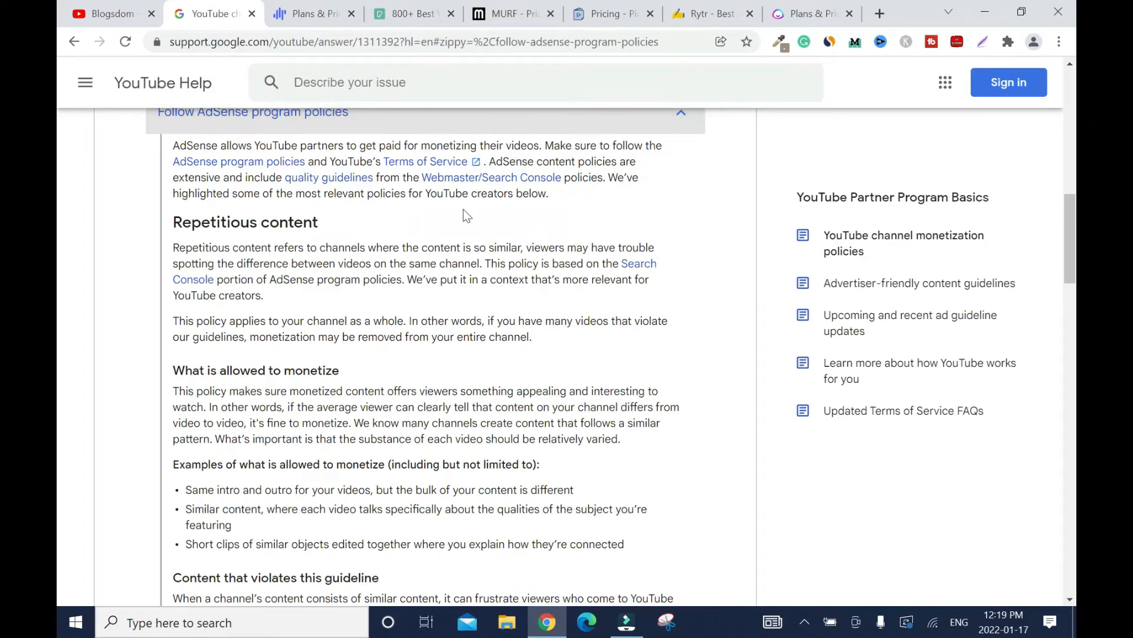
pyautogui.moveTo(603, 309)
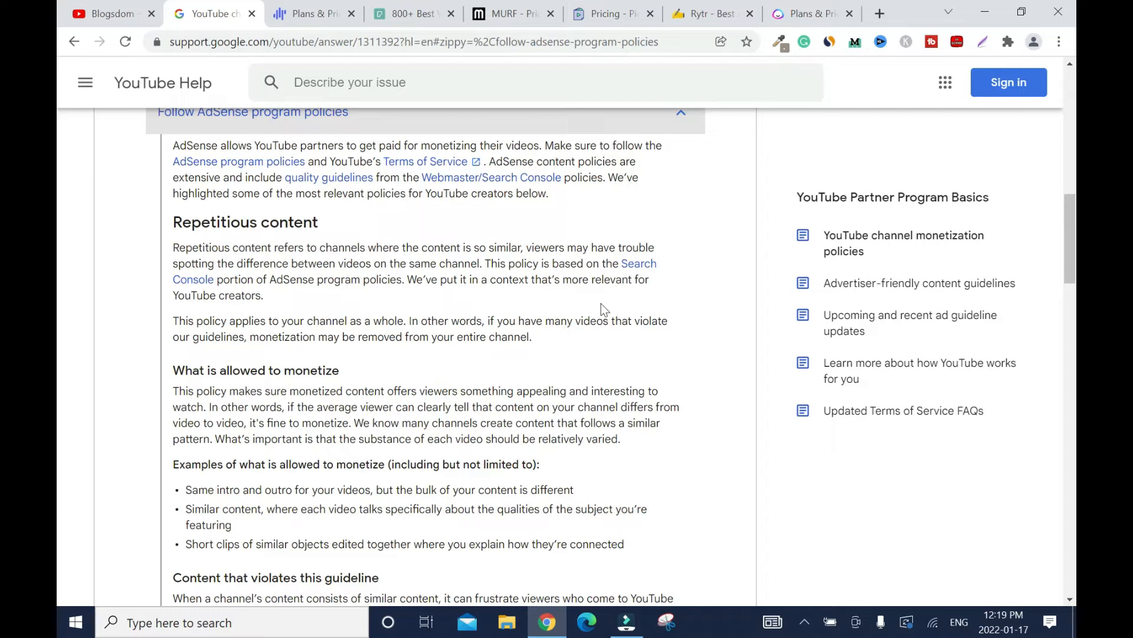
pyautogui.scroll(-3)
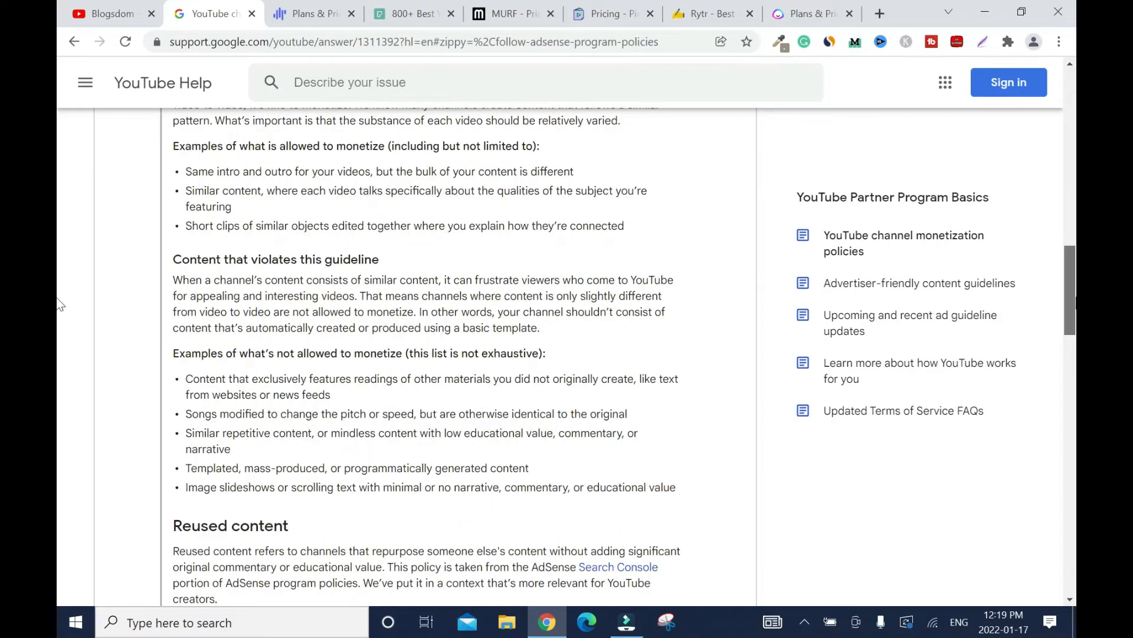
pyautogui.scroll(-3)
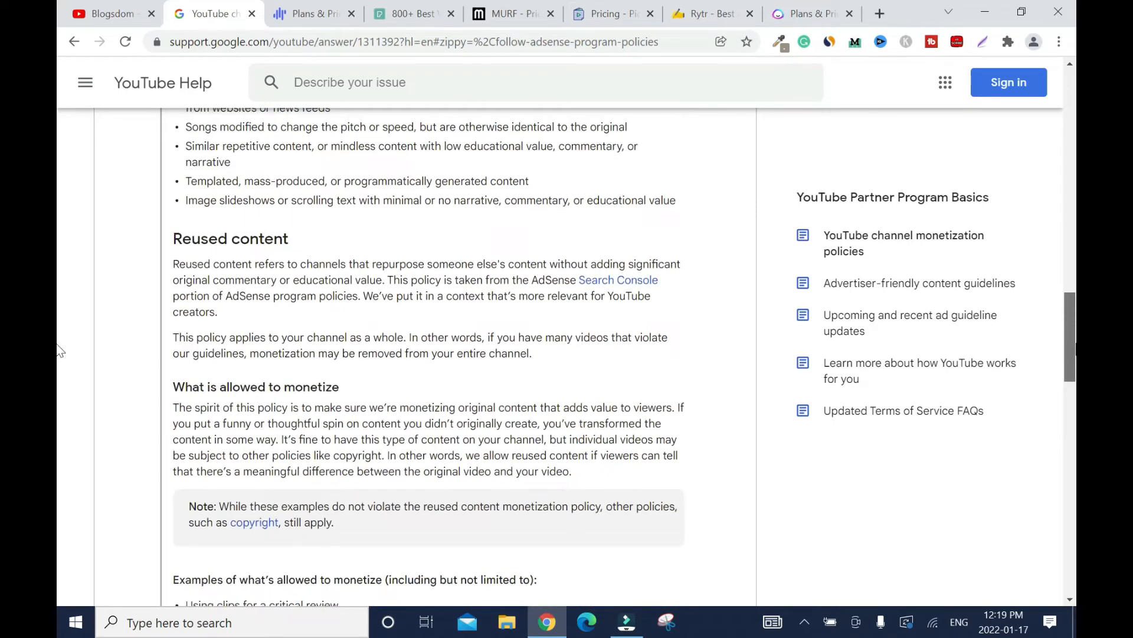
pyautogui.scroll(-3)
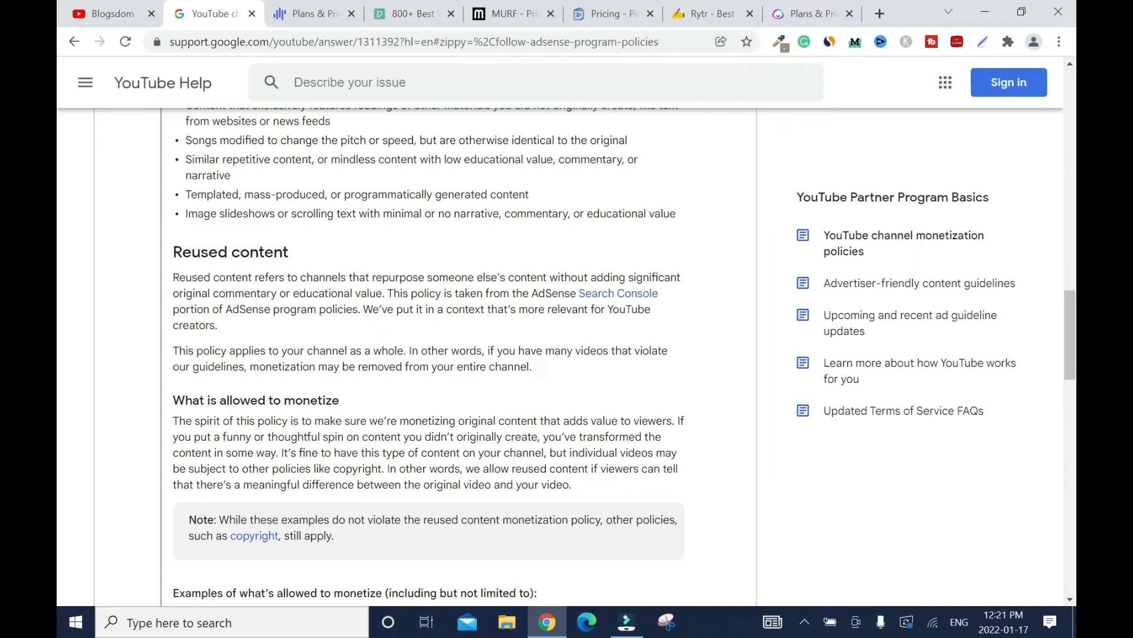
# - Show Voicemaker's Plans & Pricing with Free, Basic, Premium and Business yearly prices
pyautogui.click(303, 13)
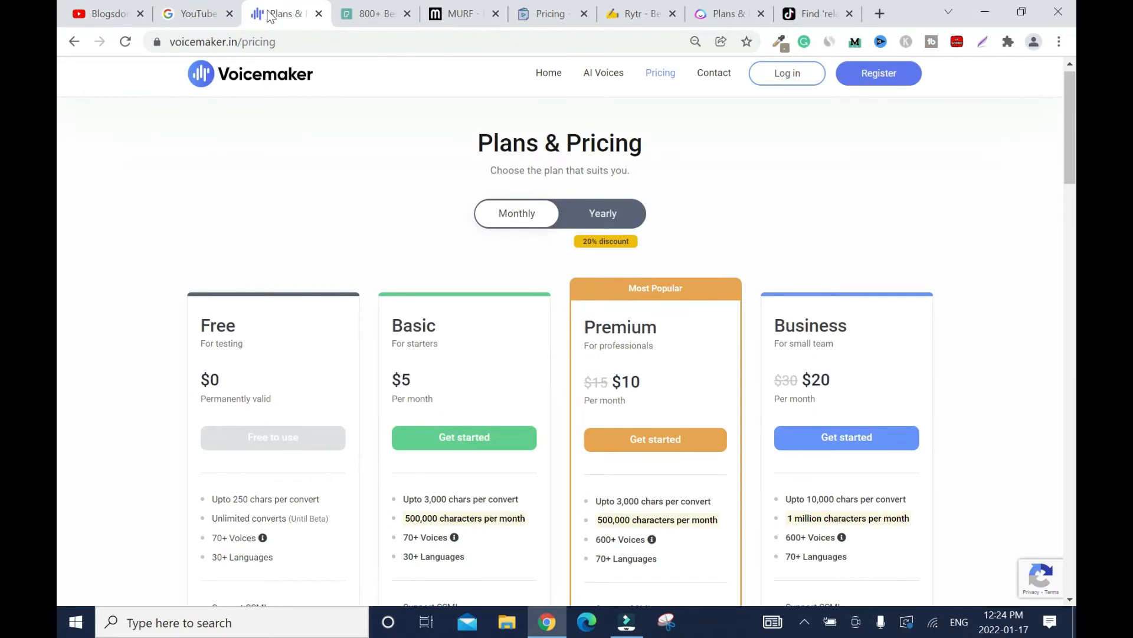
pyautogui.moveTo(318, 128)
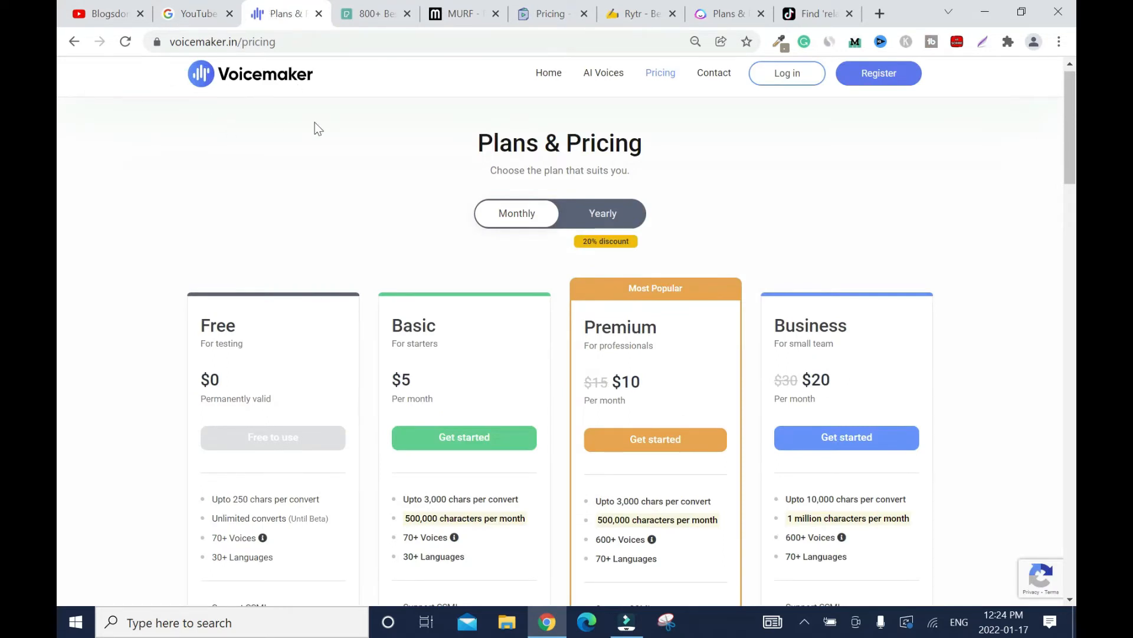
pyautogui.moveTo(314, 175)
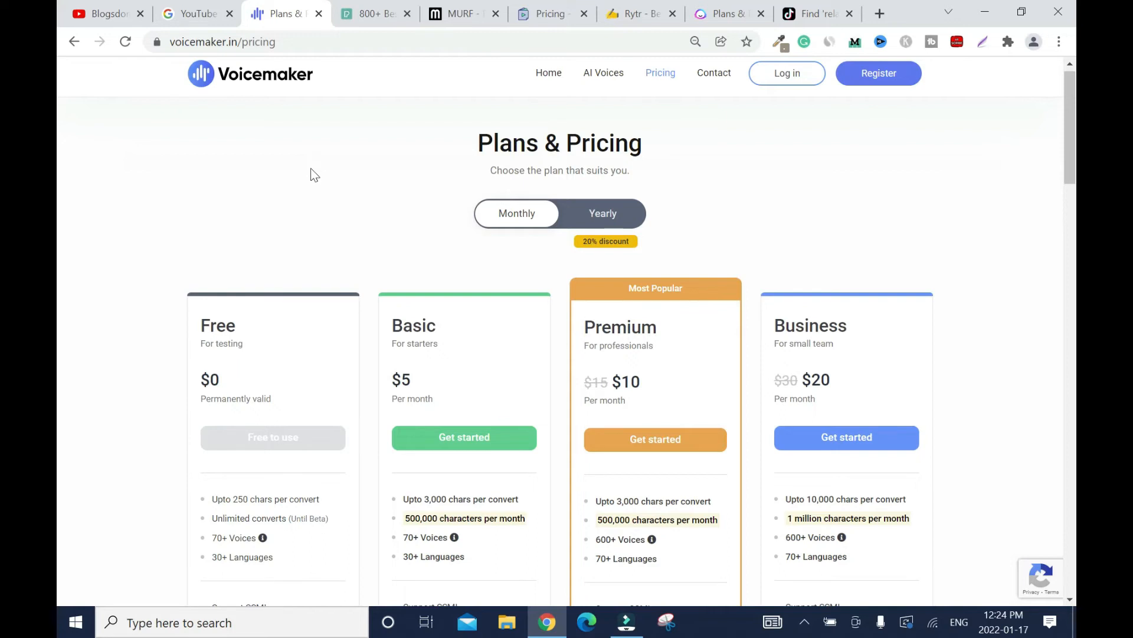
pyautogui.moveTo(326, 188)
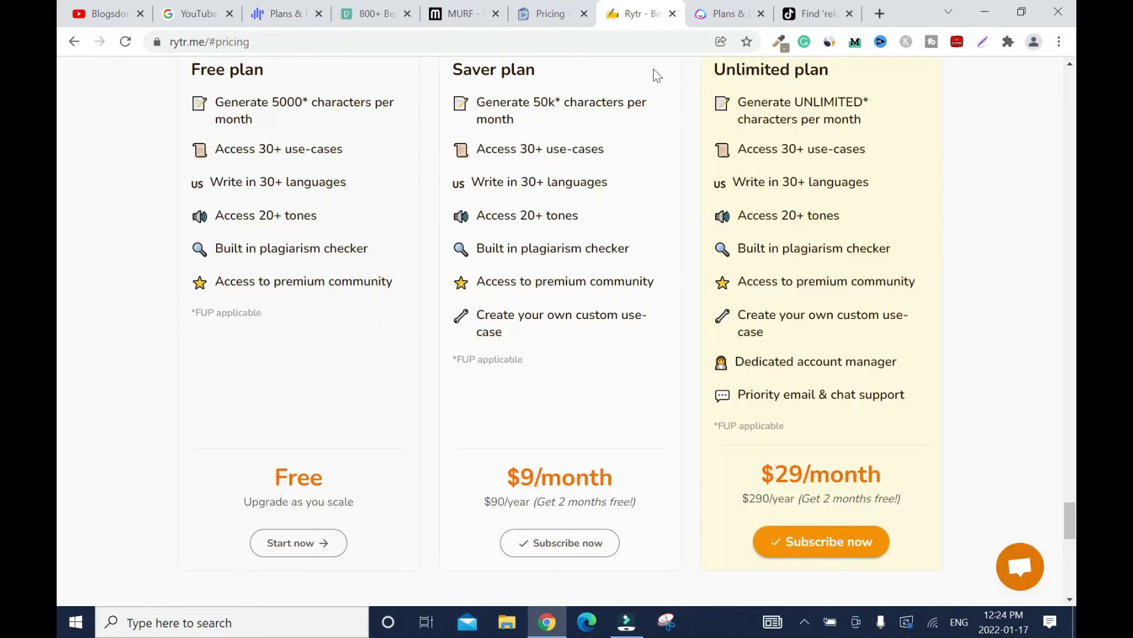
pyautogui.moveTo(58, 109)
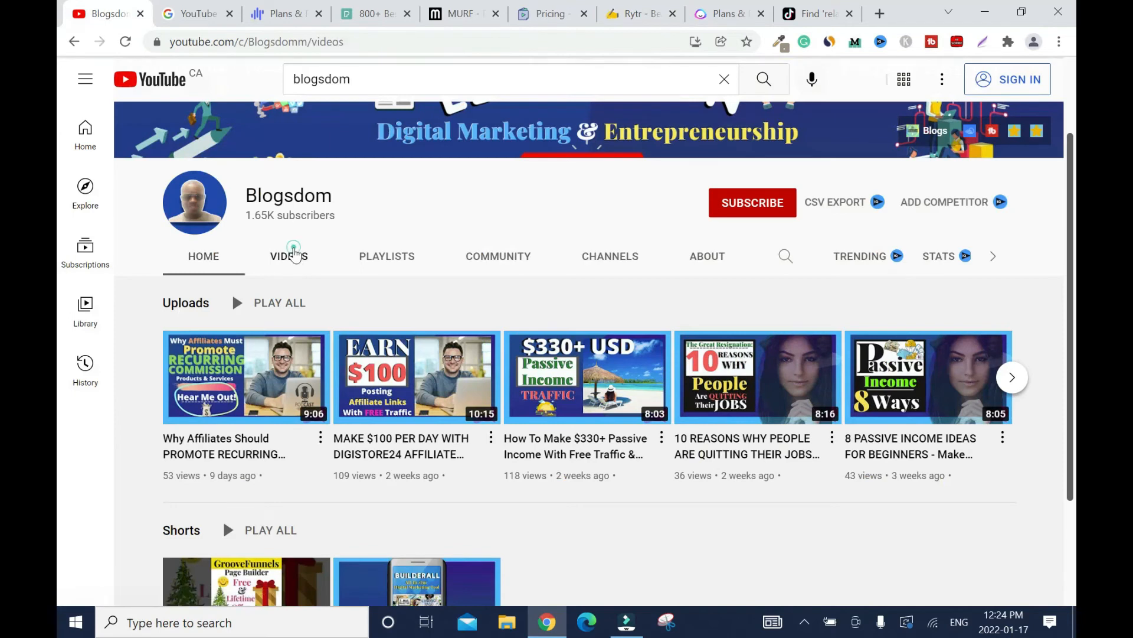
# - Browse Blogsdom's uploaded videos, then start a new tab to search for Murf
pyautogui.scroll(-3)
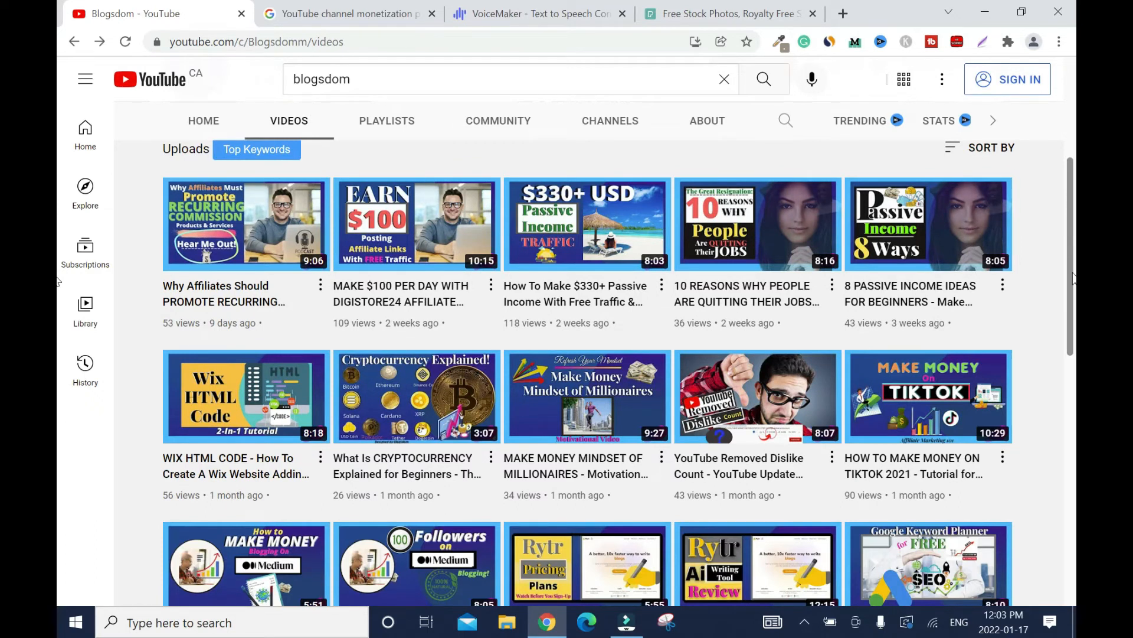
pyautogui.click(538, 13)
pyautogui.write('mur')
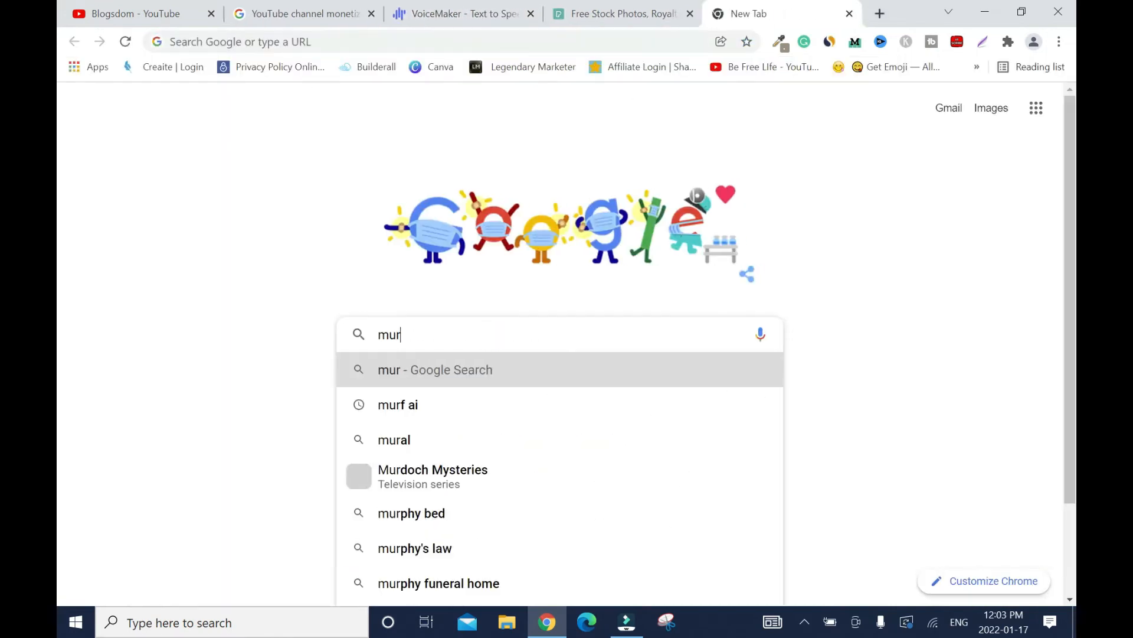
# - Load murf.ai from the suggestions and bring up Voicemaker's pricing page
pyautogui.click(398, 404)
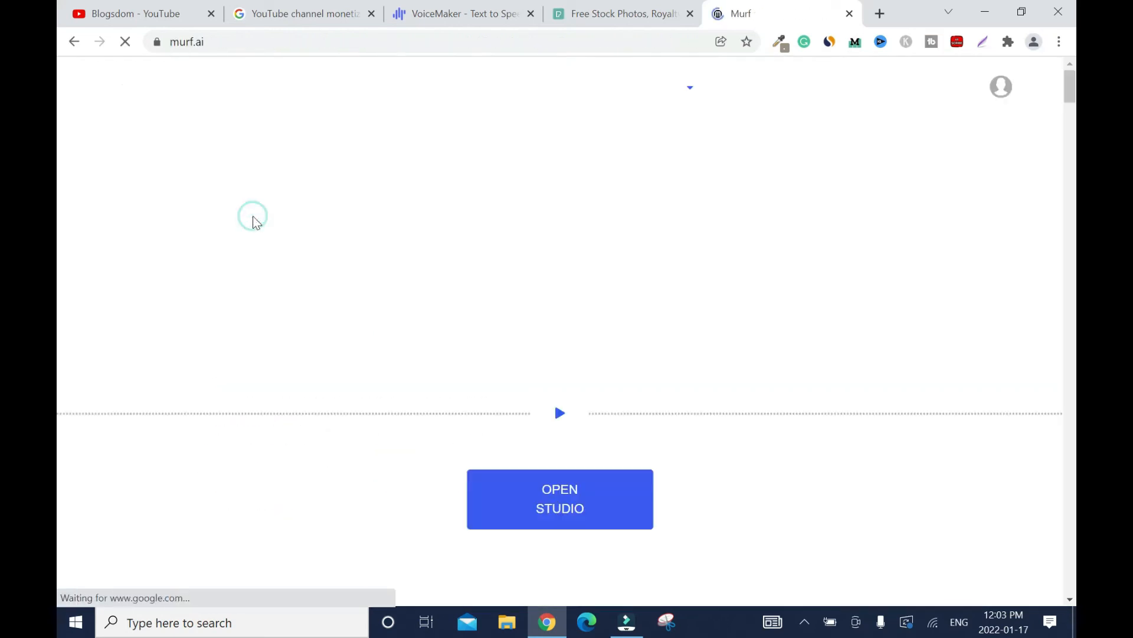
pyautogui.click(459, 13)
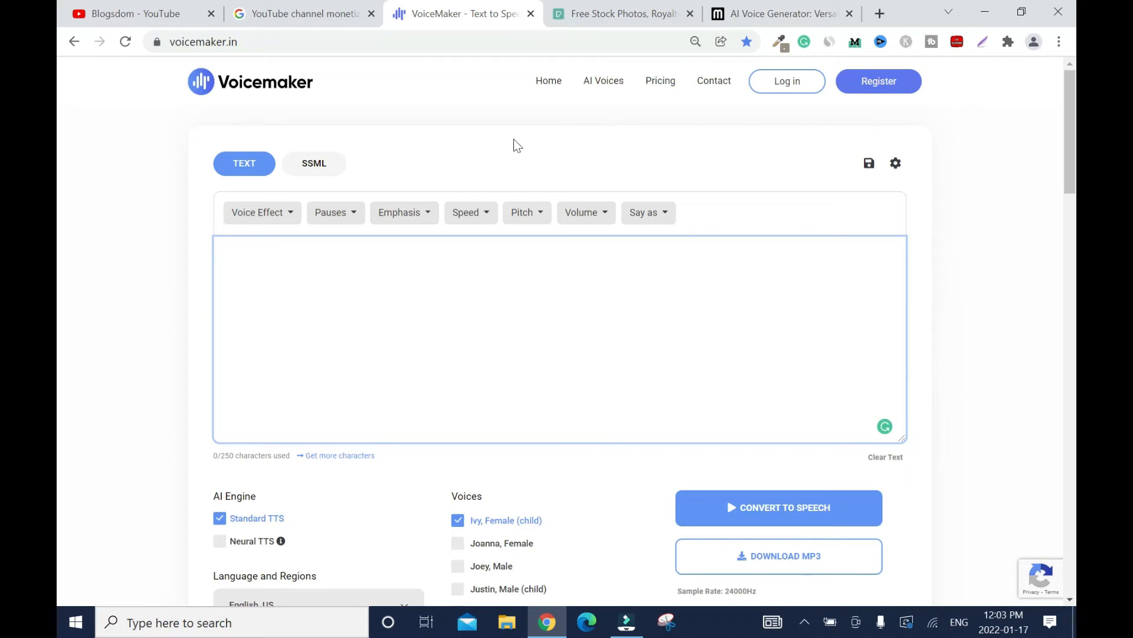
pyautogui.click(660, 81)
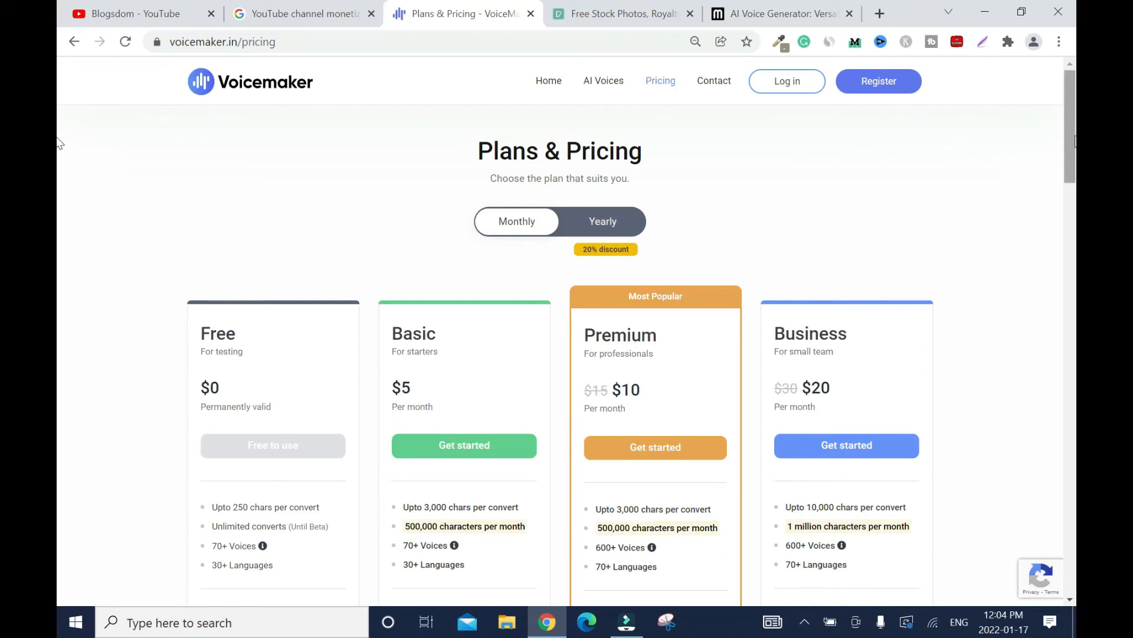
pyautogui.moveTo(680, 262)
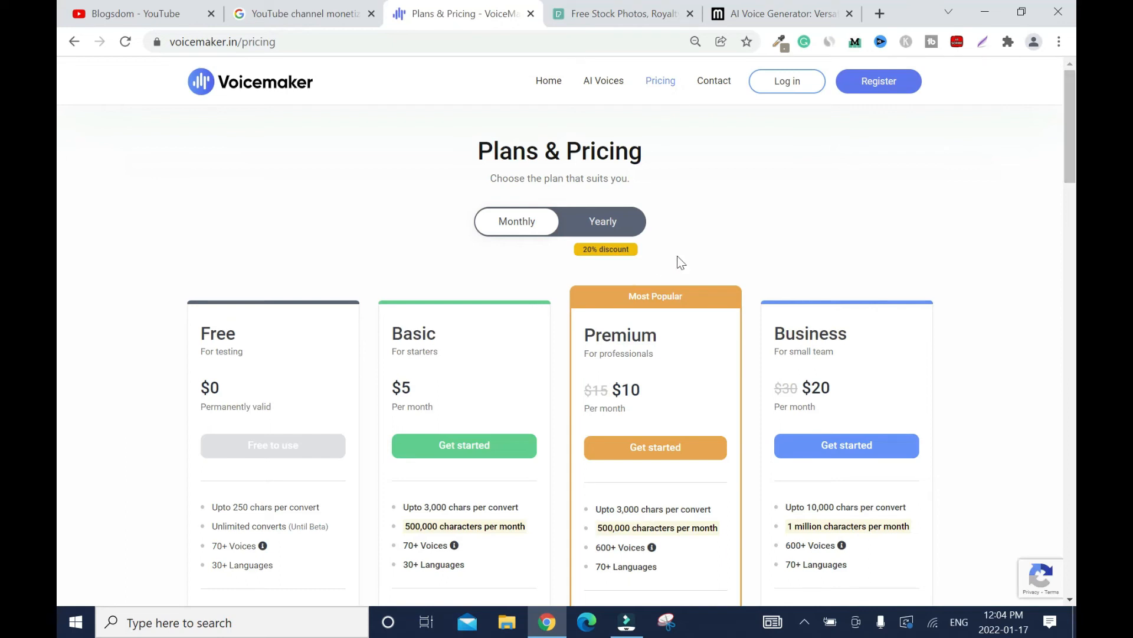
# - Scroll through Voicemaker's plan features, then return to Murf's homepage
pyautogui.scroll(-3)
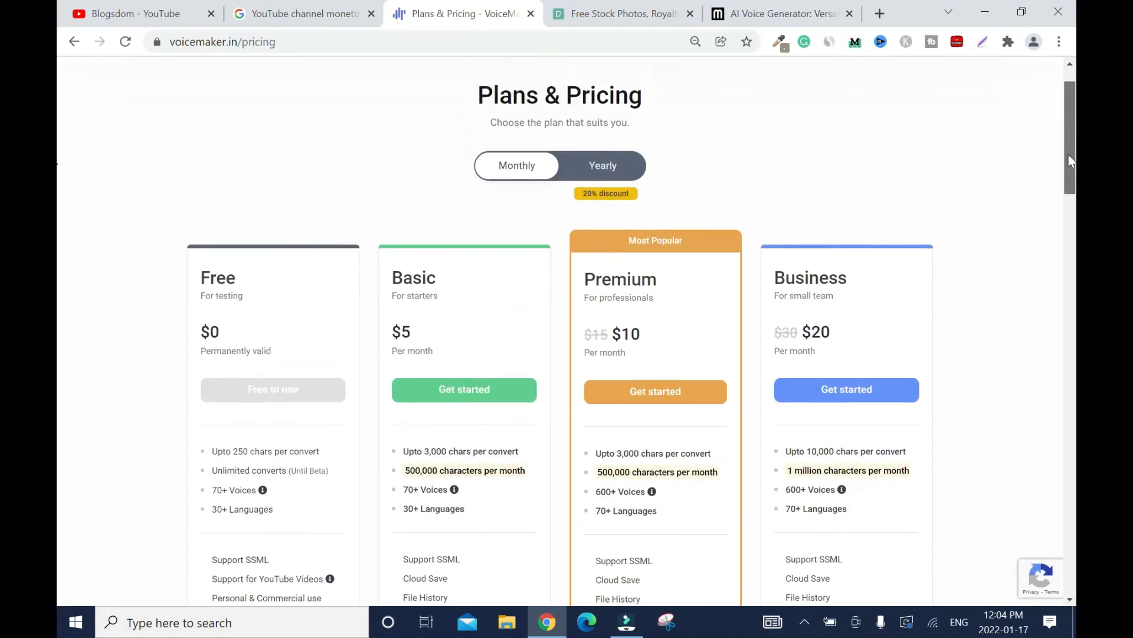
pyautogui.scroll(-3)
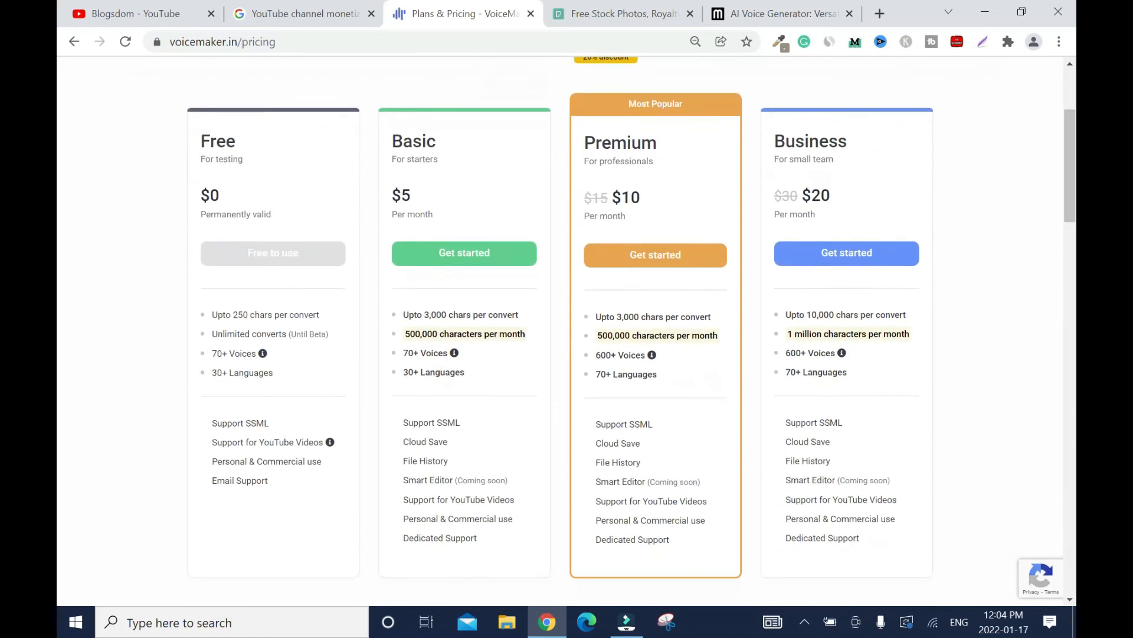
pyautogui.moveTo(639, 121)
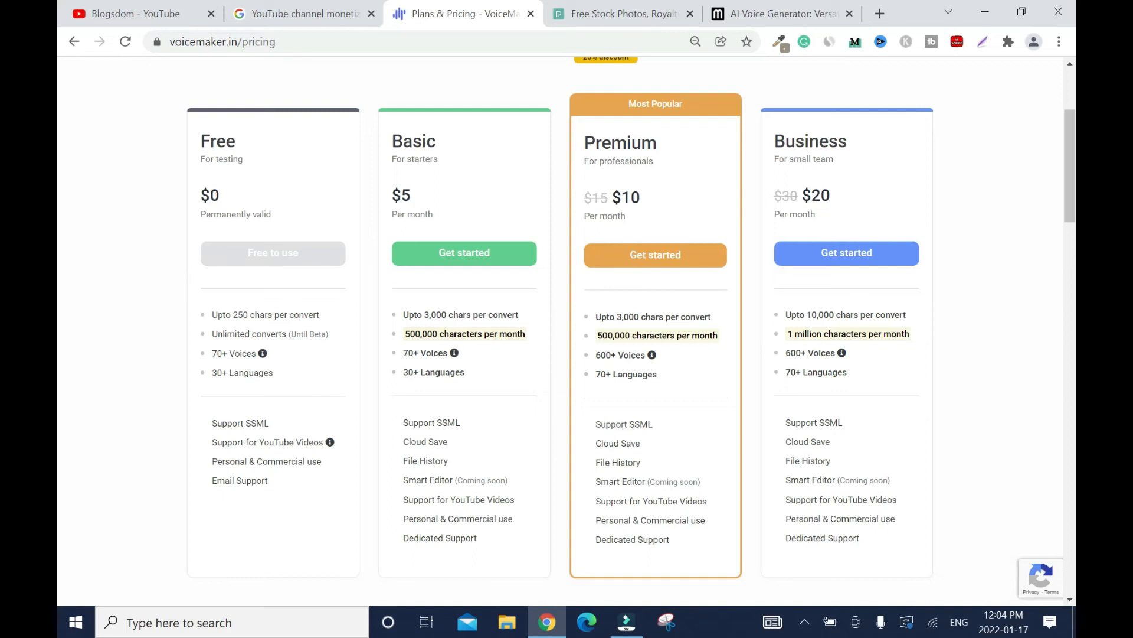
pyautogui.moveTo(719, 212)
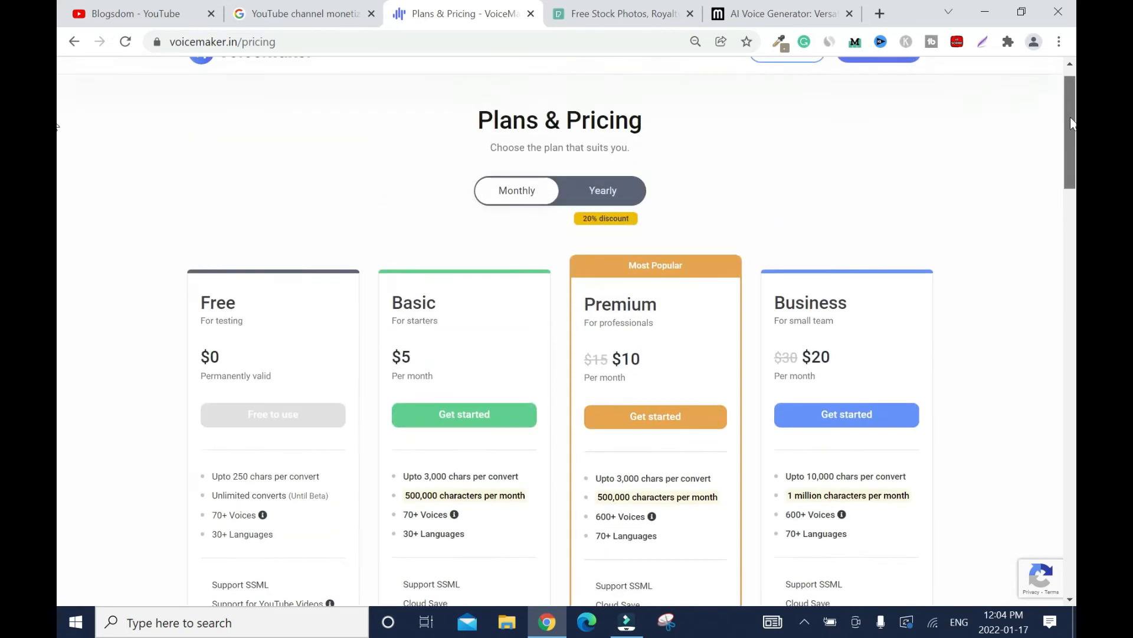
pyautogui.click(782, 14)
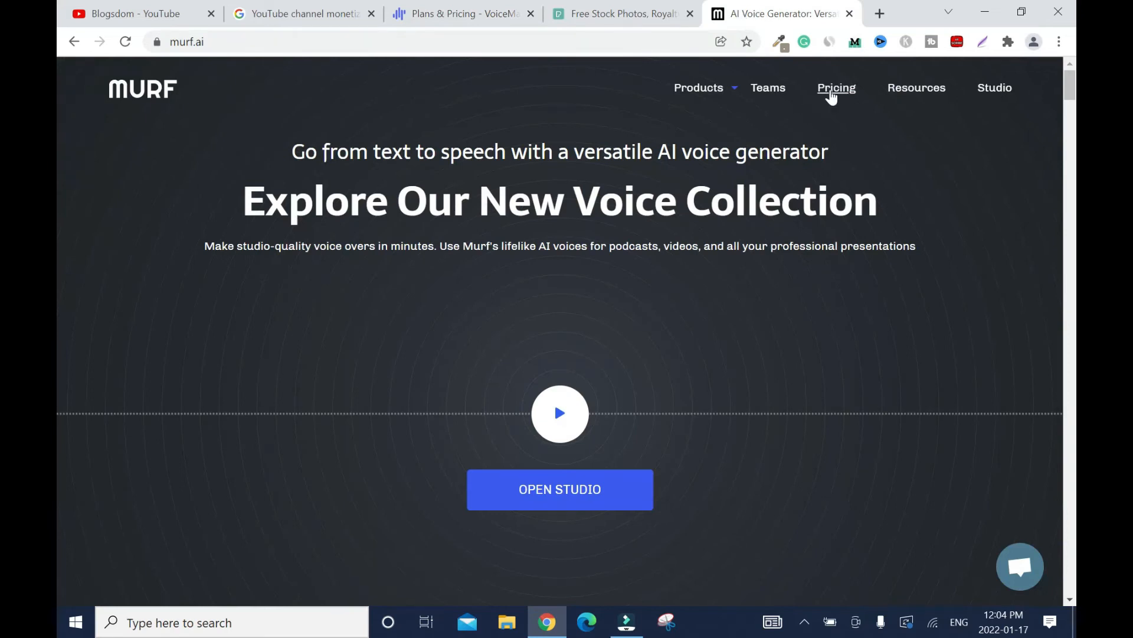
# - View Murf's Free, Basic, Pro and Enterprise pricing cards, then switch to Pexels
pyautogui.click(836, 87)
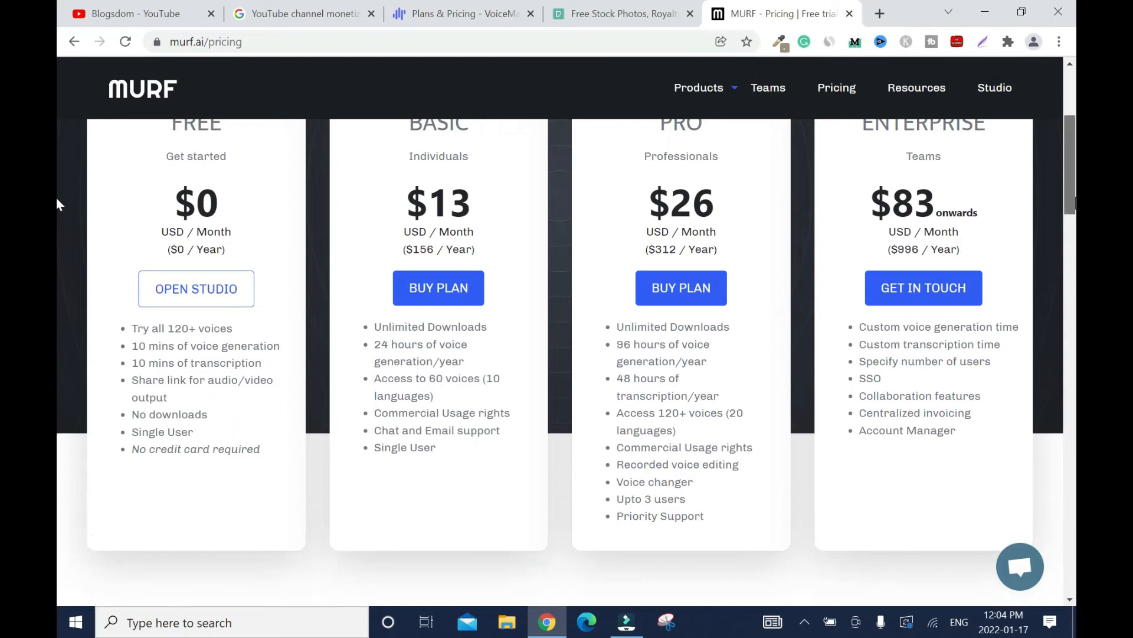
pyautogui.scroll(-3)
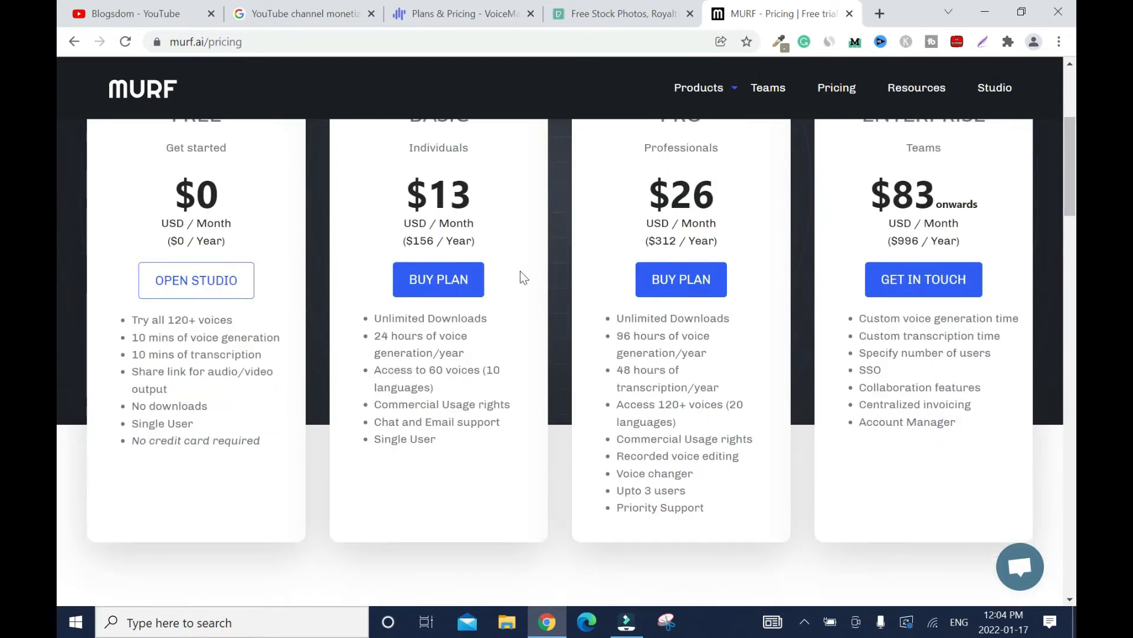
pyautogui.moveTo(58, 164)
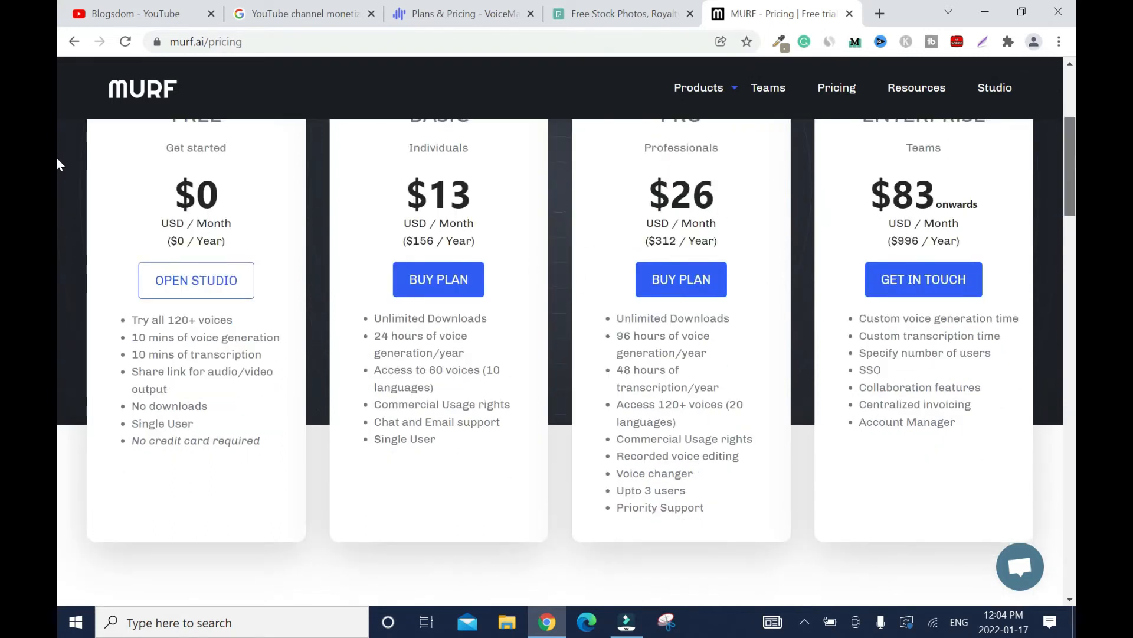
pyautogui.scroll(3)
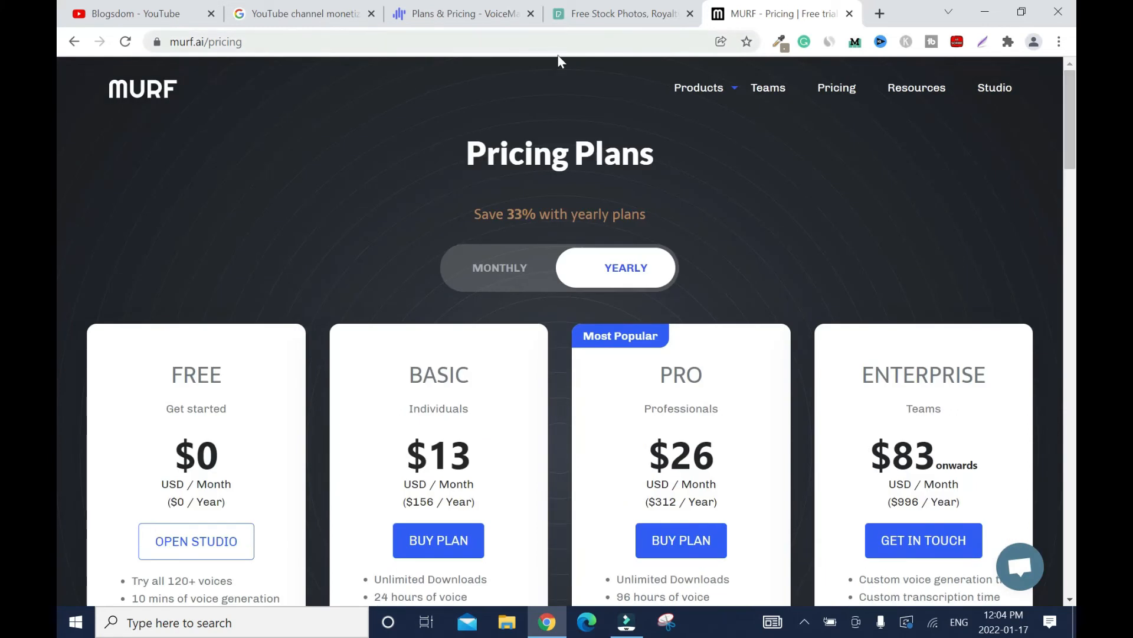
pyautogui.click(462, 13)
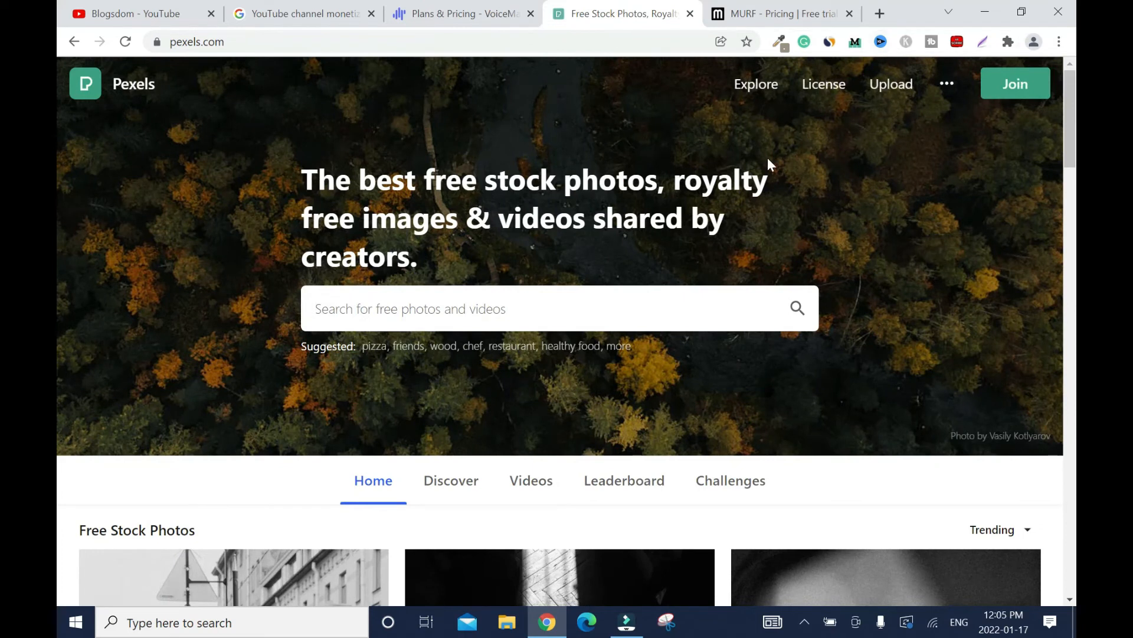
# - Open pictory.ai in a new tab and view its Free Trial, Standard, Premium and Enterprise pricing
pyautogui.click(878, 13)
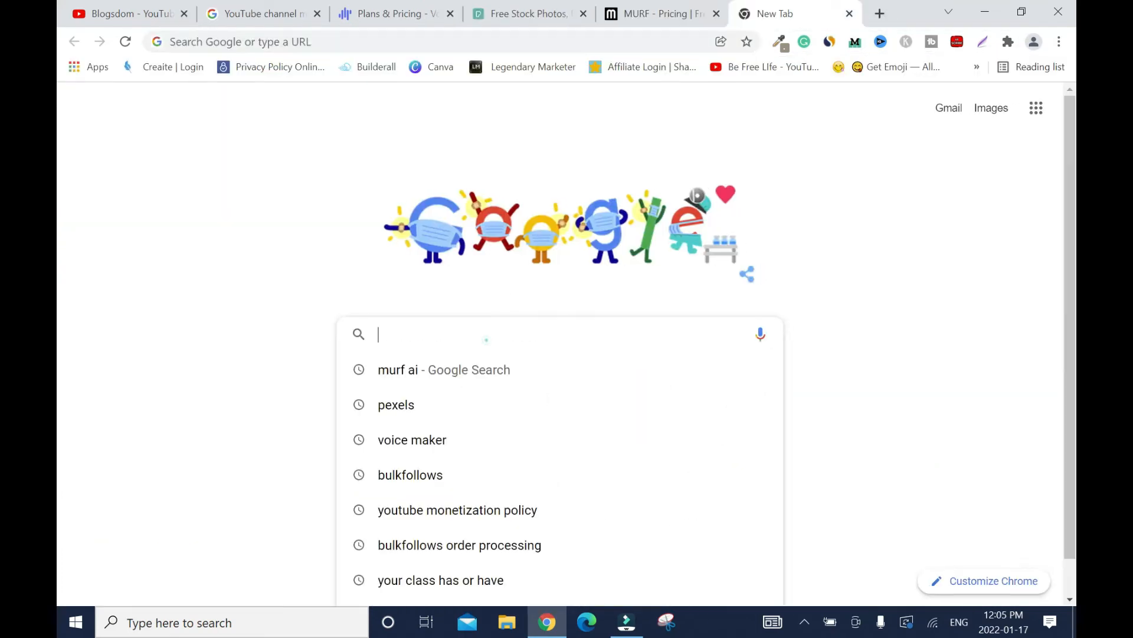
pyautogui.write('pictory.ai')
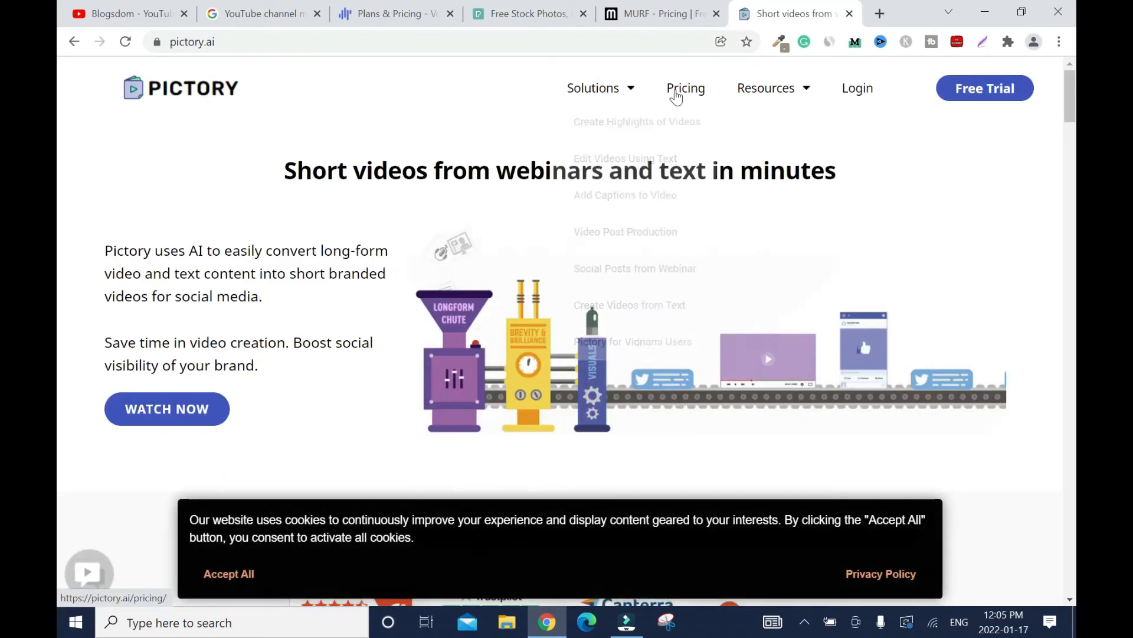
pyautogui.click(685, 87)
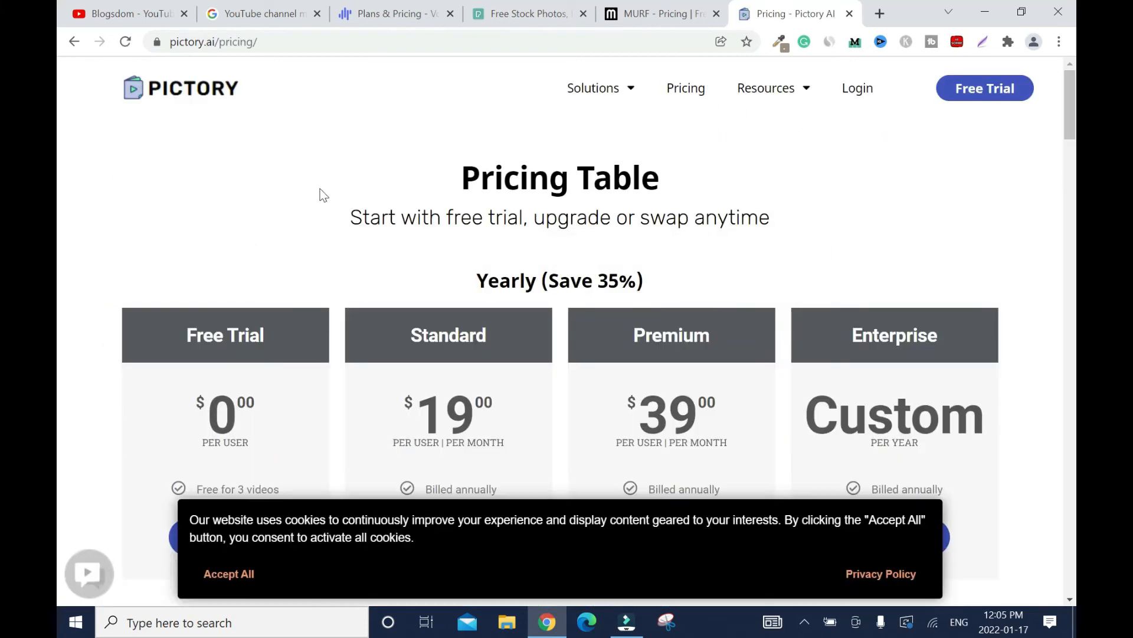
pyautogui.moveTo(482, 152)
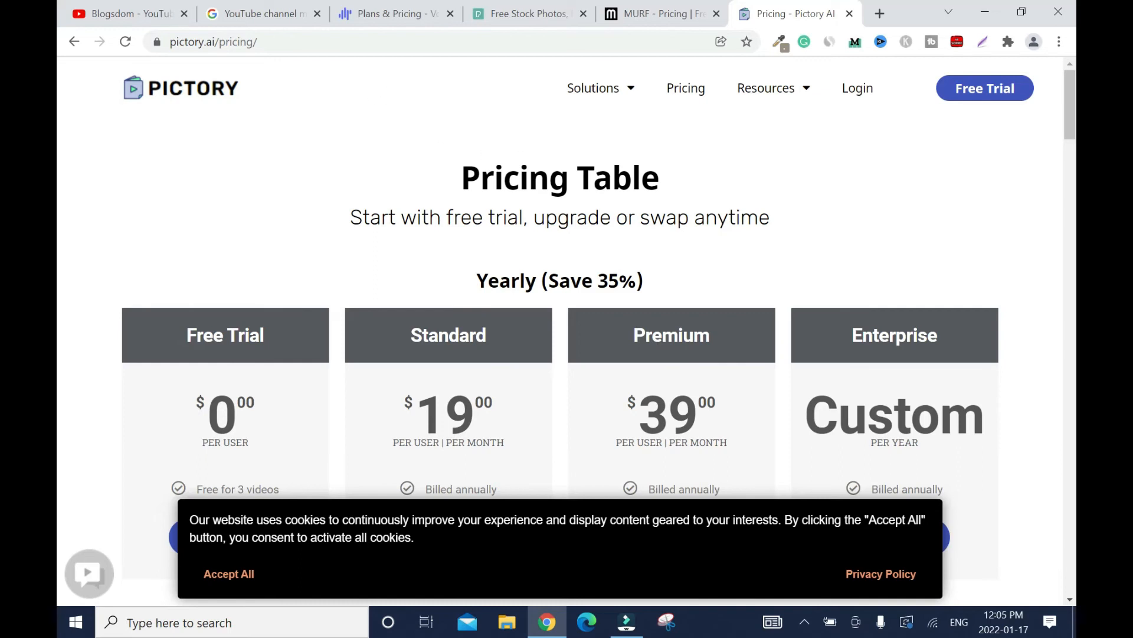
pyautogui.moveTo(342, 114)
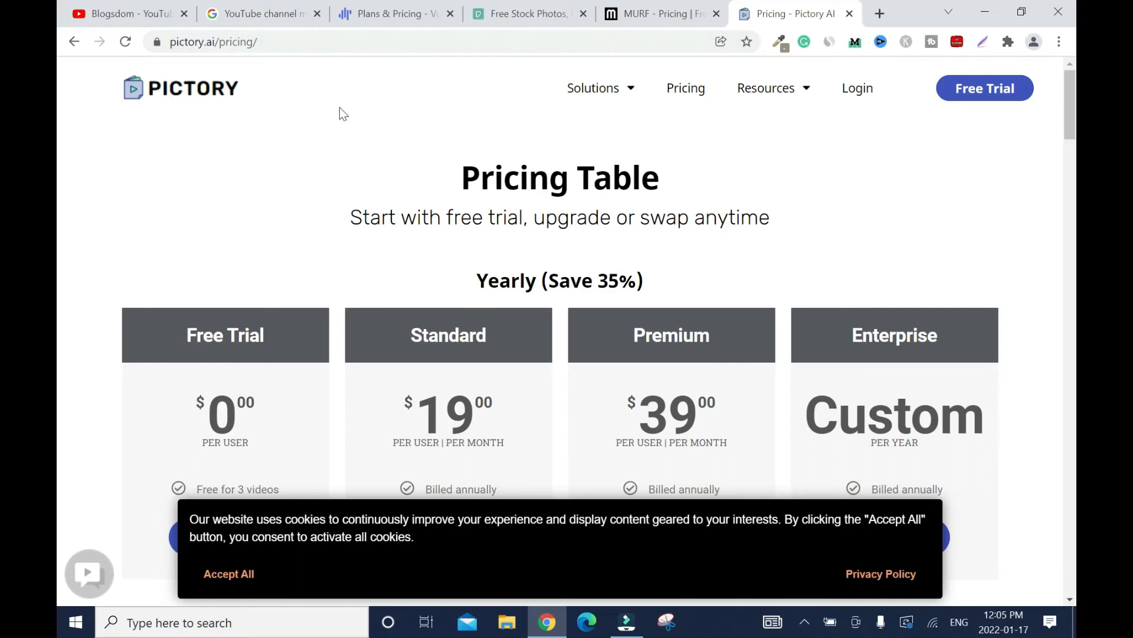
pyautogui.moveTo(321, 115)
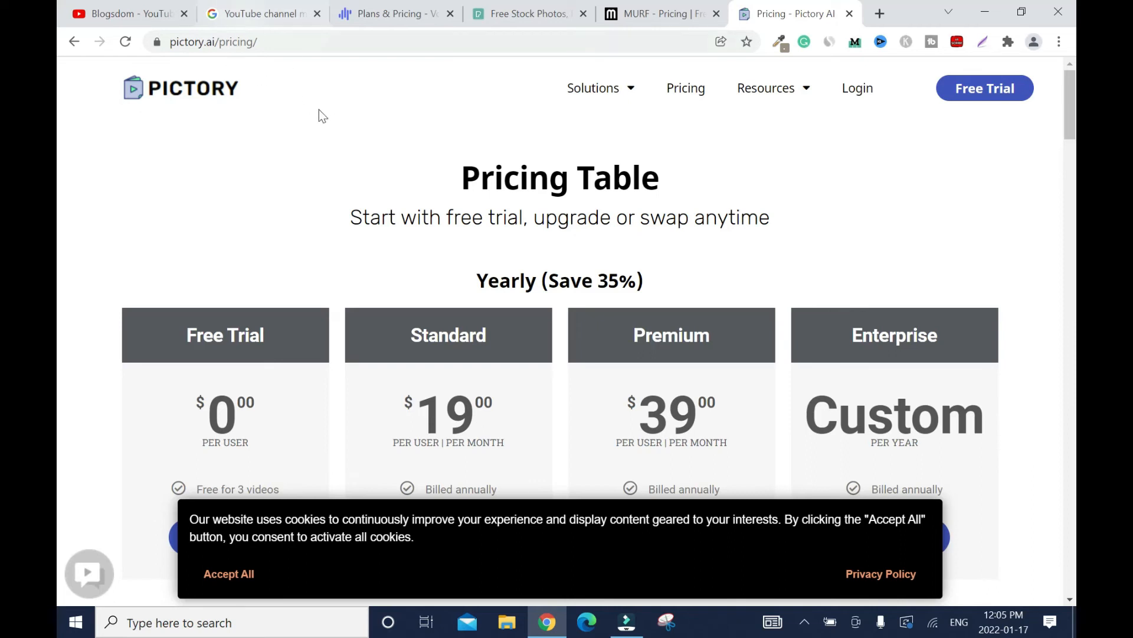
pyautogui.click(128, 13)
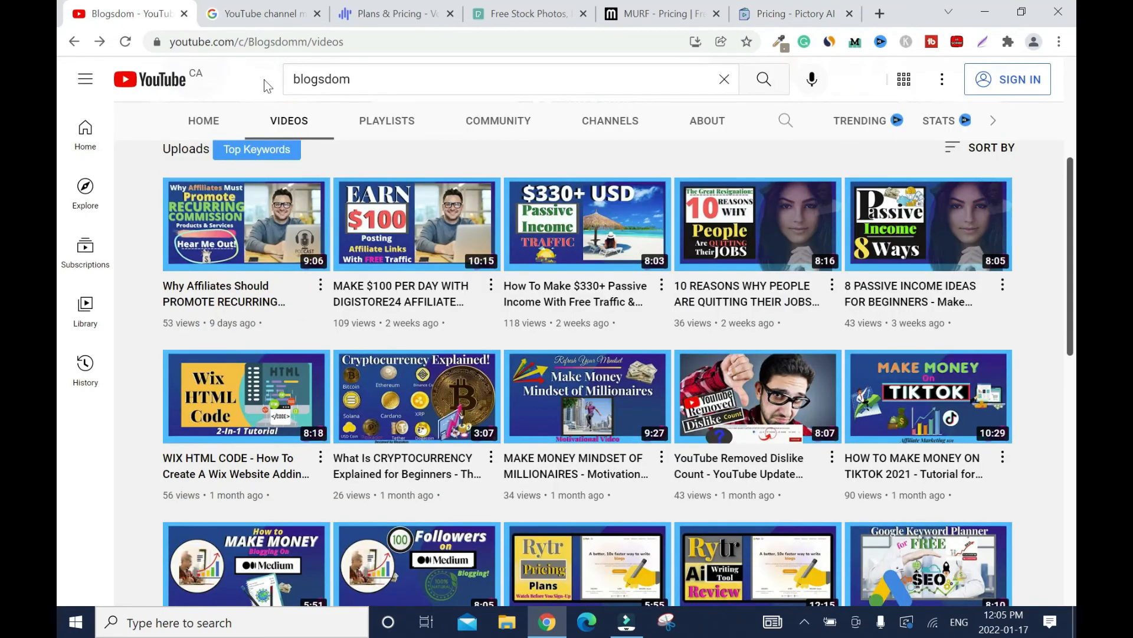
# - Scroll Blogsdom's uploads to the Rytr videos, then open a blank new tab
pyautogui.scroll(-3)
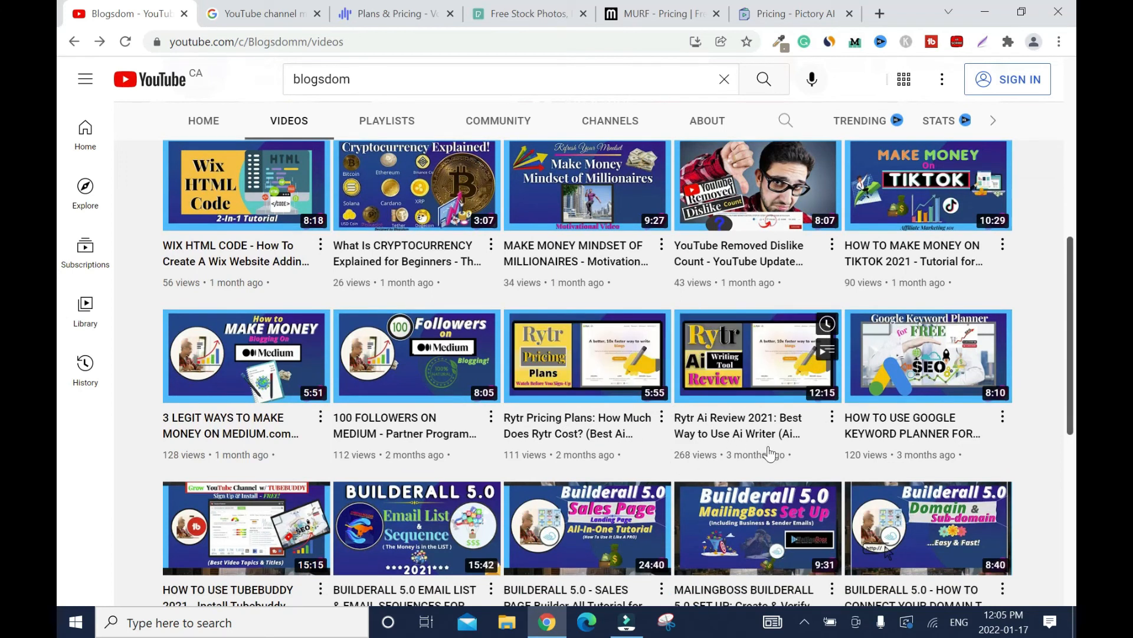
pyautogui.moveTo(62, 418)
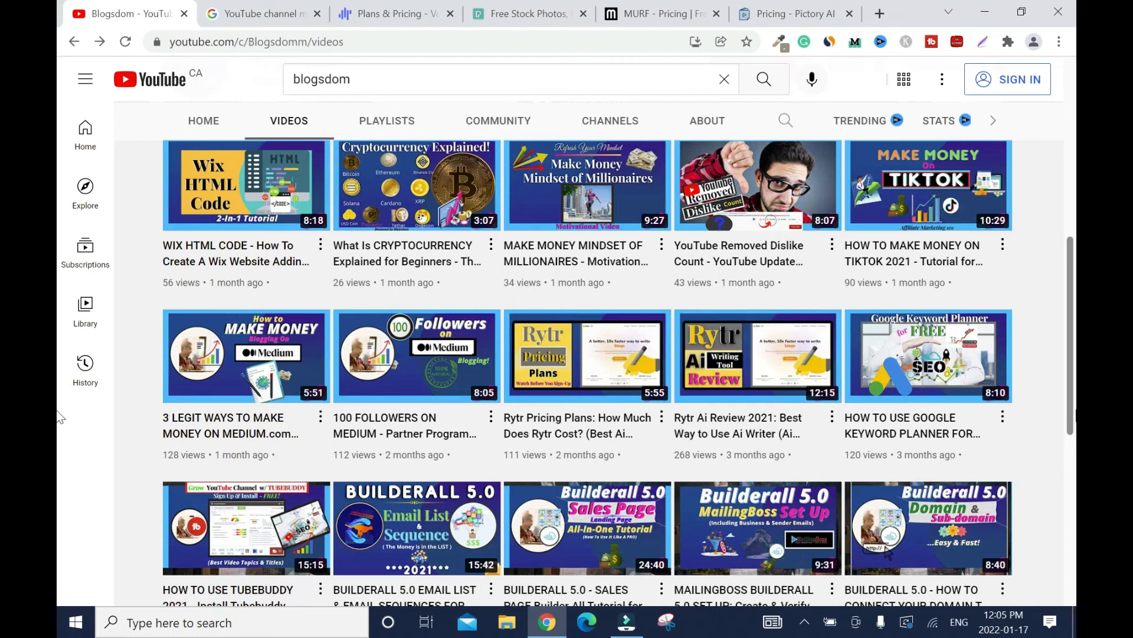
pyautogui.moveTo(1073, 371)
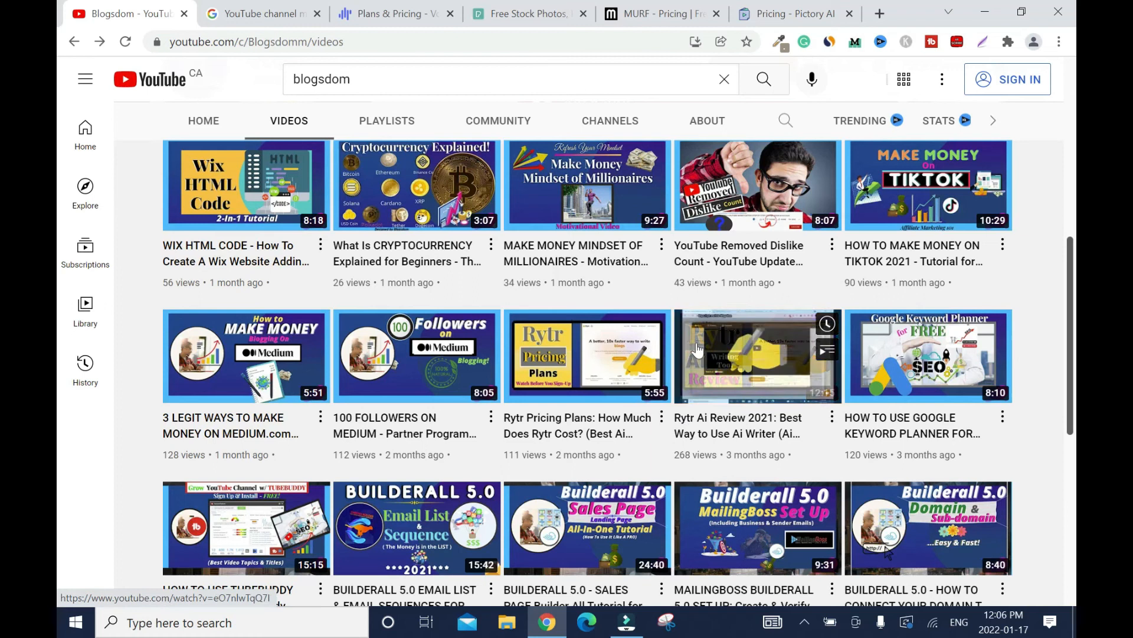
pyautogui.click(879, 12)
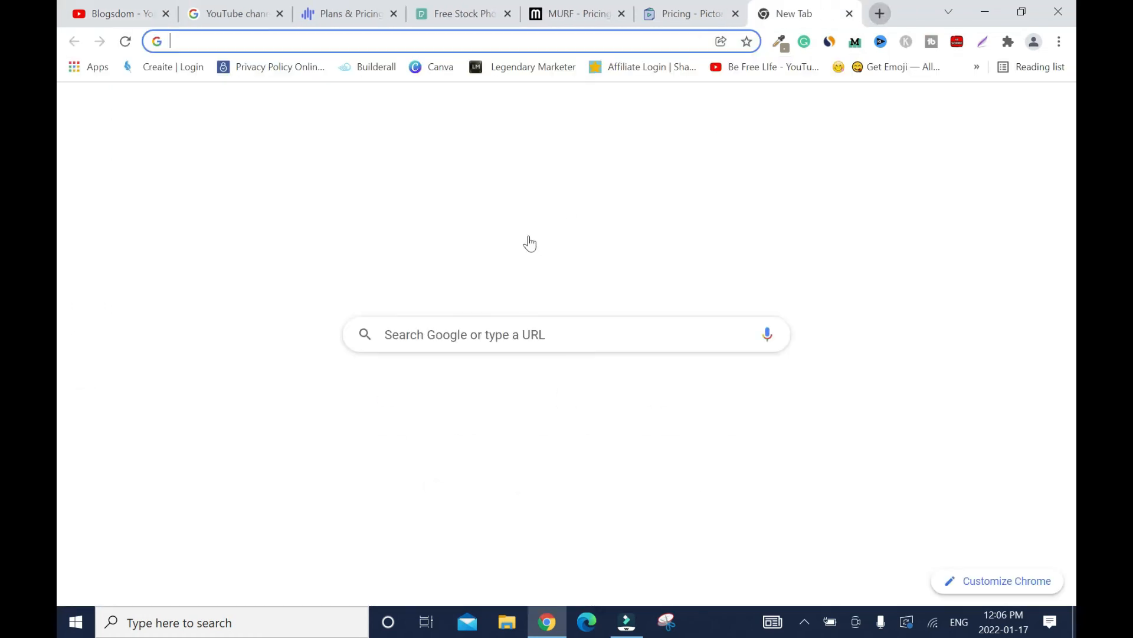
# - Open rytr.me in one tab and jarvis.ai from the suggestions in another
pyautogui.write('rytr.me')
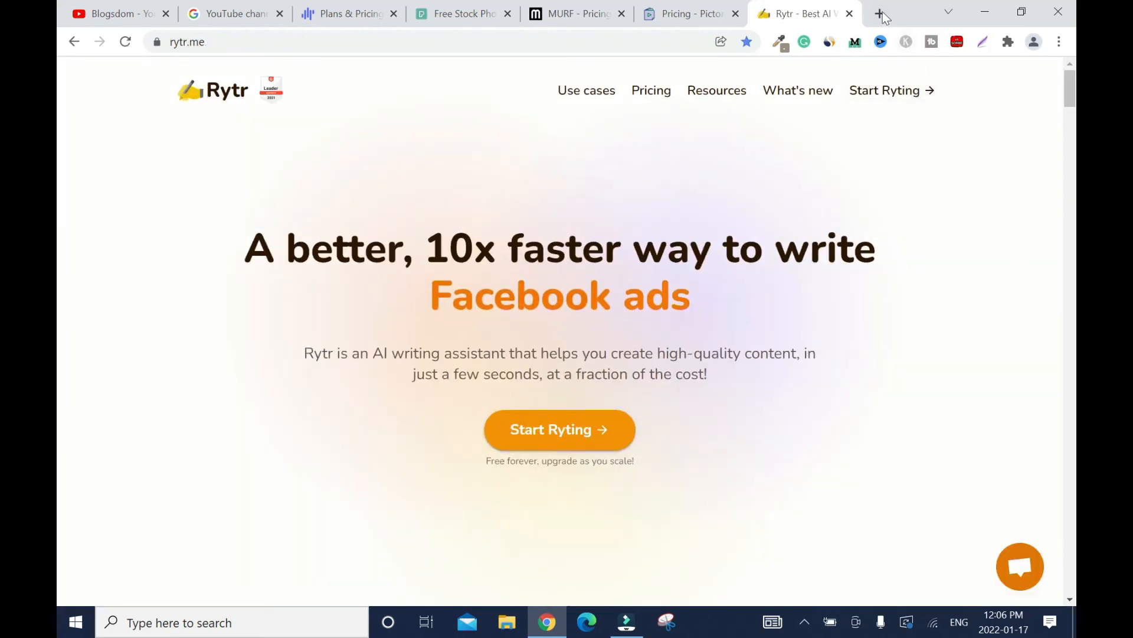
pyautogui.click(880, 13)
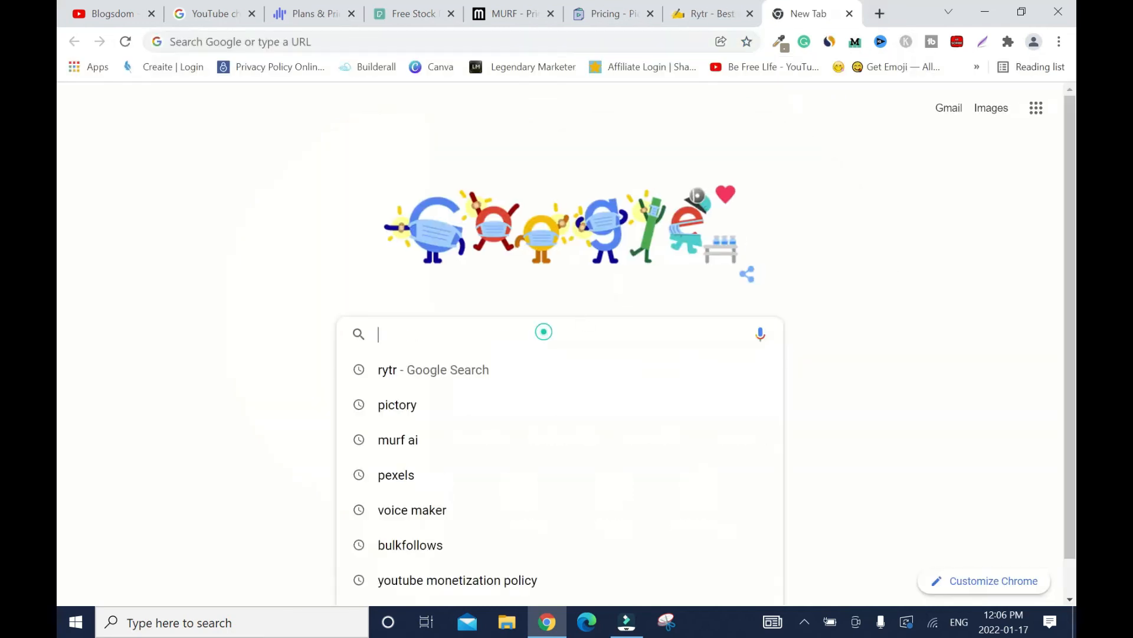
pyautogui.write('jar')
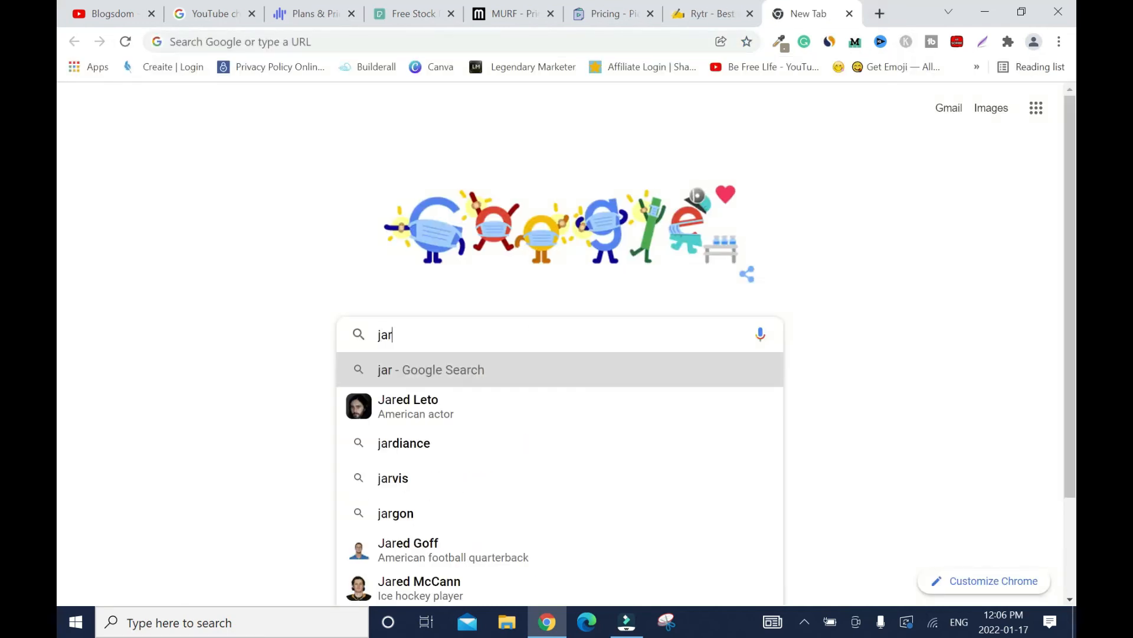
pyautogui.click(399, 516)
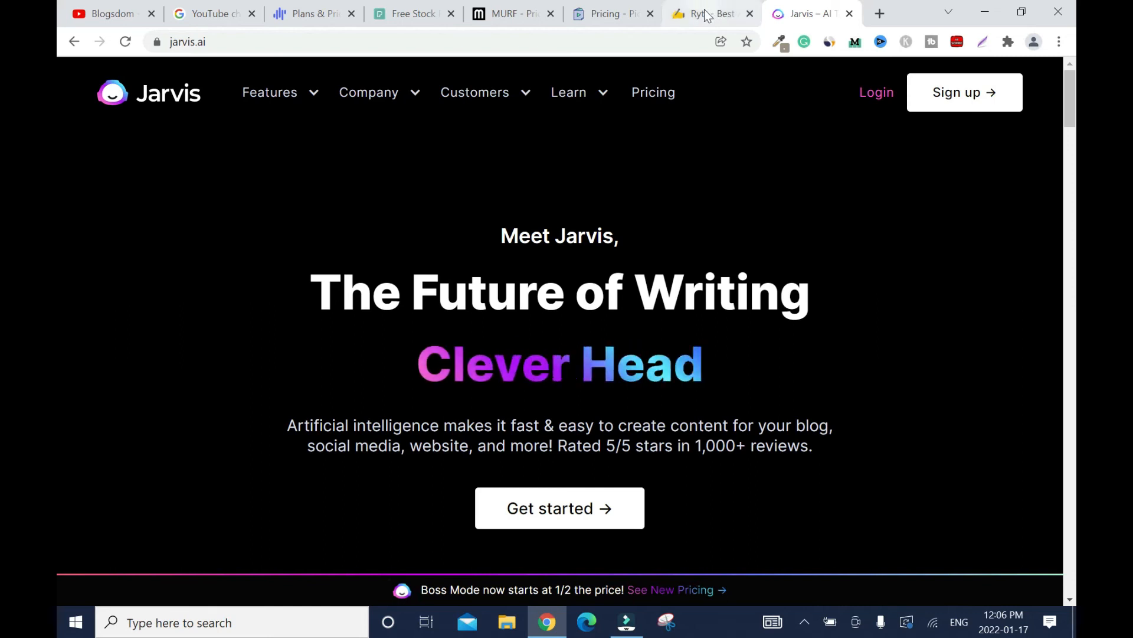
# - View Jarvis's Starter $29/mo and Boss Mode $59/mo plans, then return to Rytr's pricing
pyautogui.click(652, 92)
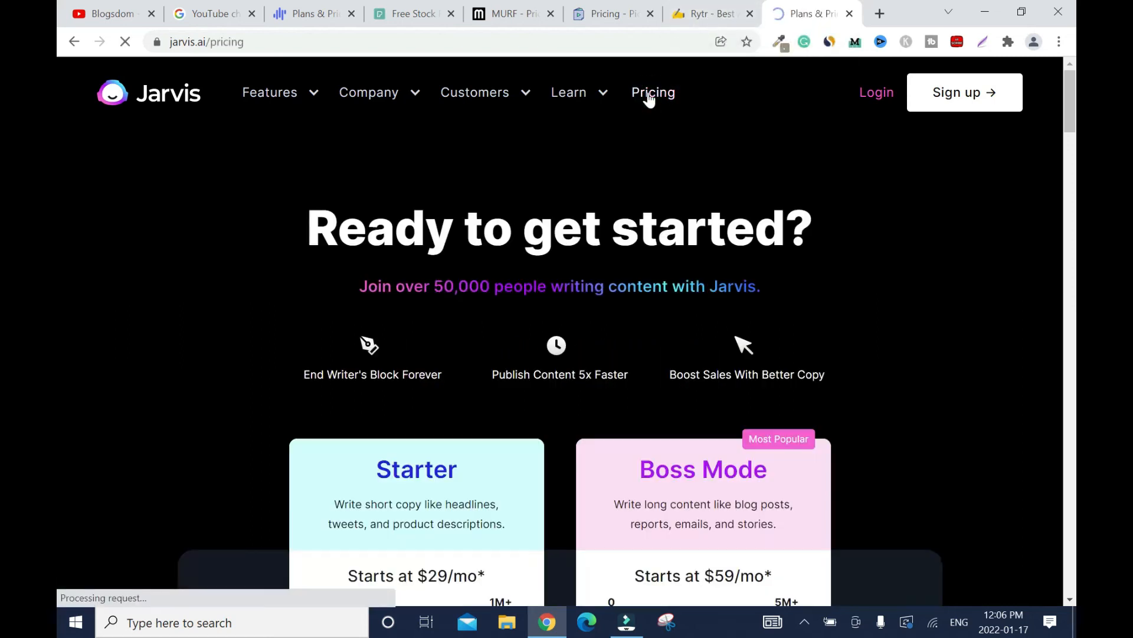
pyautogui.scroll(-3)
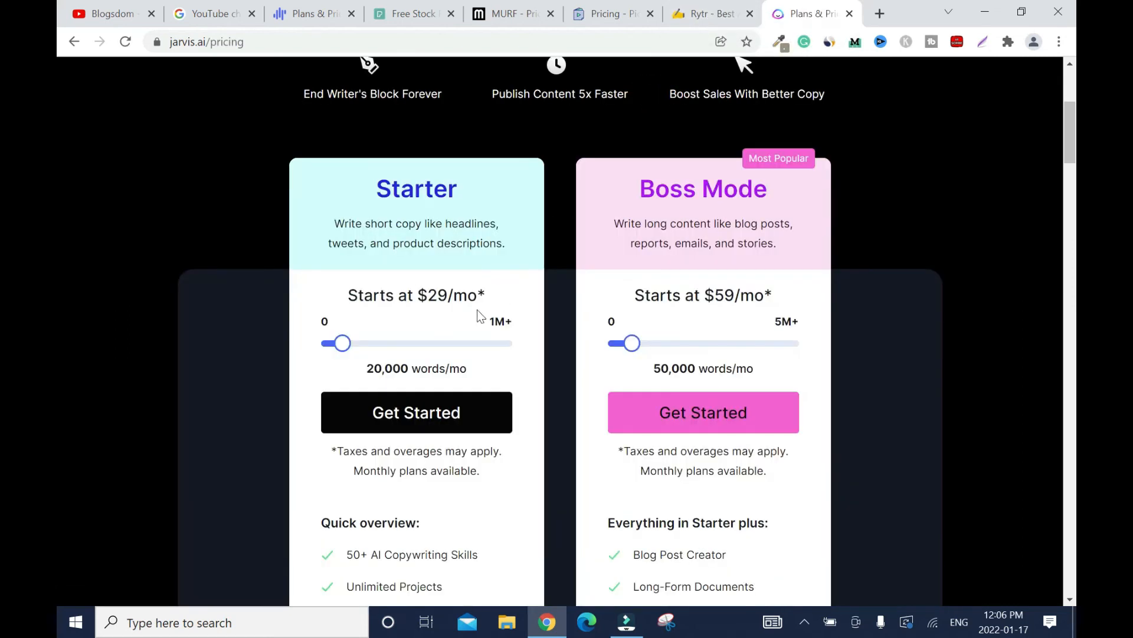
pyautogui.moveTo(404, 388)
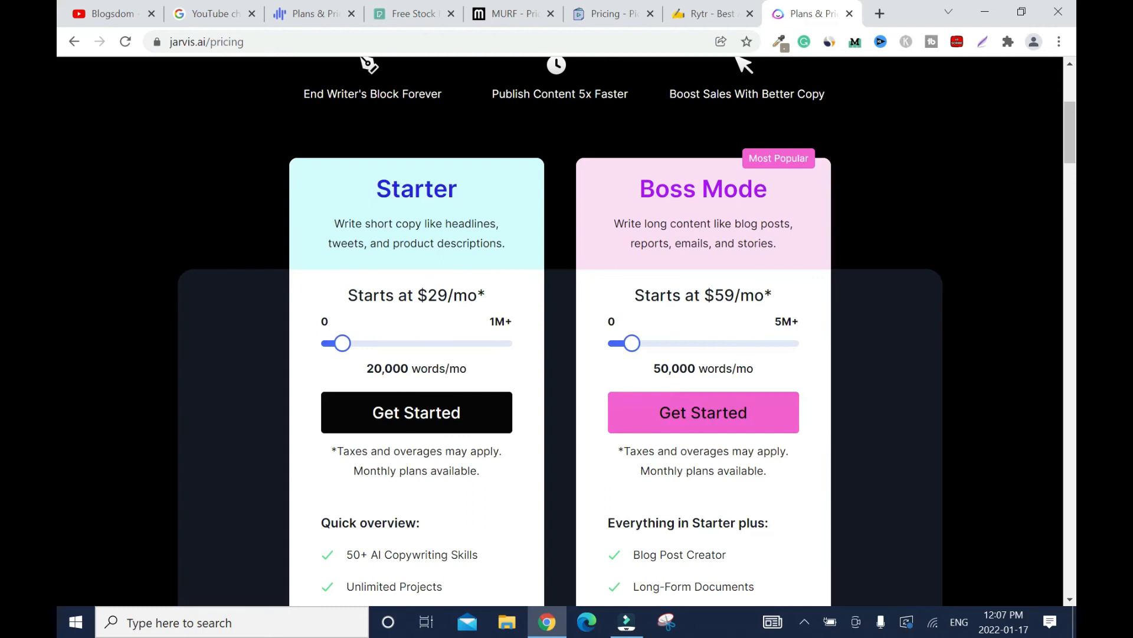
pyautogui.scroll(-3)
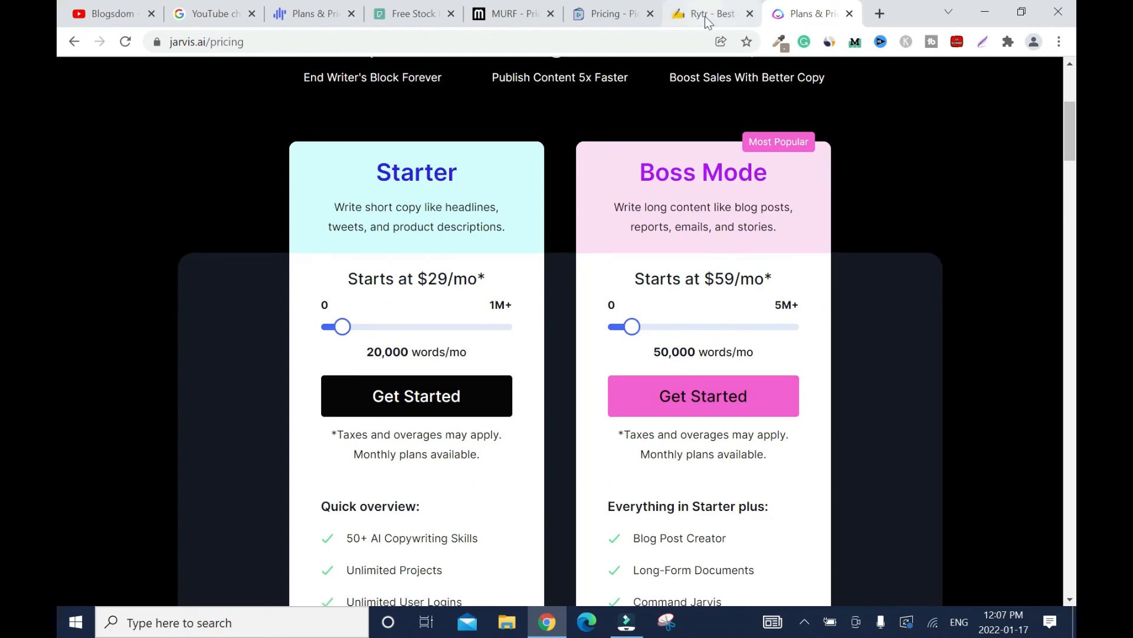
pyautogui.click(708, 13)
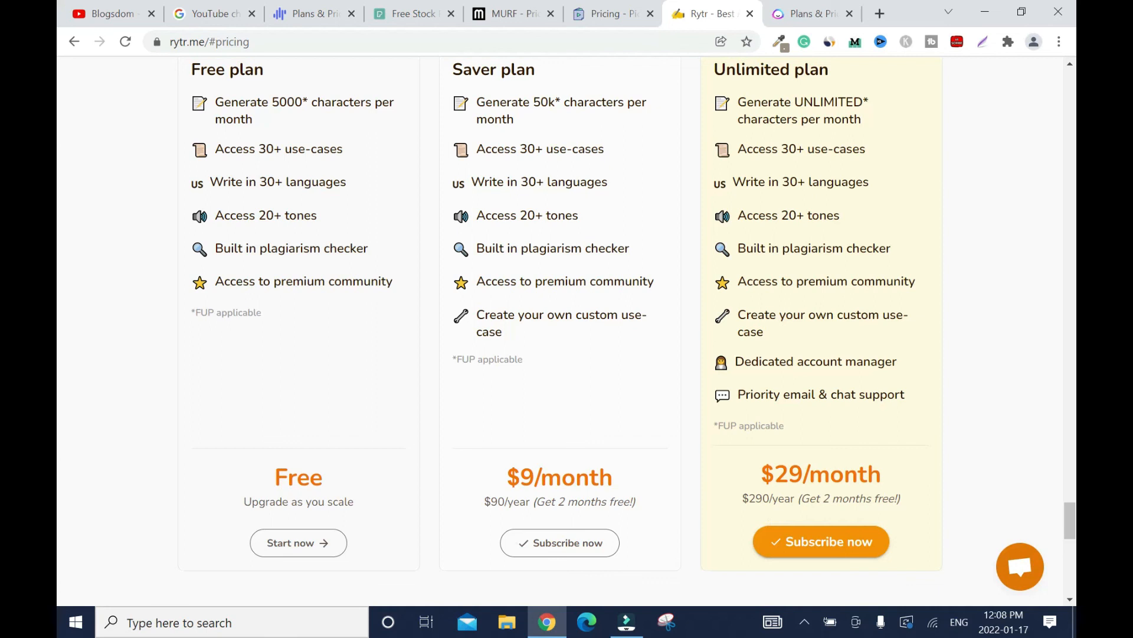
pyautogui.moveTo(1035, 344)
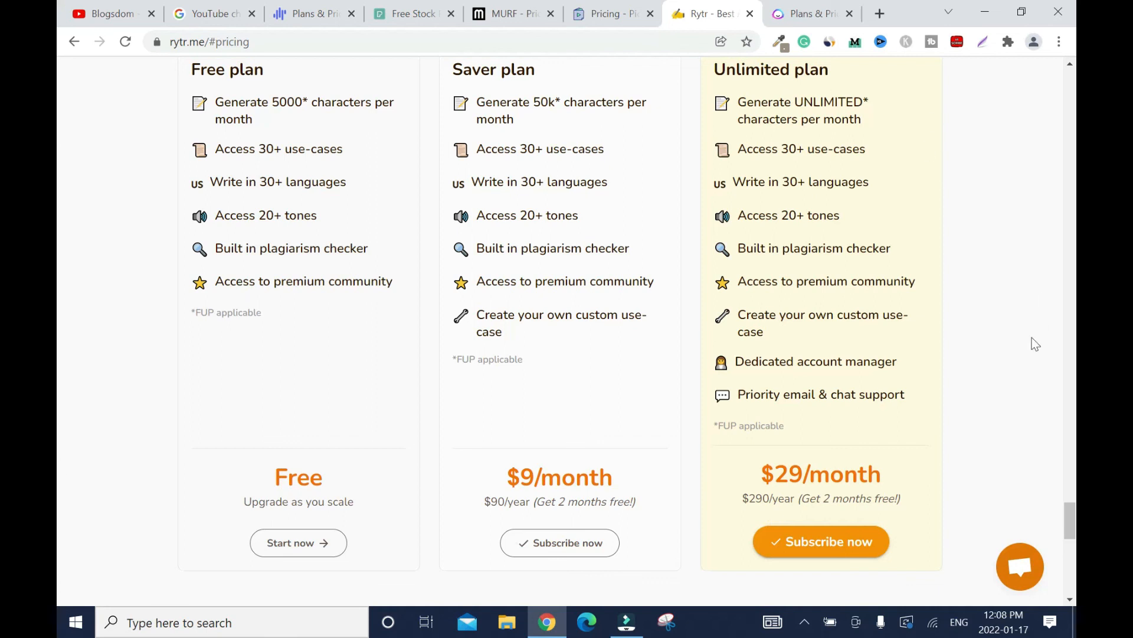
pyautogui.moveTo(1007, 248)
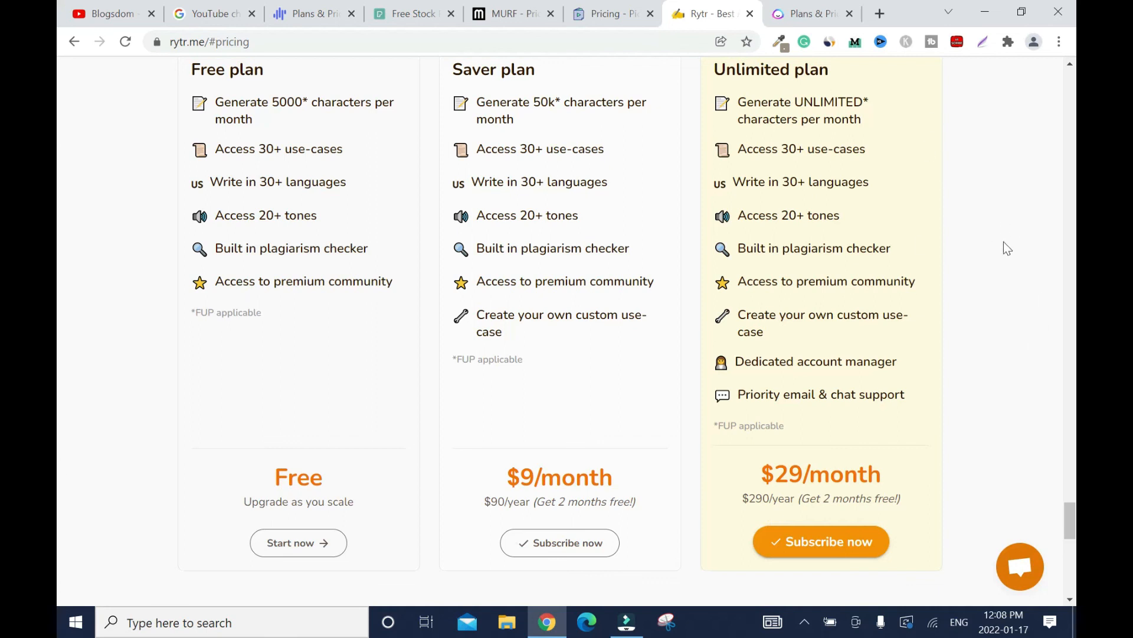
pyautogui.moveTo(1050, 270)
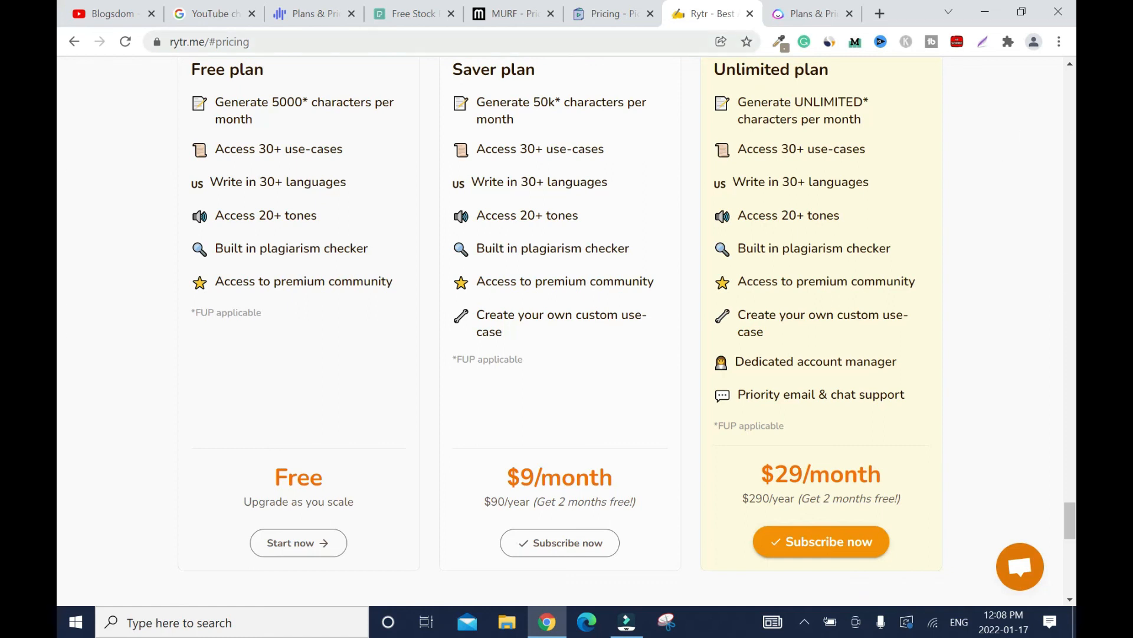
# - Review the Rytr Free, Saver and Unlimited plans, then return to the Blogsdom channel videos
pyautogui.click(109, 13)
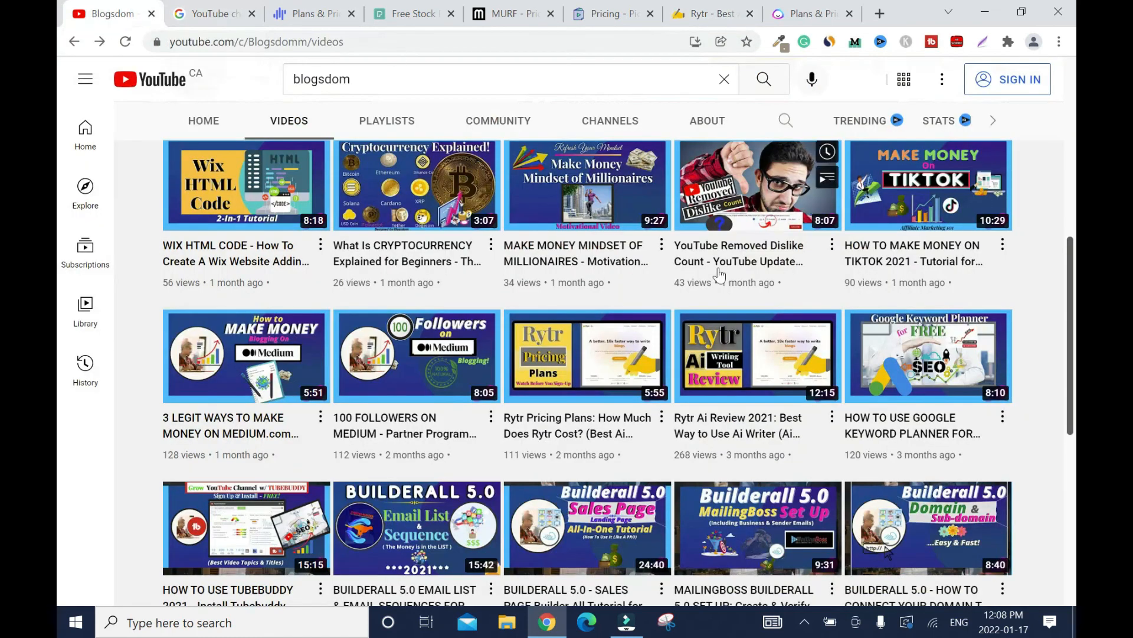